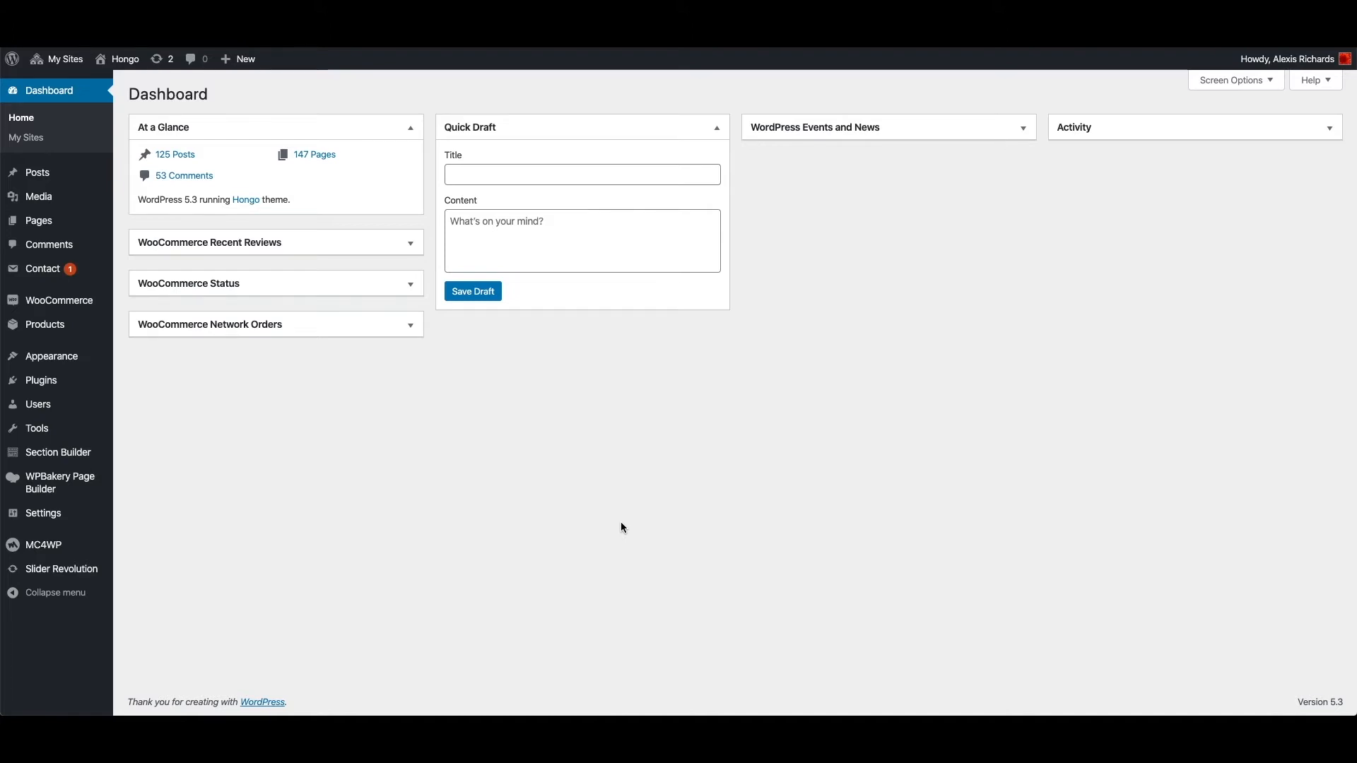
mouse_move(560, 518)
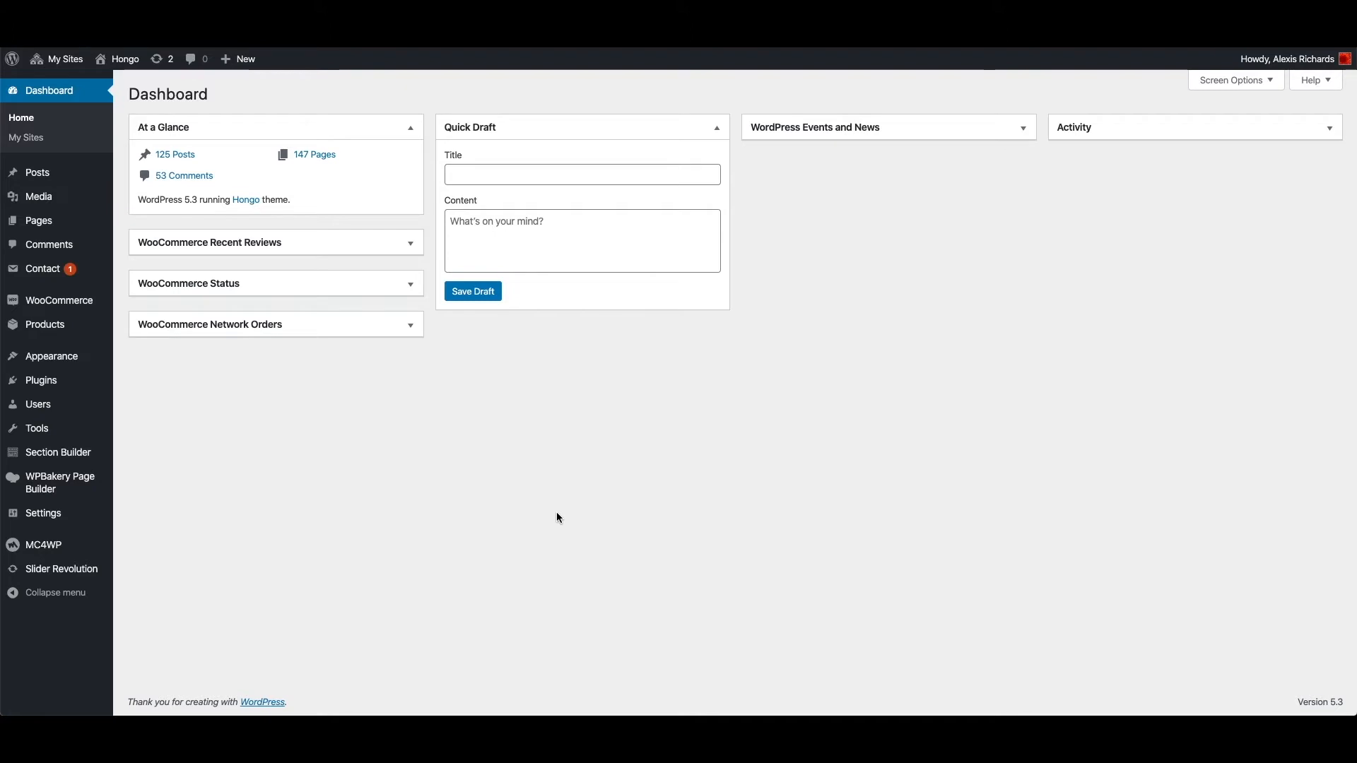
mouse_move(110, 441)
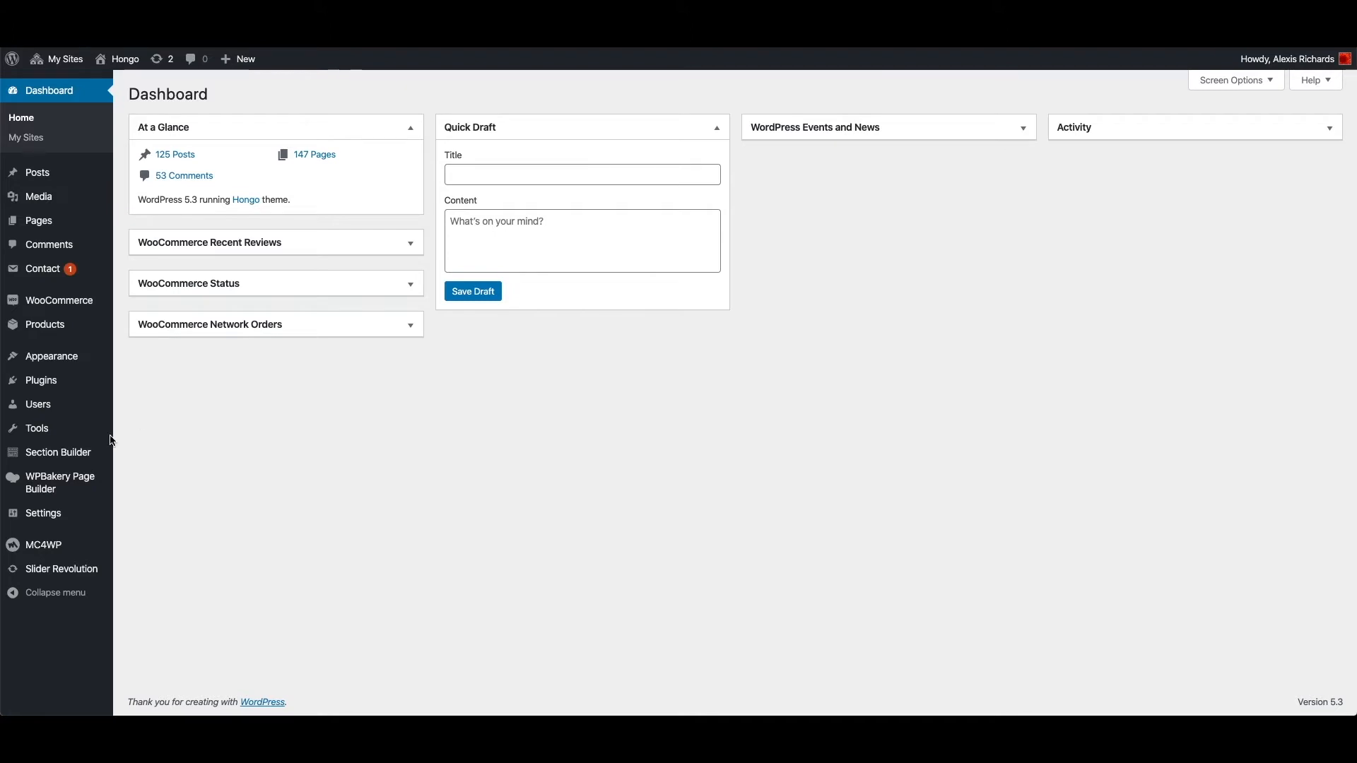
mouse_move(58, 453)
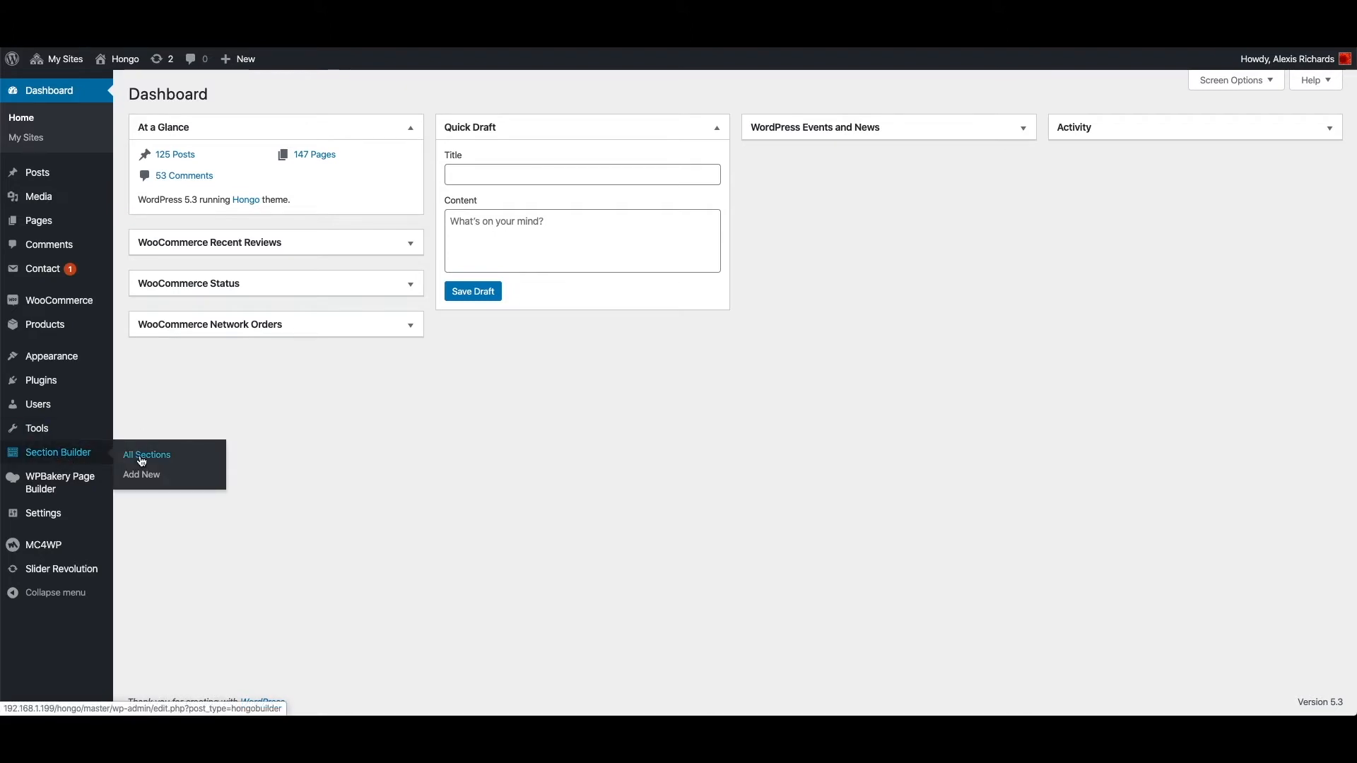
- Show Section Builder's All Sections list, then head to Appearance > Theme Setup
left_click(145, 455)
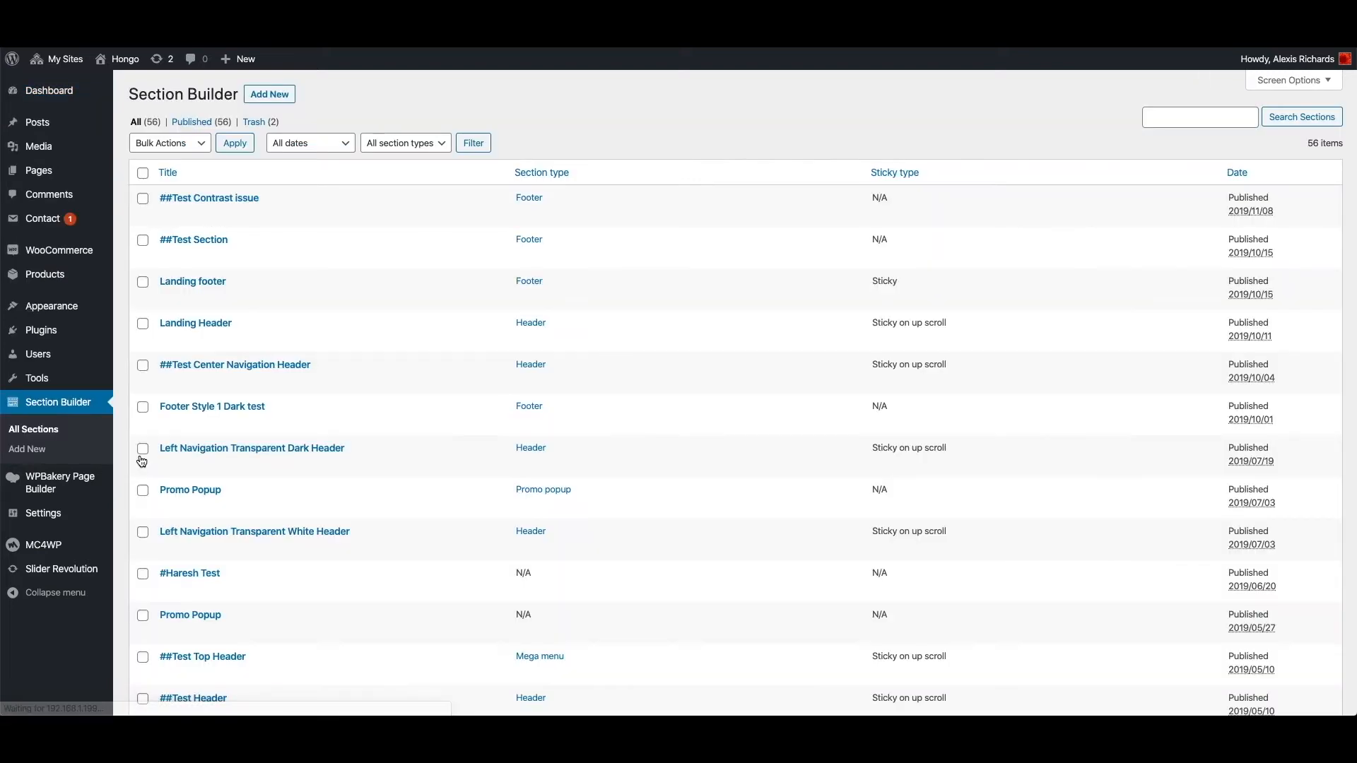
scroll("down", 3)
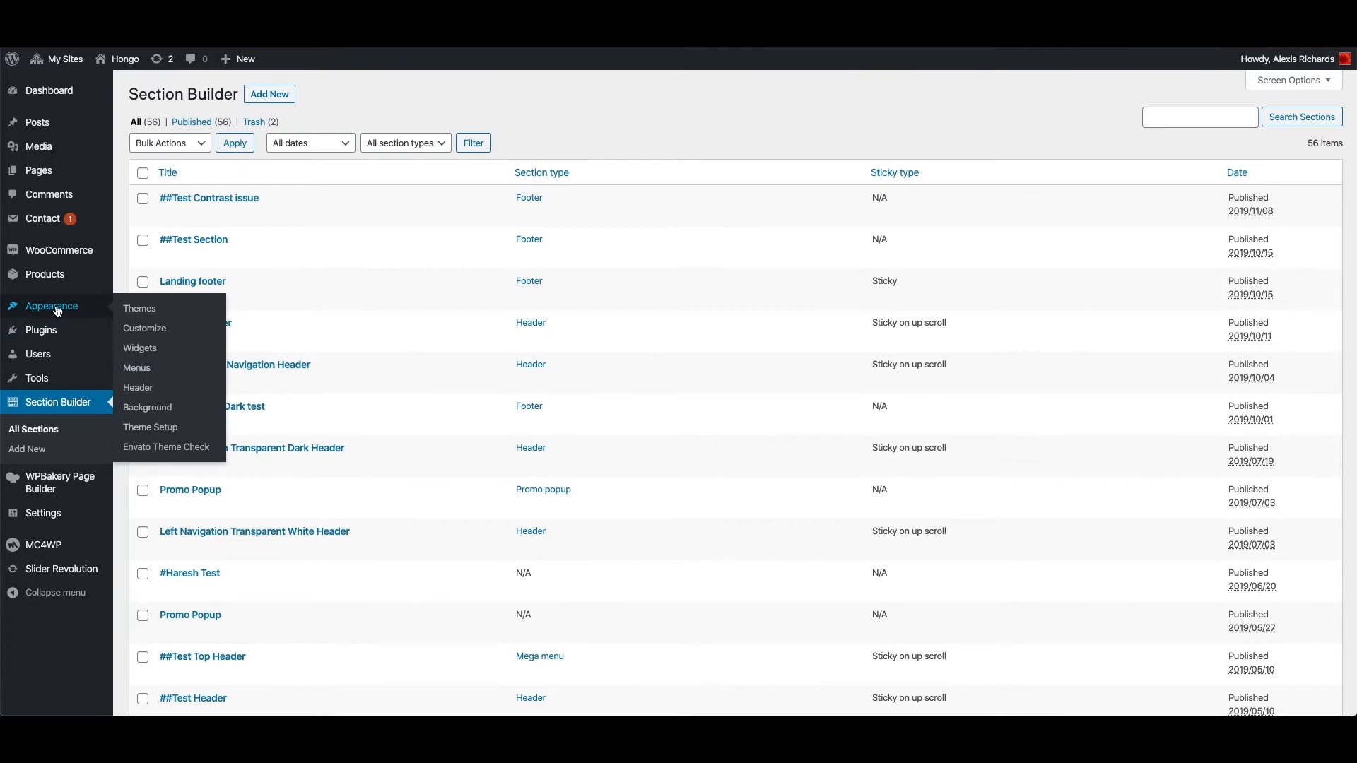
left_click(150, 427)
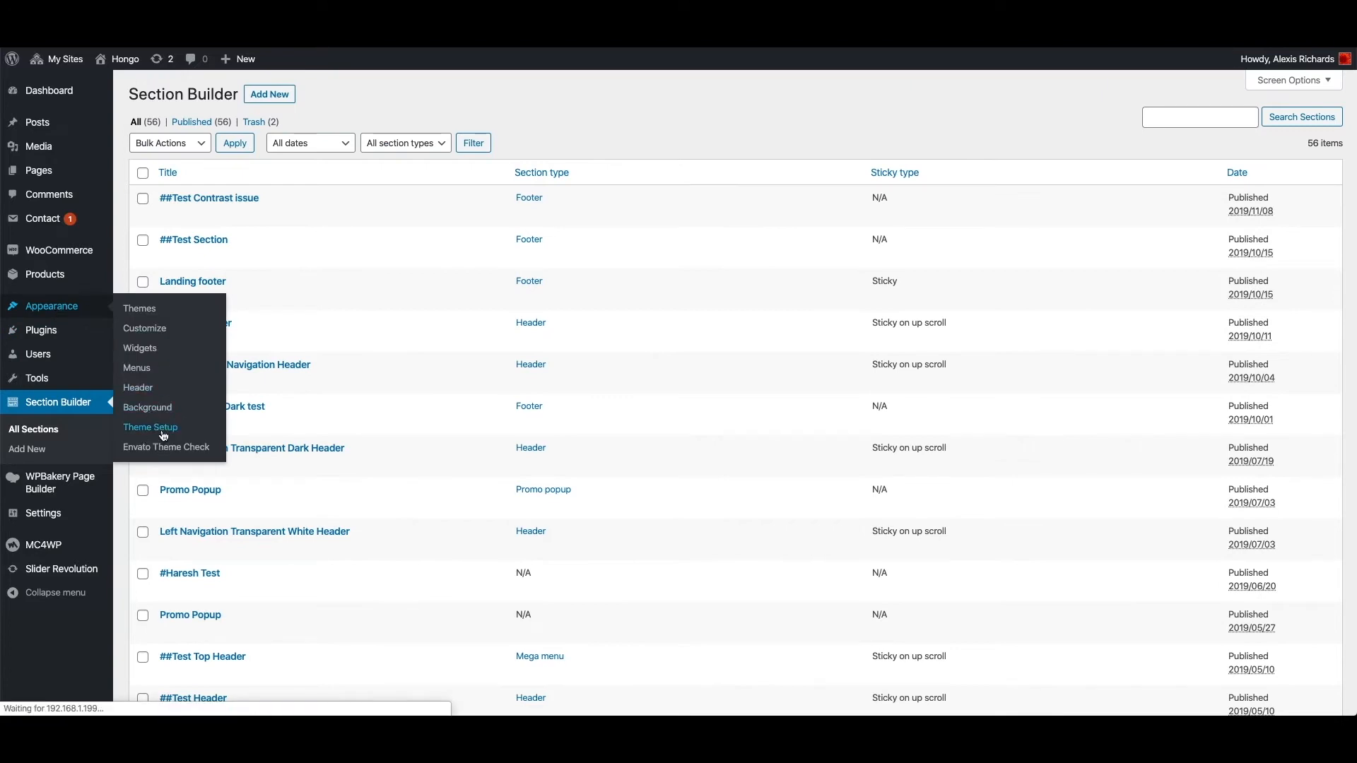
- Show the Fashion demo's Individual Import choices on the Theme Setup Import Demo page
left_click(150, 427)
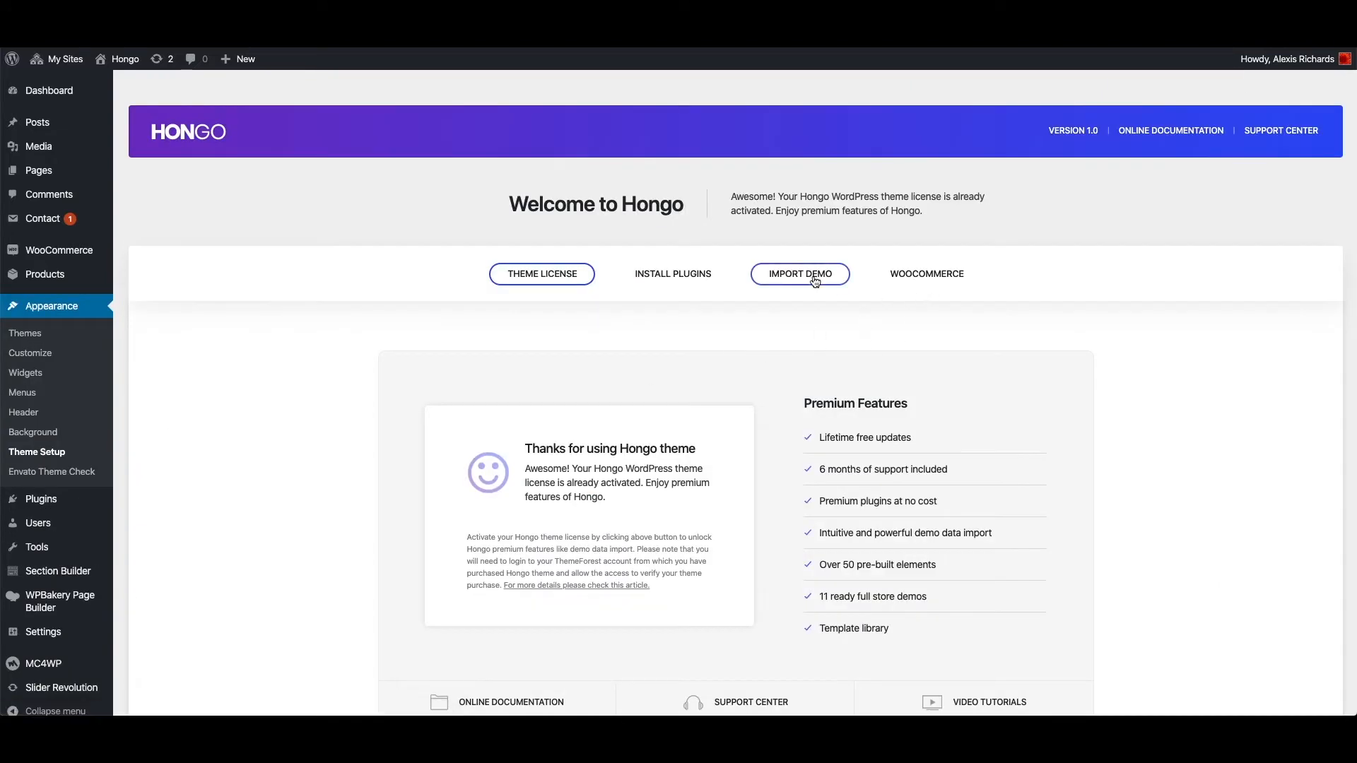
left_click(800, 274)
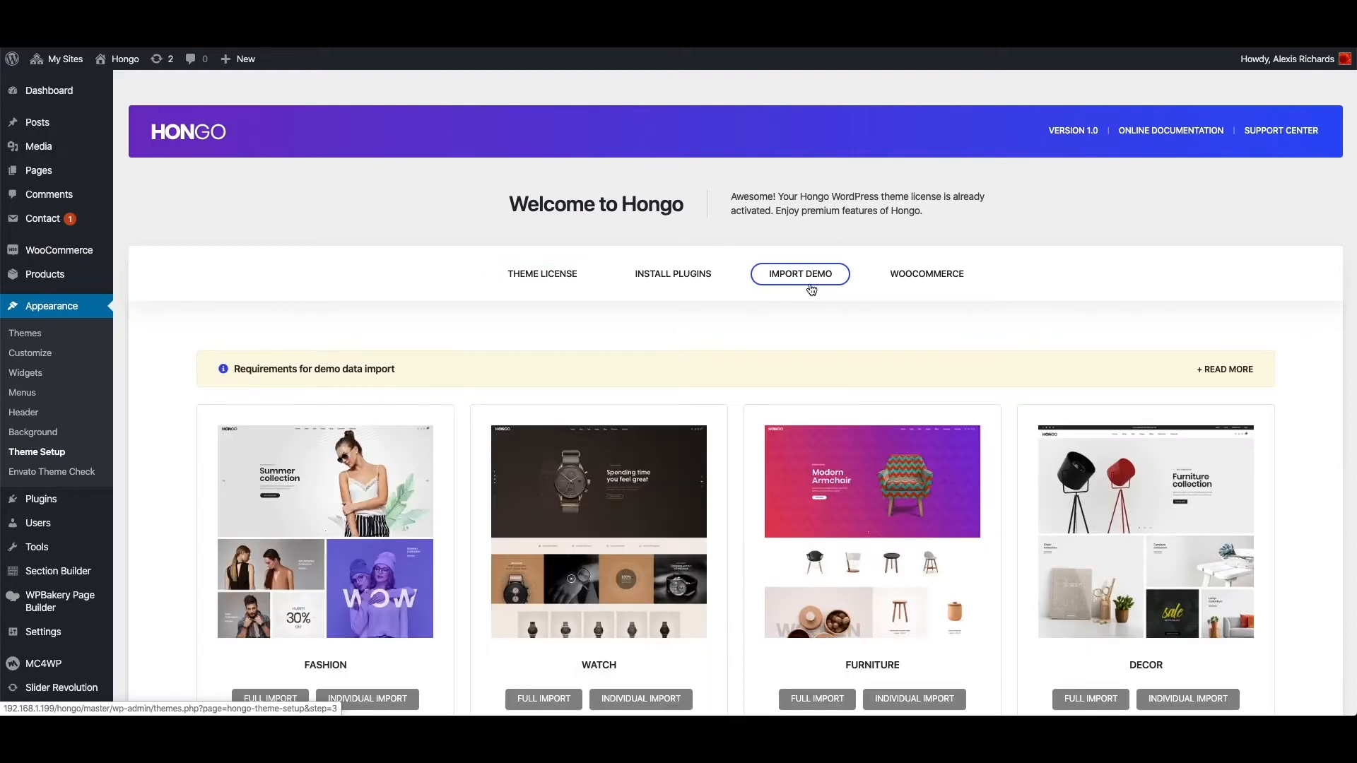
scroll("down", 3)
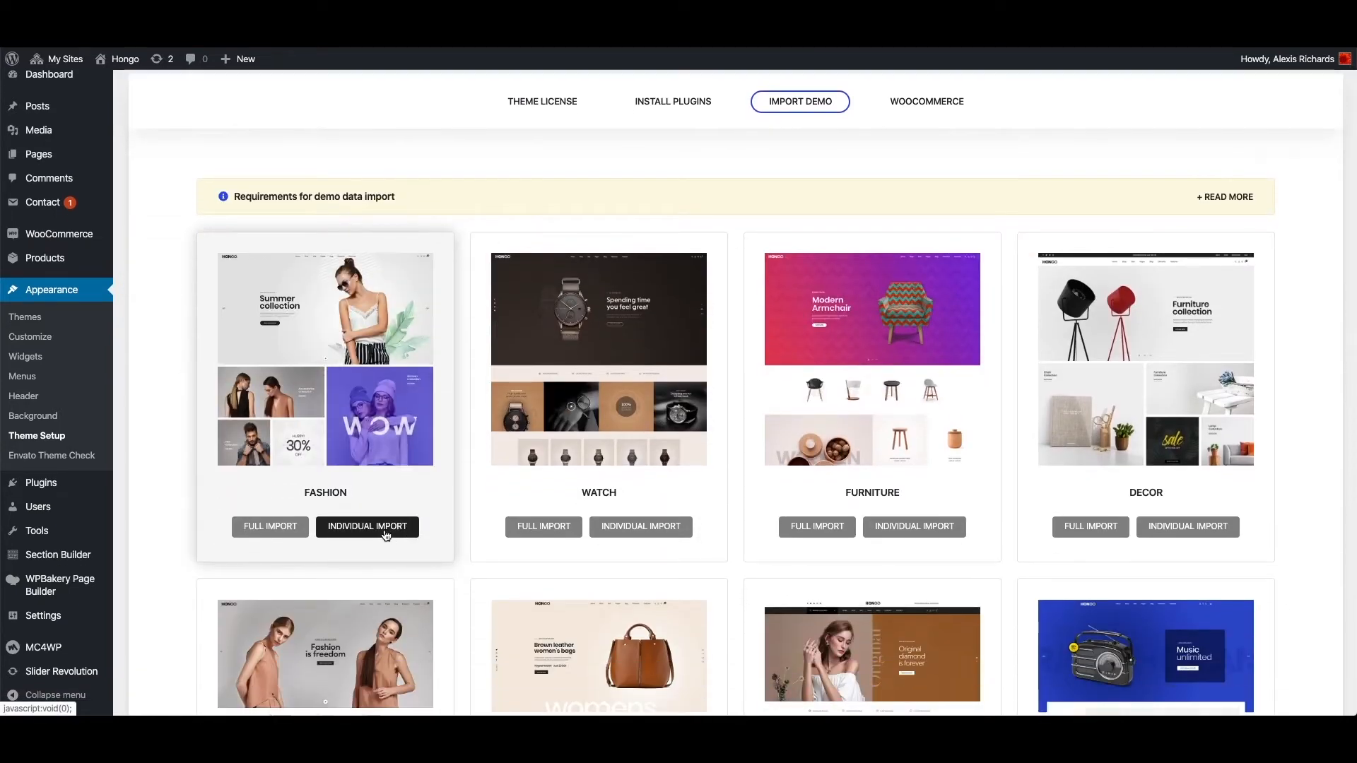
left_click(366, 525)
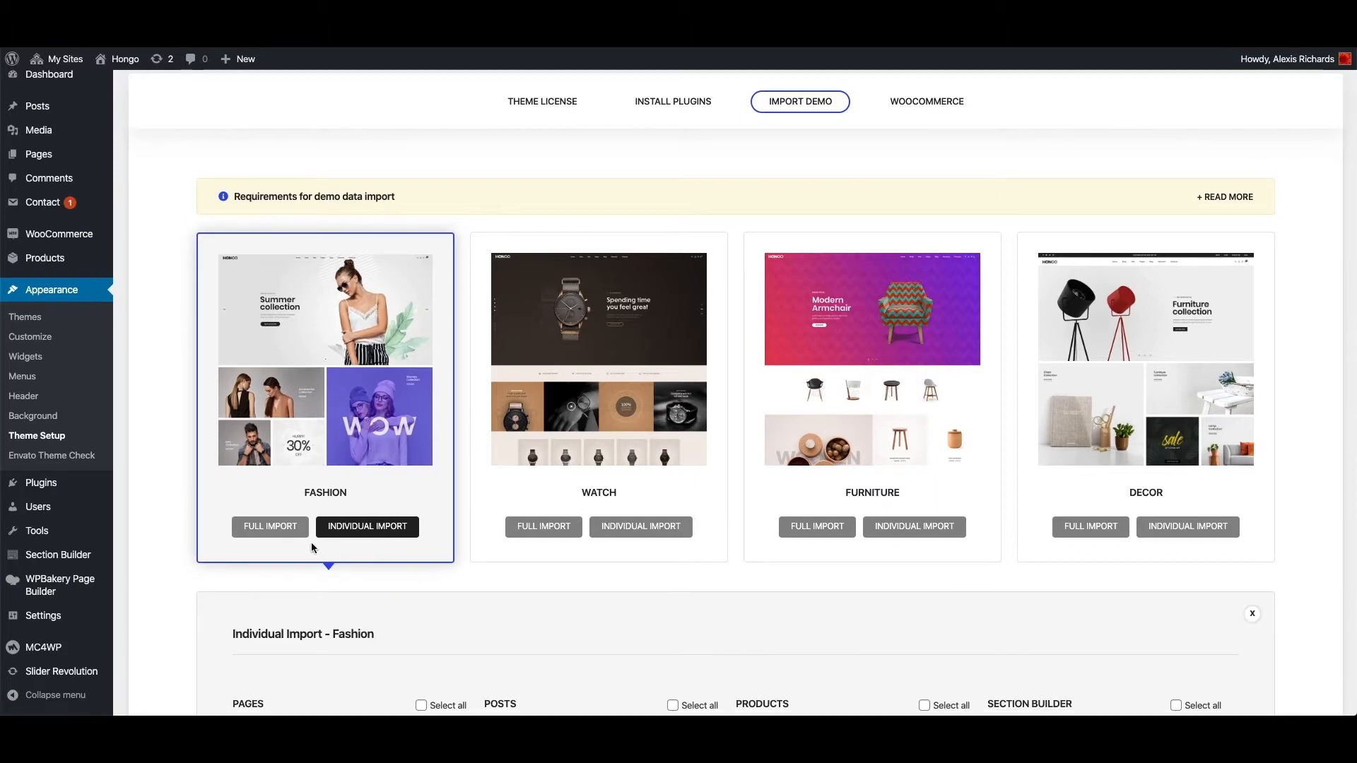
scroll("down", 3)
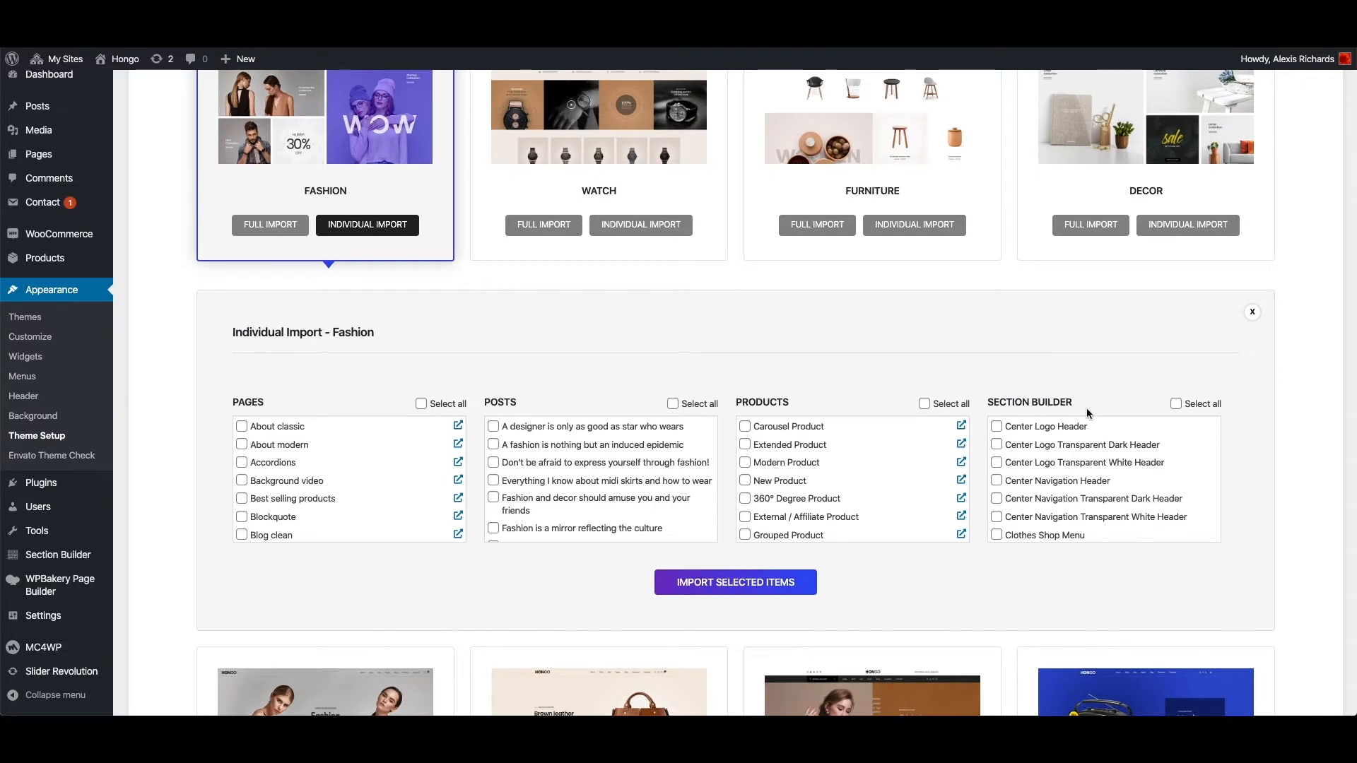
mouse_move(1196, 405)
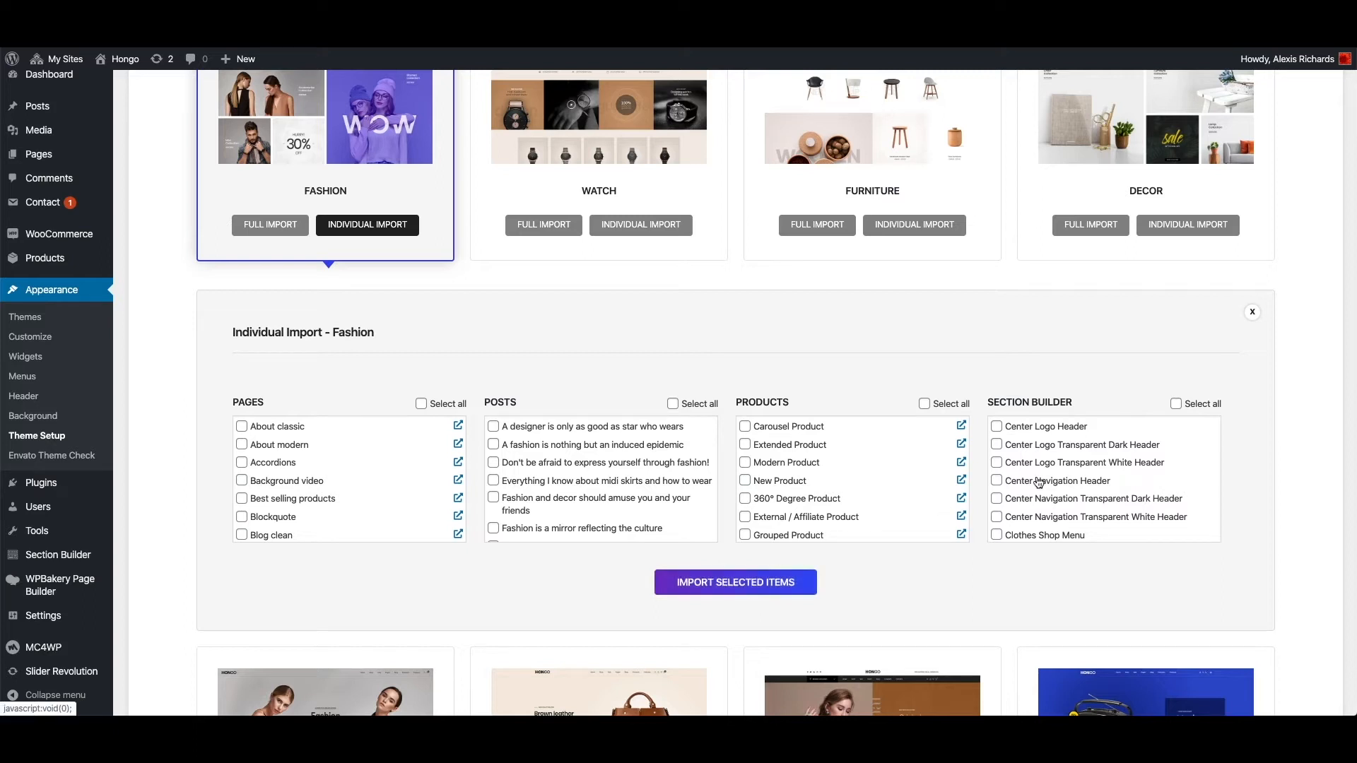
mouse_move(1057, 483)
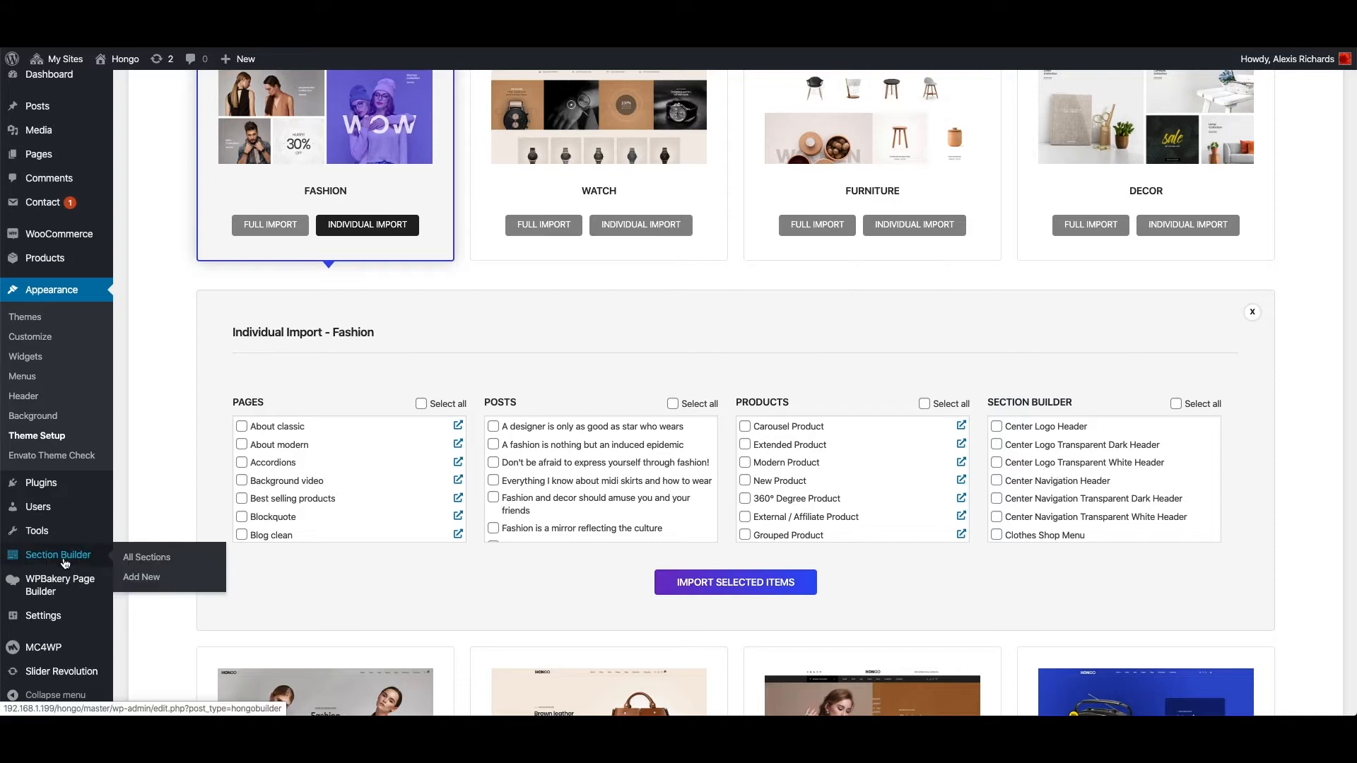
- Filter the All Sections list to the Header section type
left_click(146, 557)
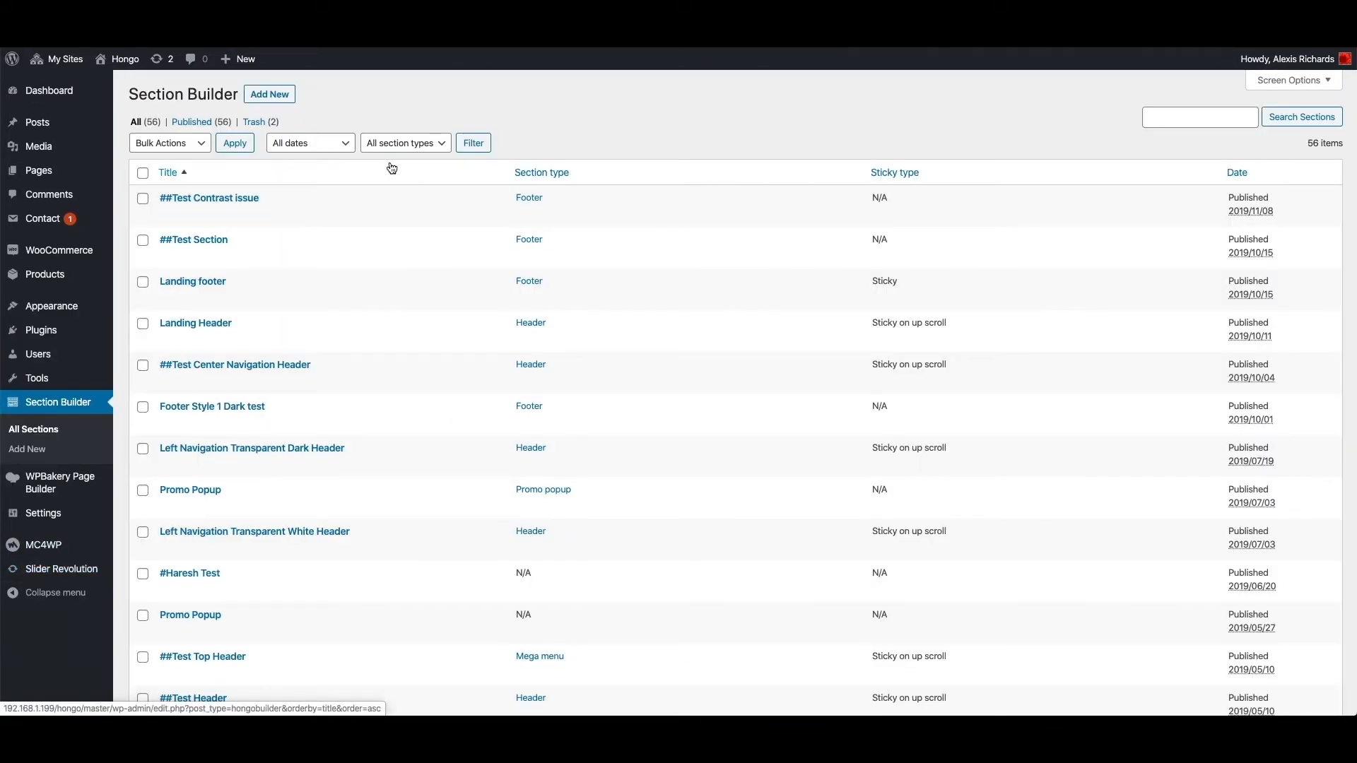
mouse_move(410, 153)
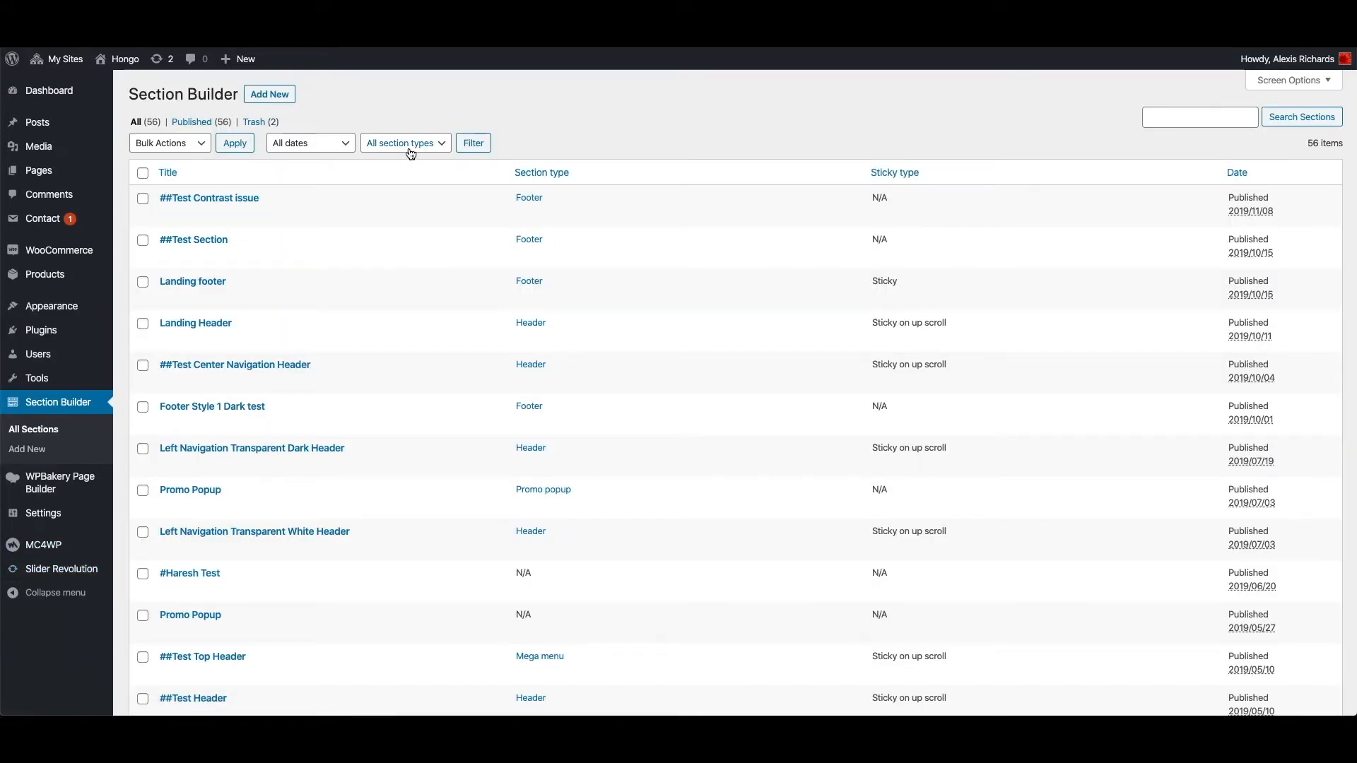
left_click(404, 142)
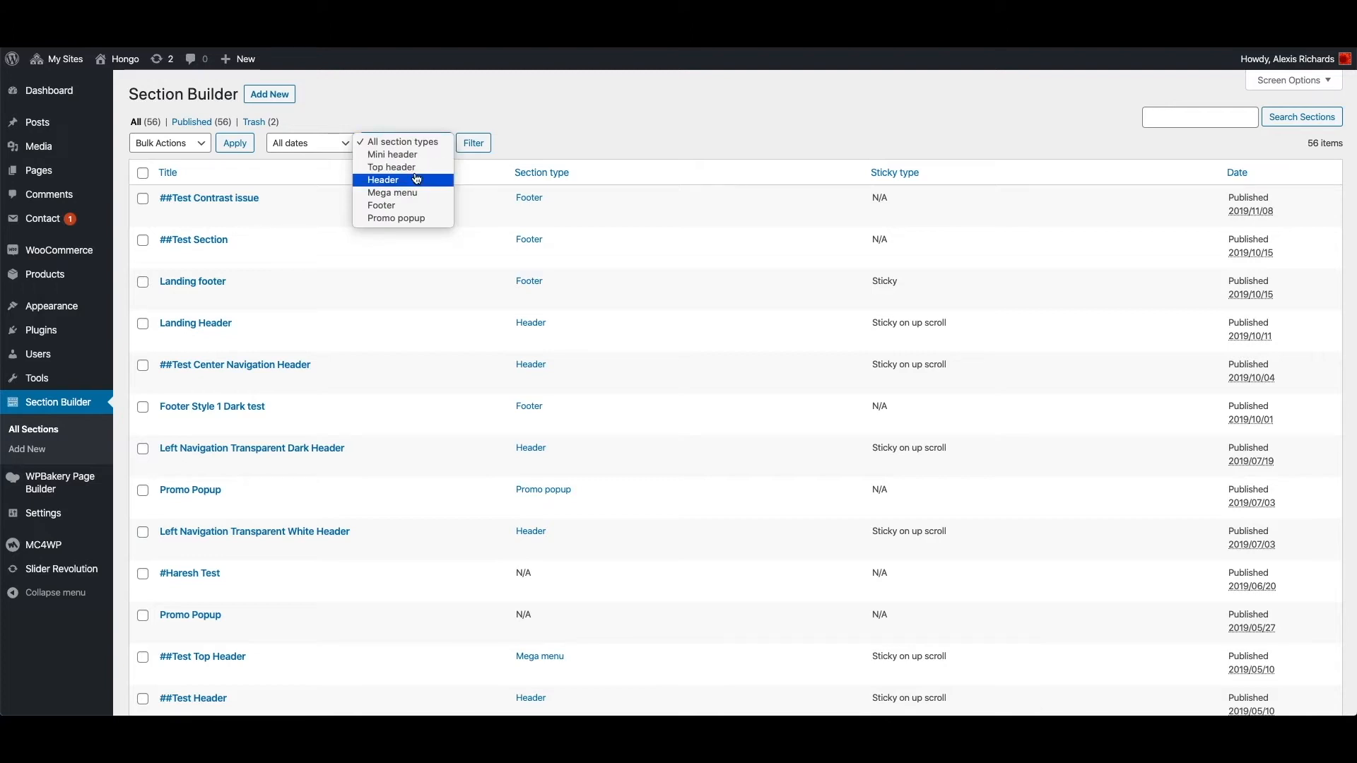
left_click(474, 143)
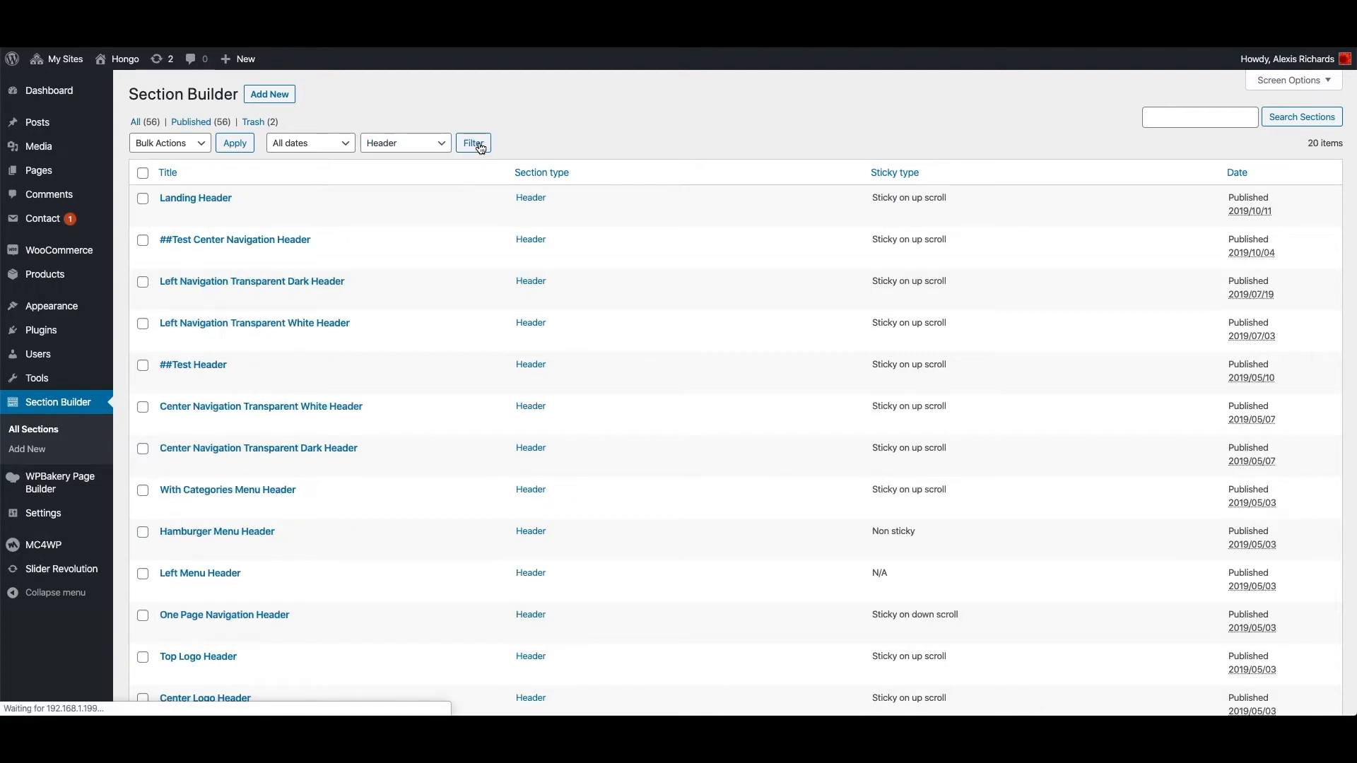
mouse_move(252, 281)
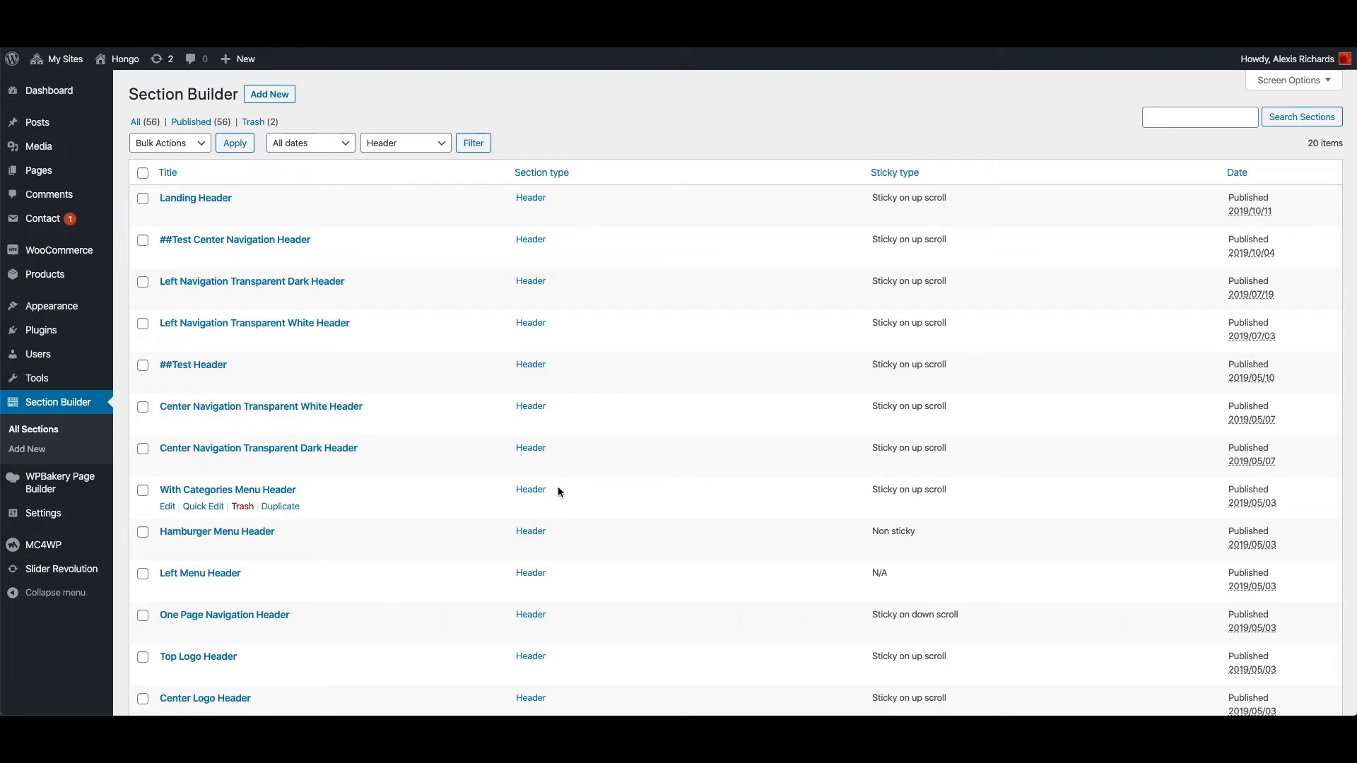
mouse_move(288, 382)
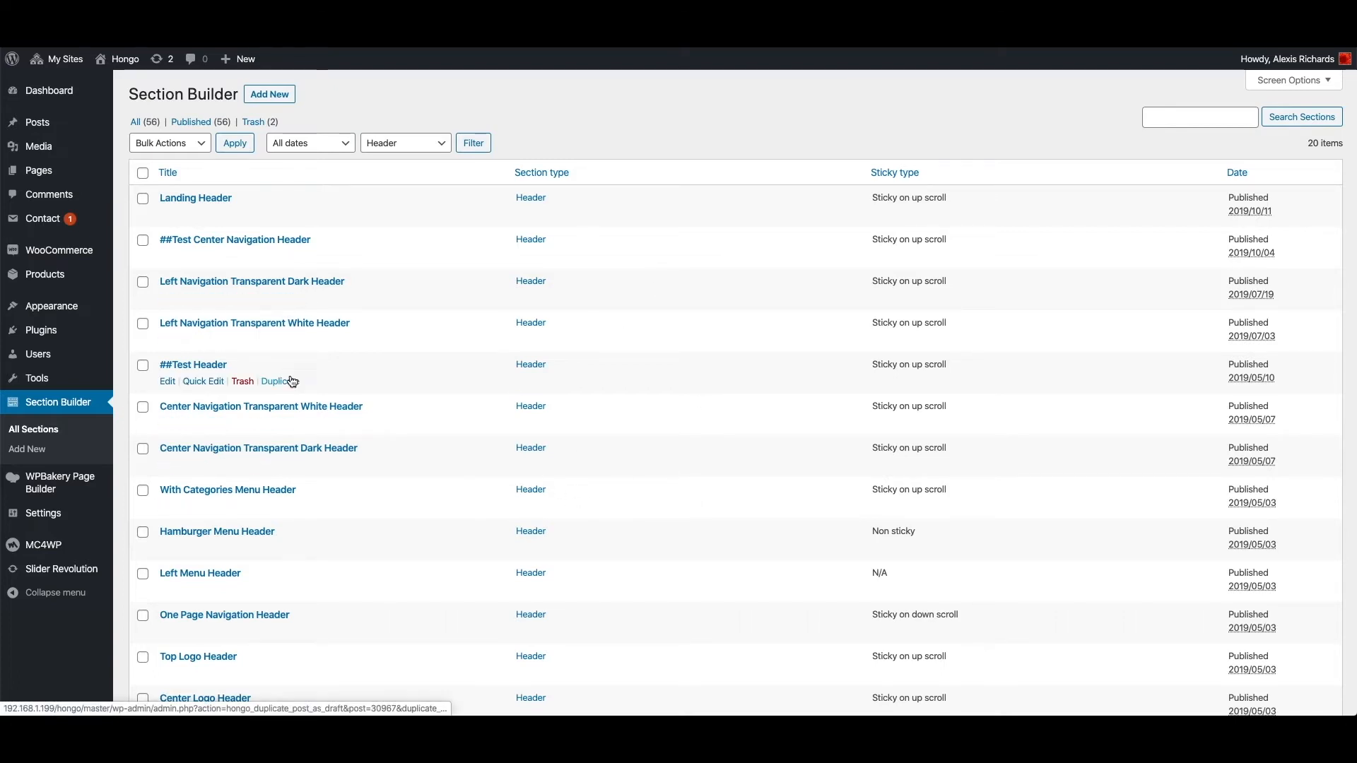
mouse_move(328, 492)
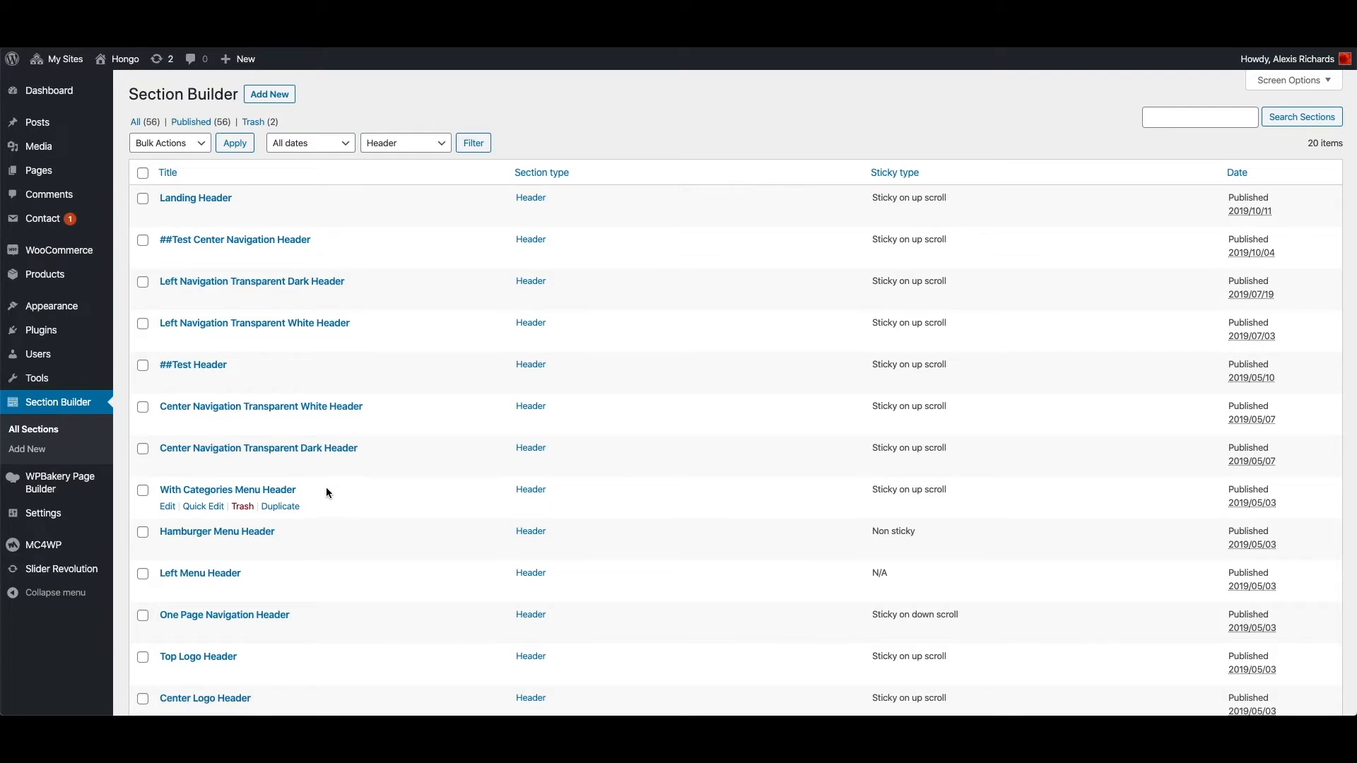
mouse_move(34, 450)
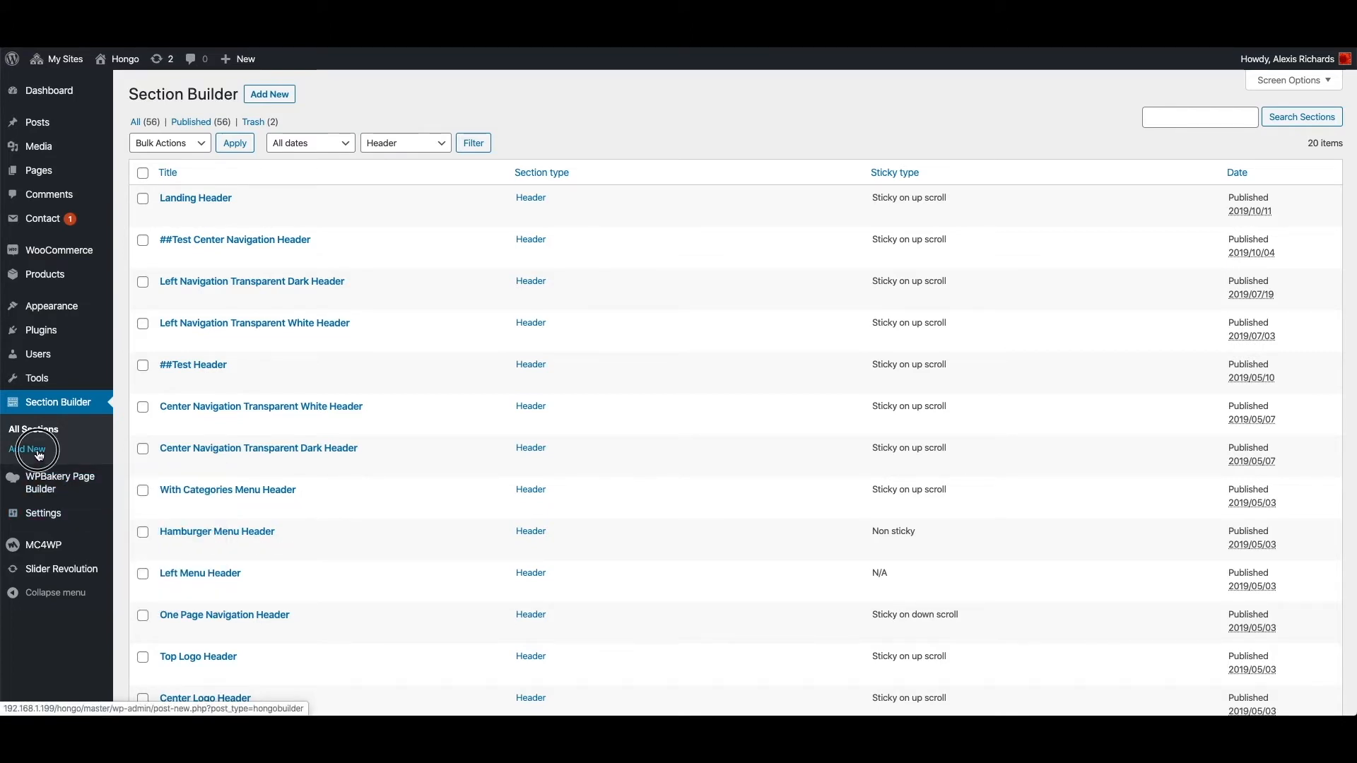
- Create a new Section Builder section titled "Test header"
left_click(27, 449)
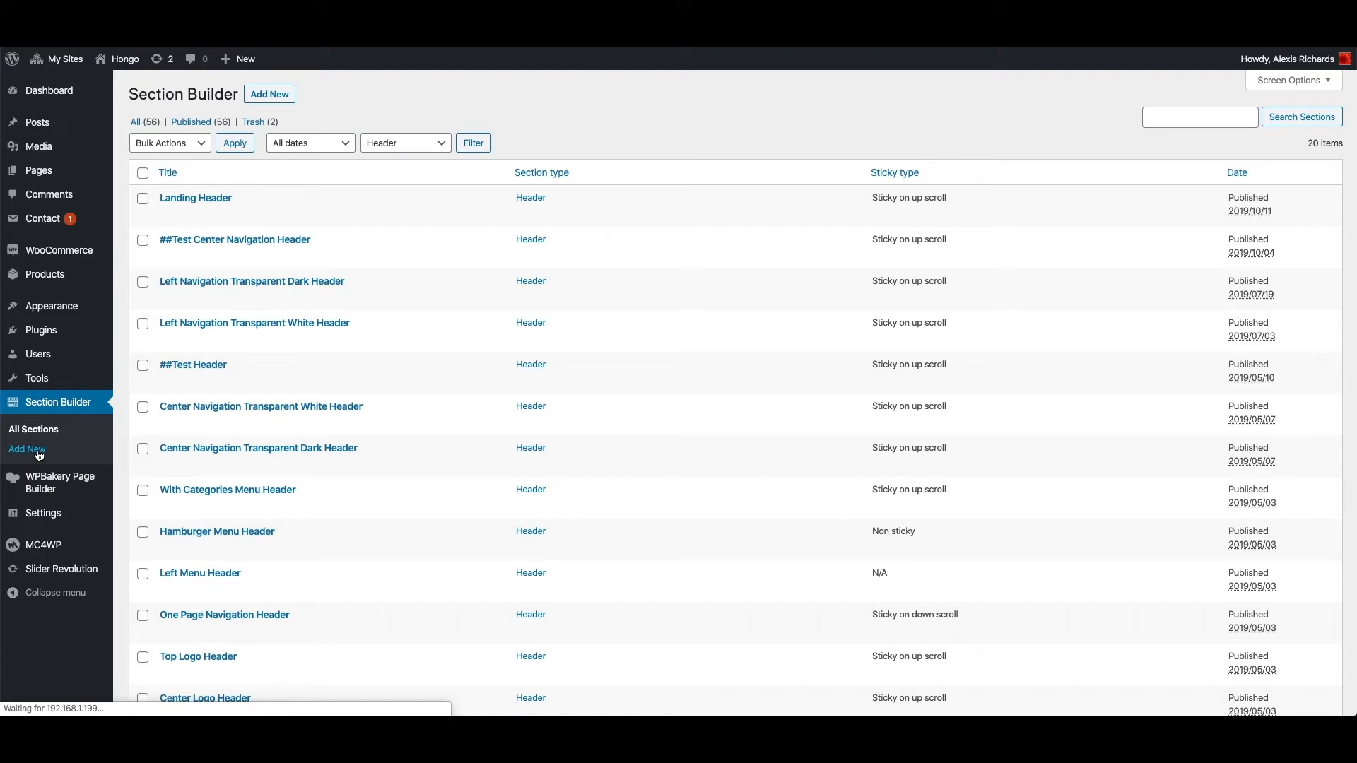
left_click(26, 449)
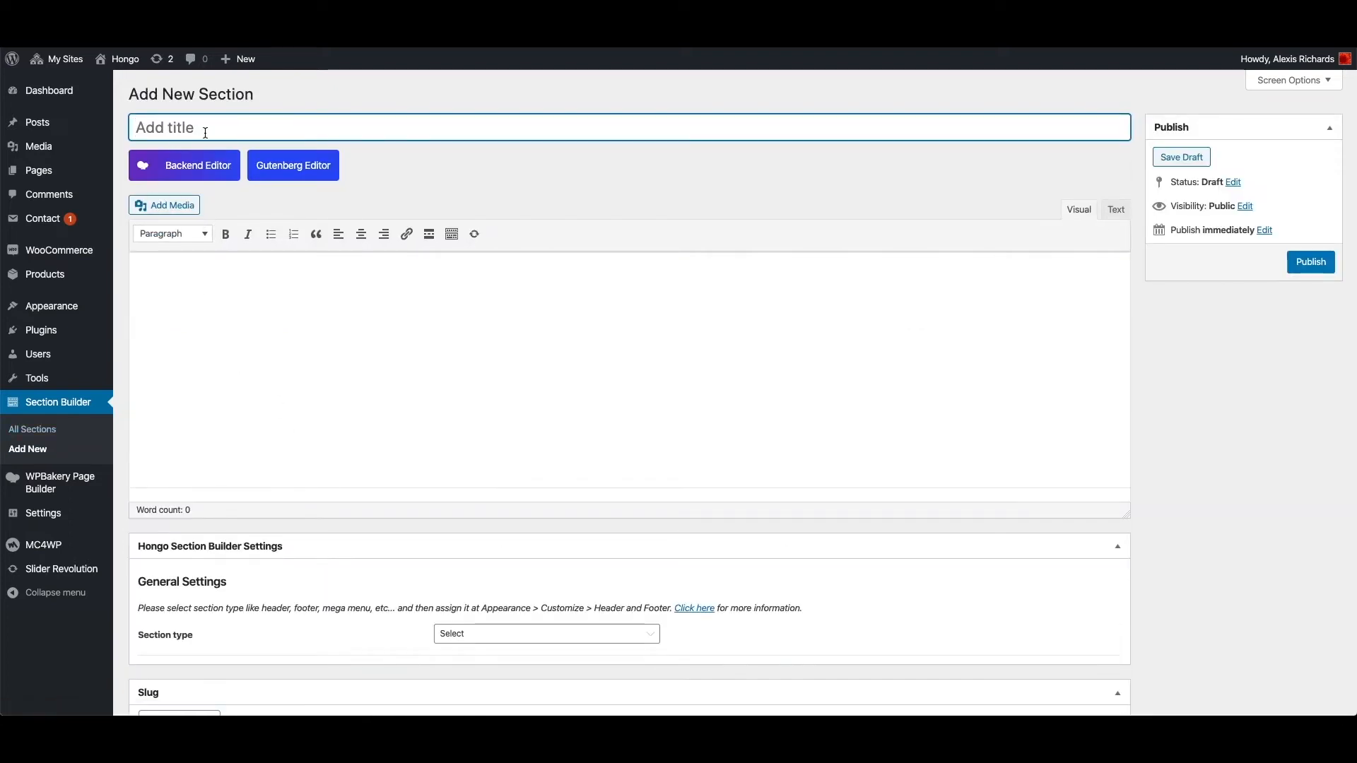
type("Test h")
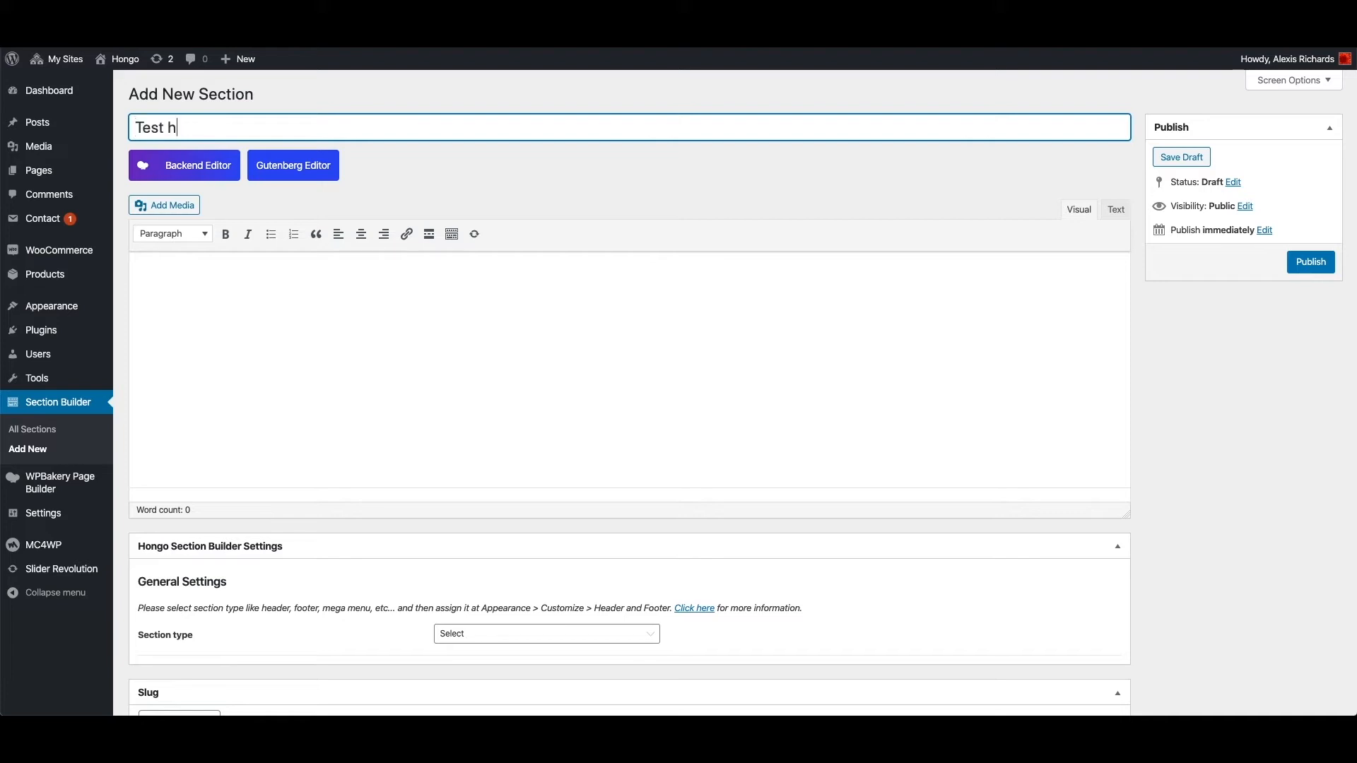
type("eader")
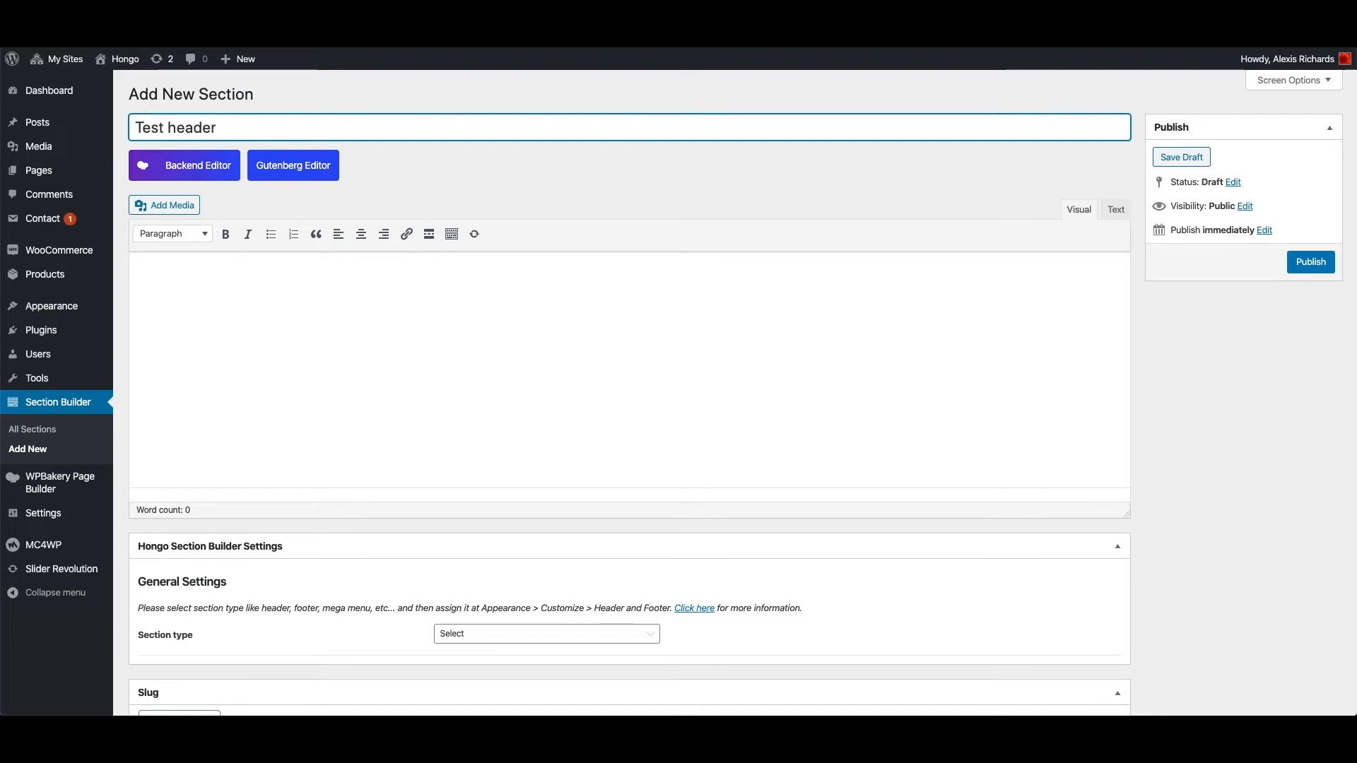
- Set Section type to Header and Sticky type to Sticky on up scroll
scroll("down", 3)
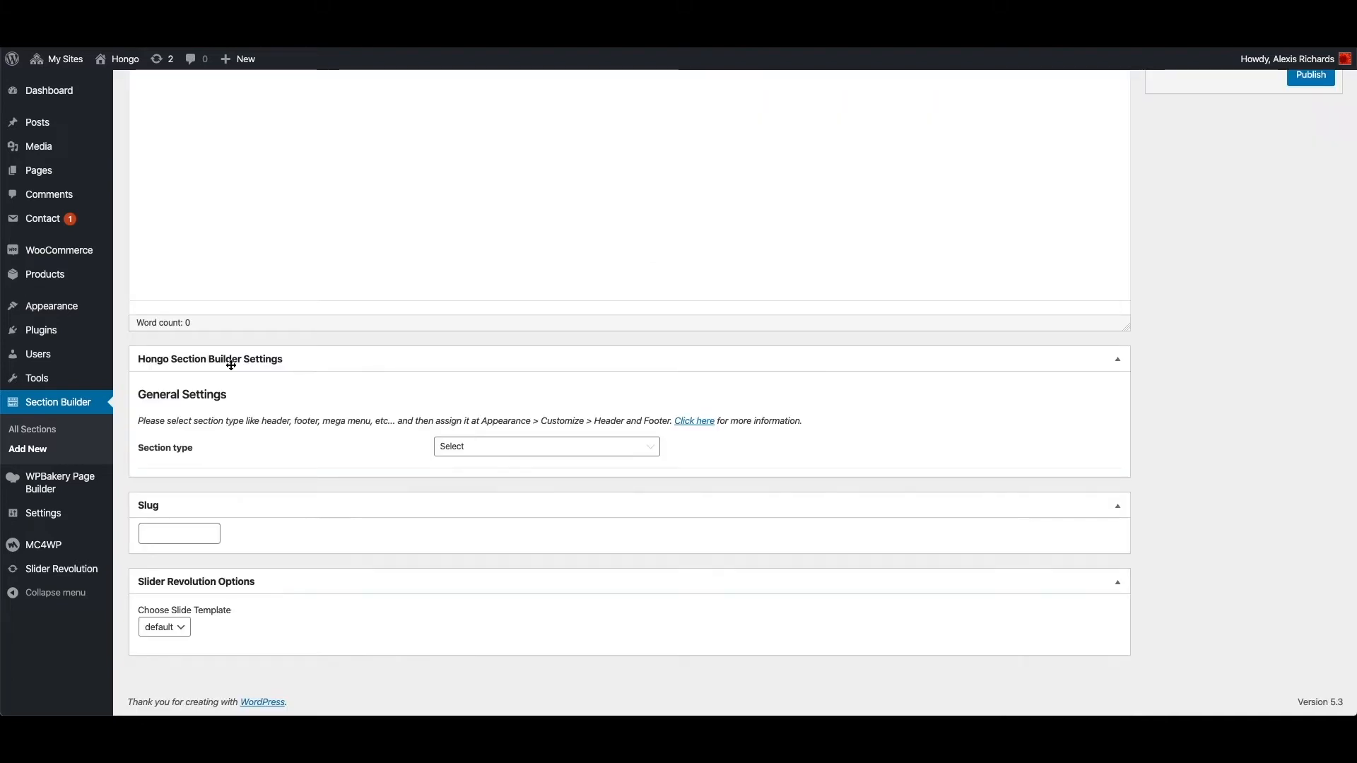
mouse_move(422, 459)
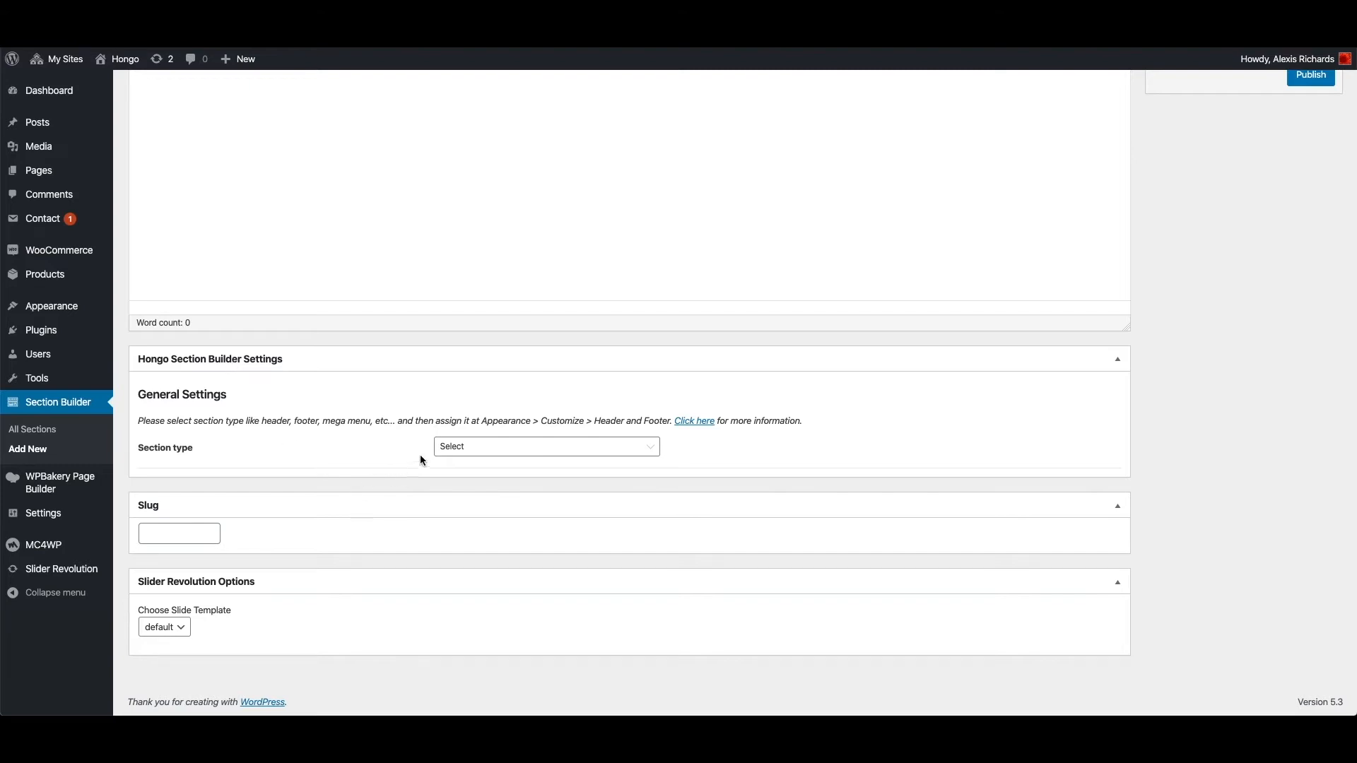
mouse_move(540, 461)
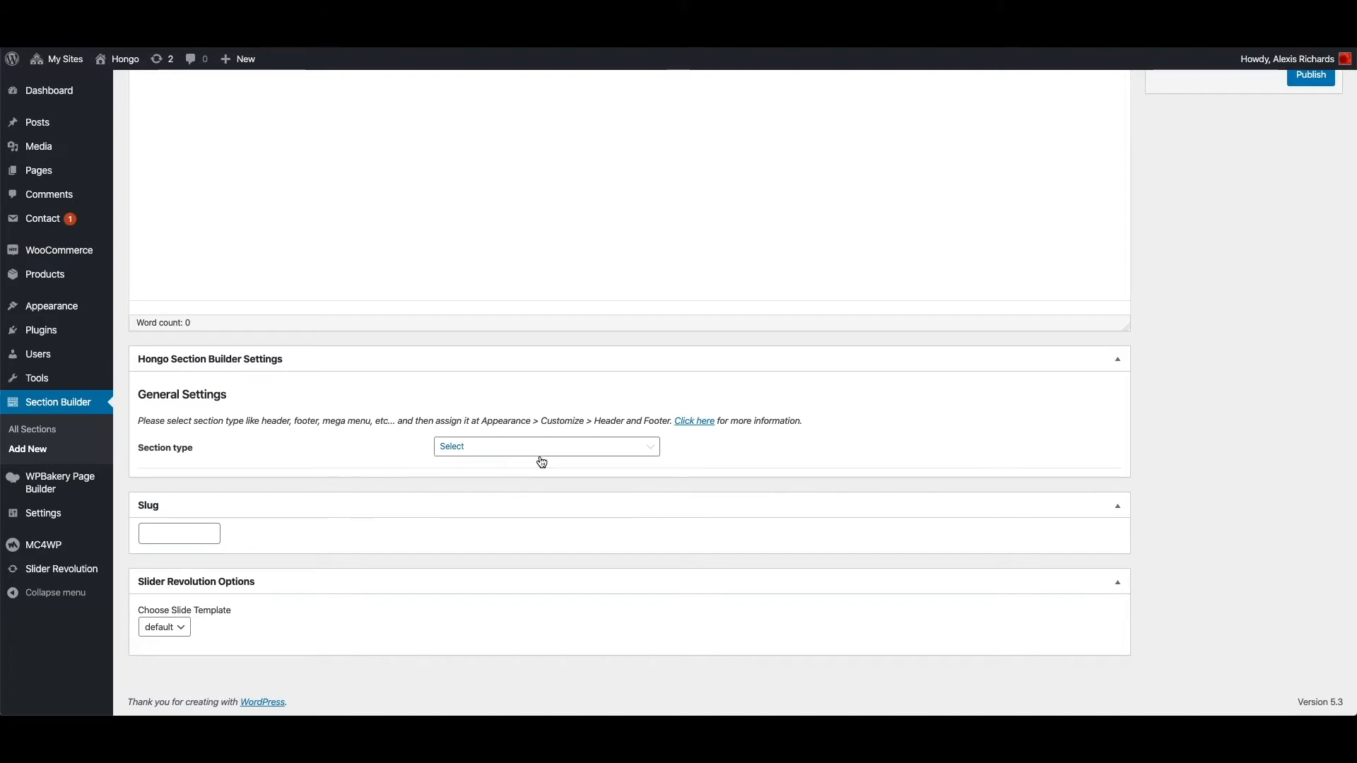
left_click(546, 447)
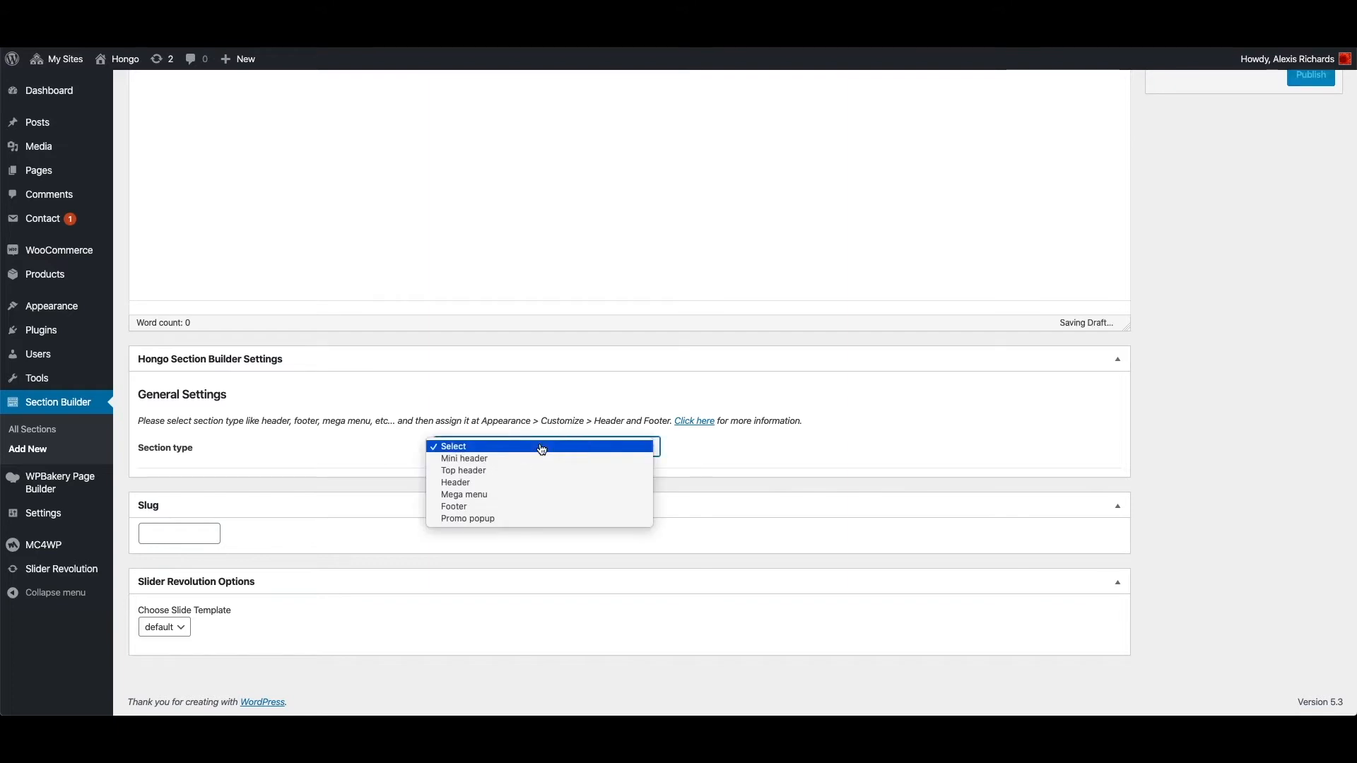
left_click(455, 482)
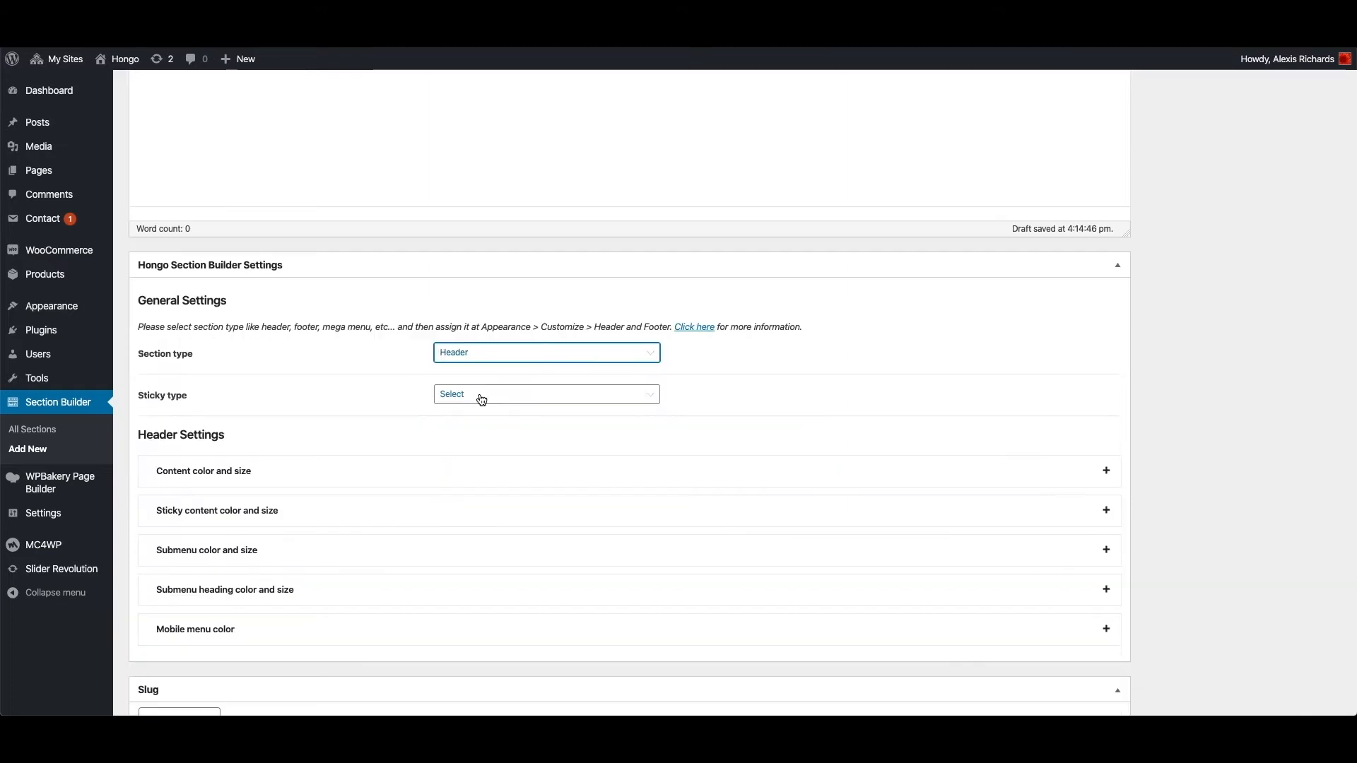
left_click(545, 394)
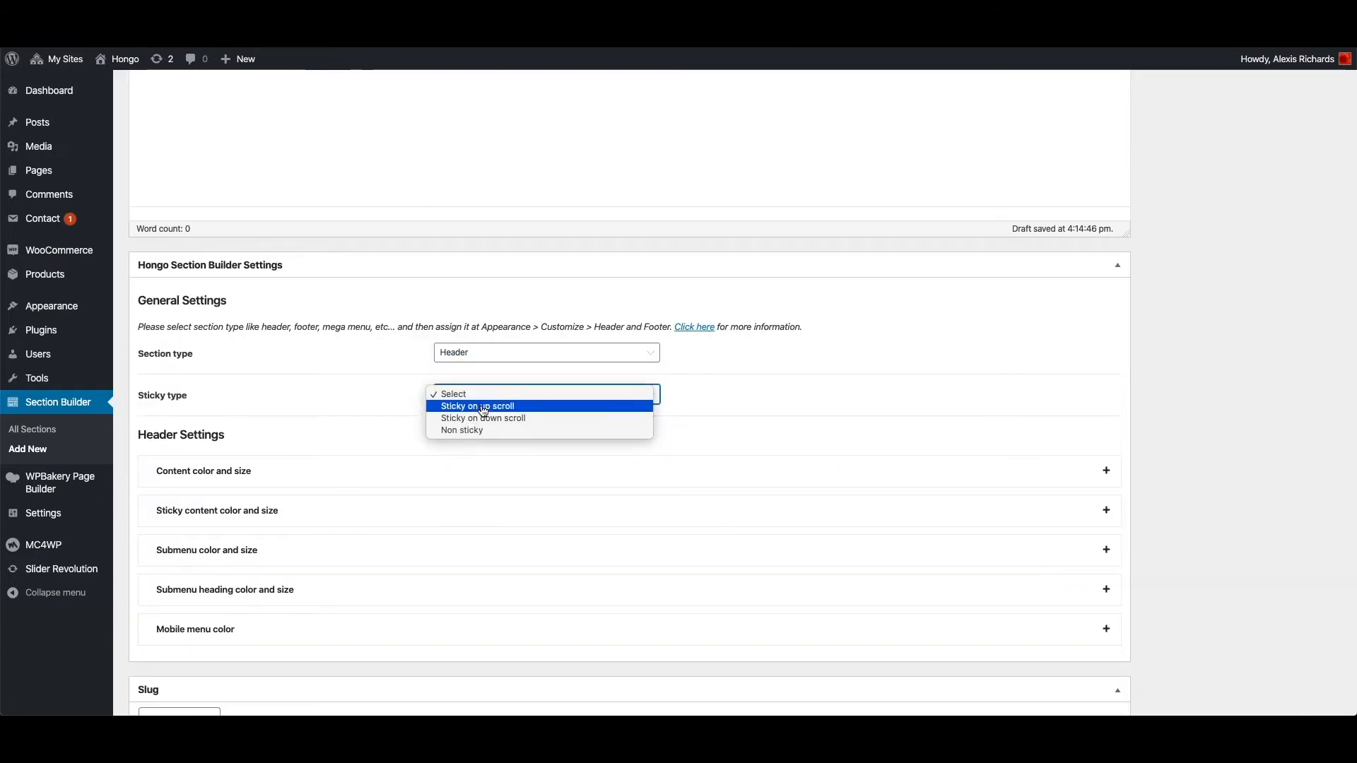
mouse_move(482, 431)
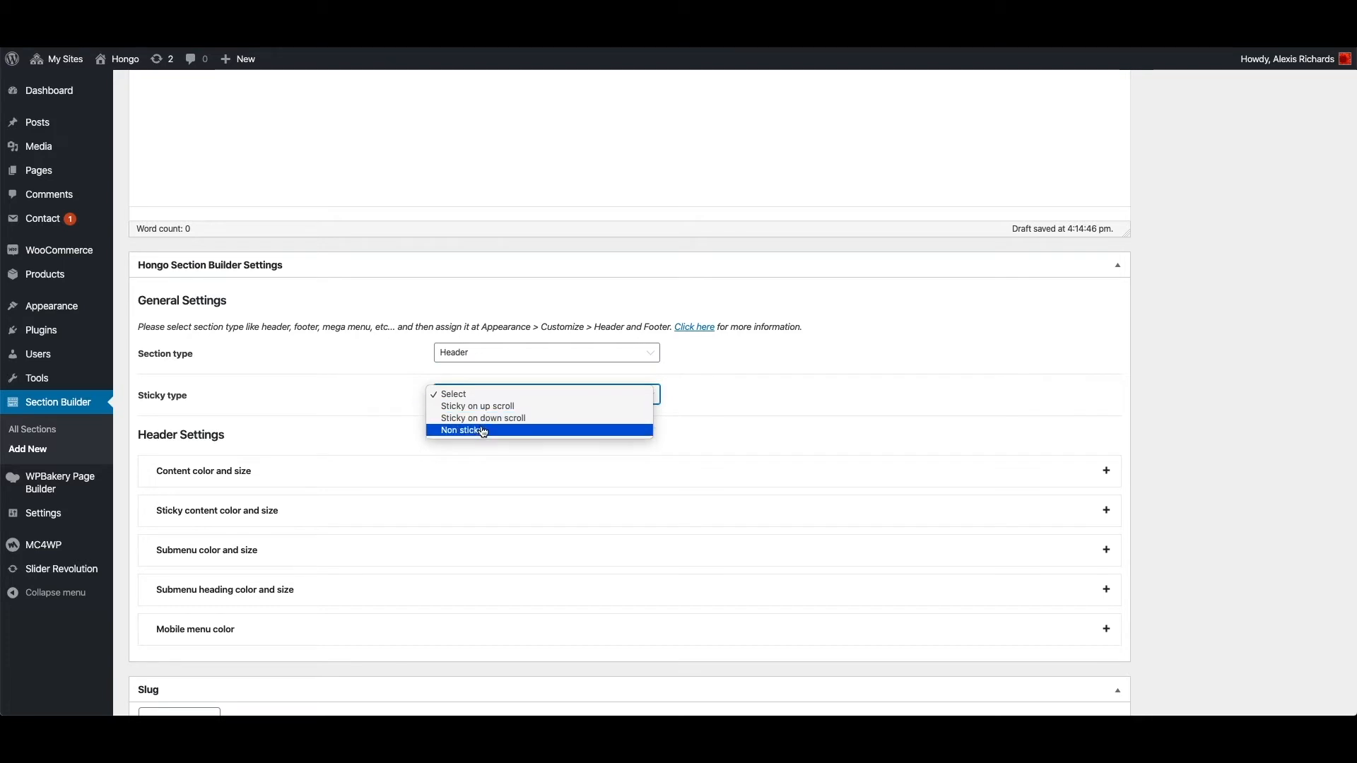
left_click(478, 405)
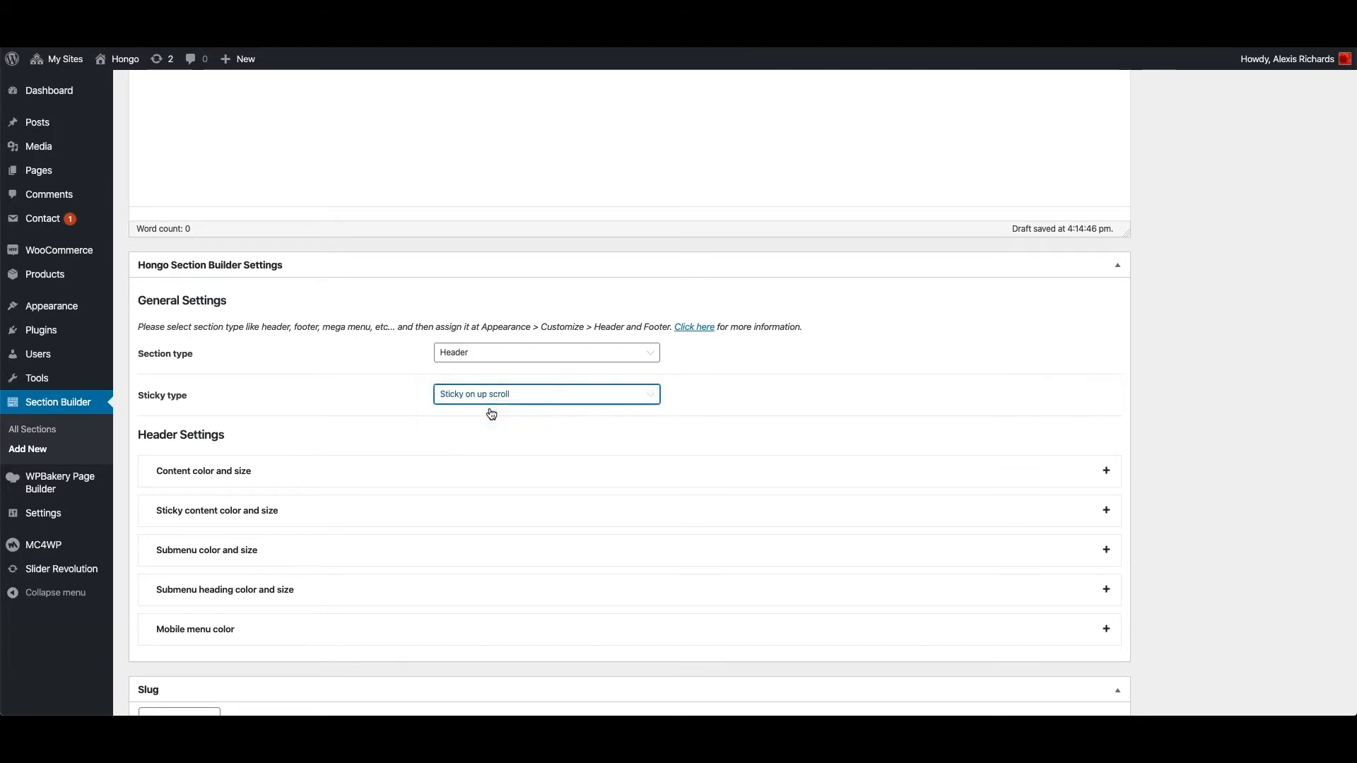
mouse_move(339, 463)
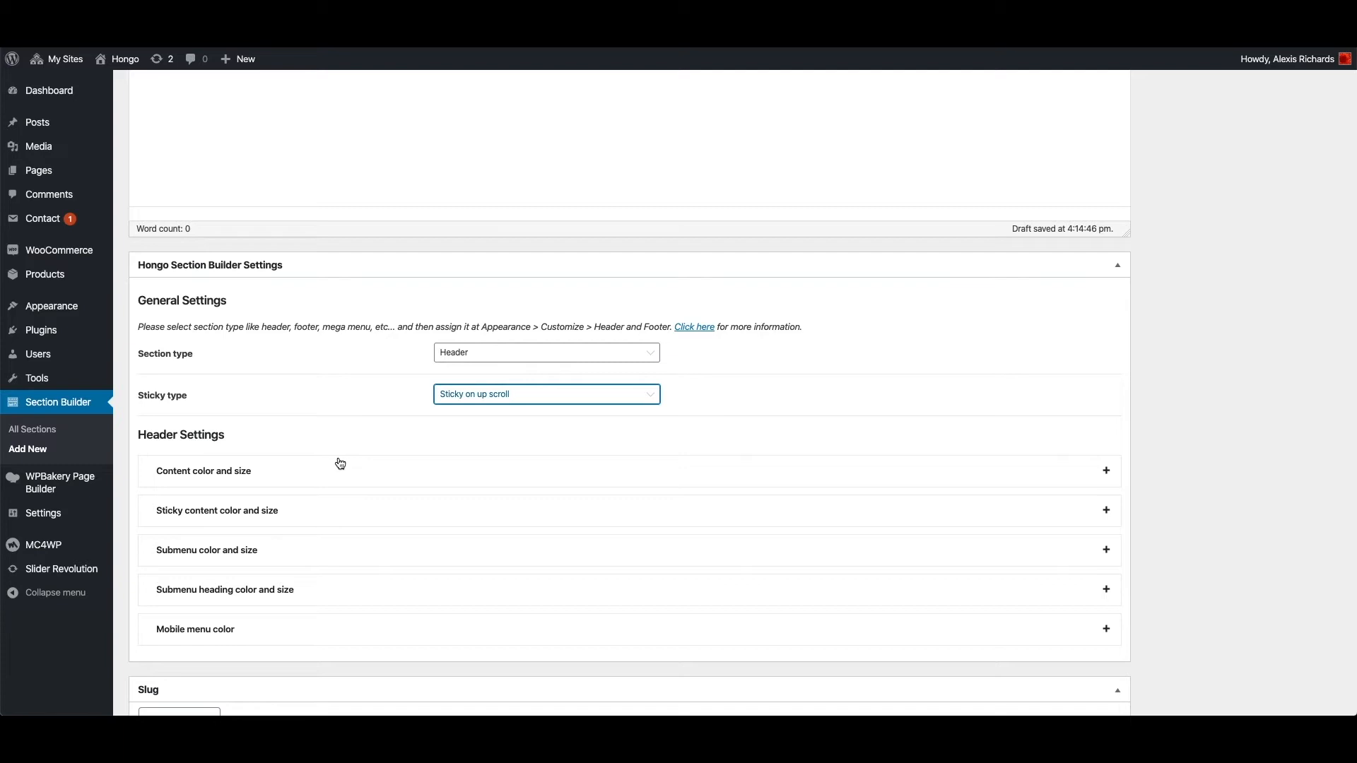
scroll("down", 3)
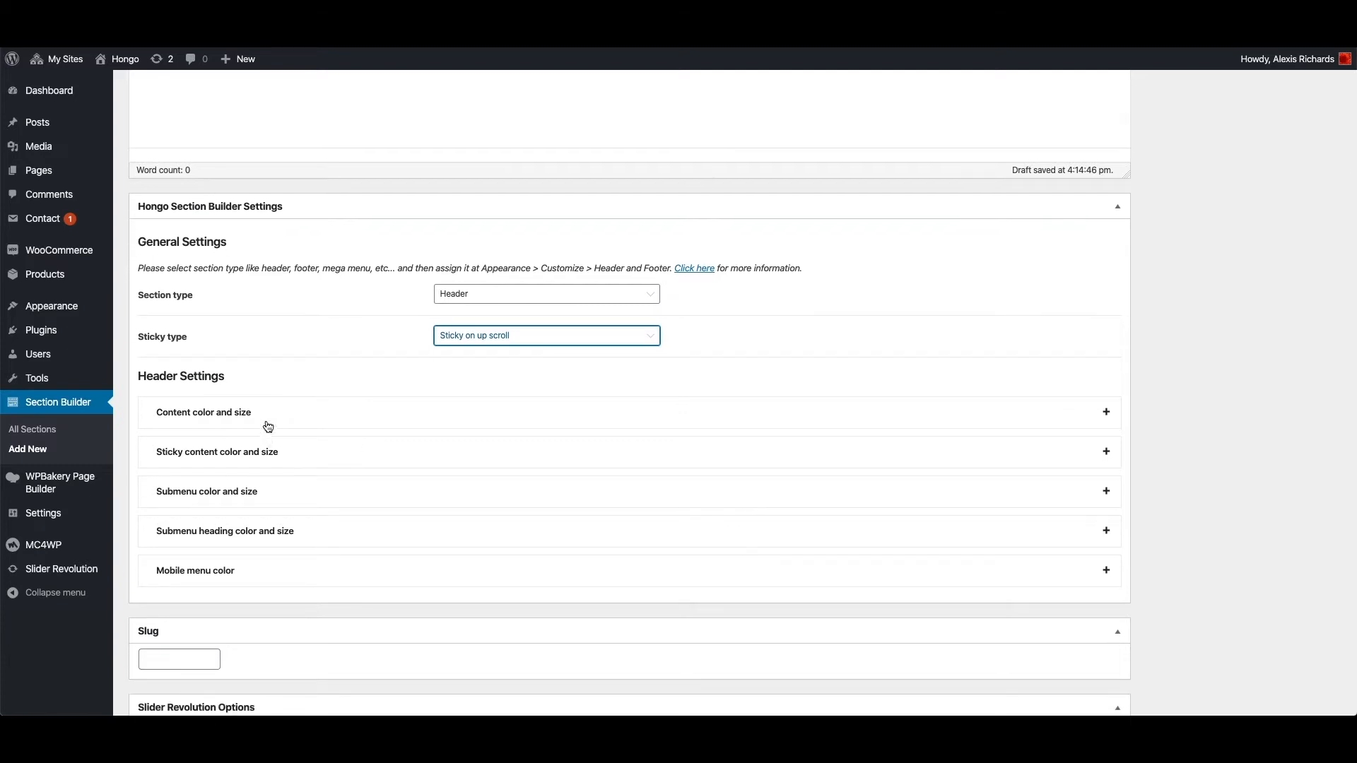
left_click(204, 413)
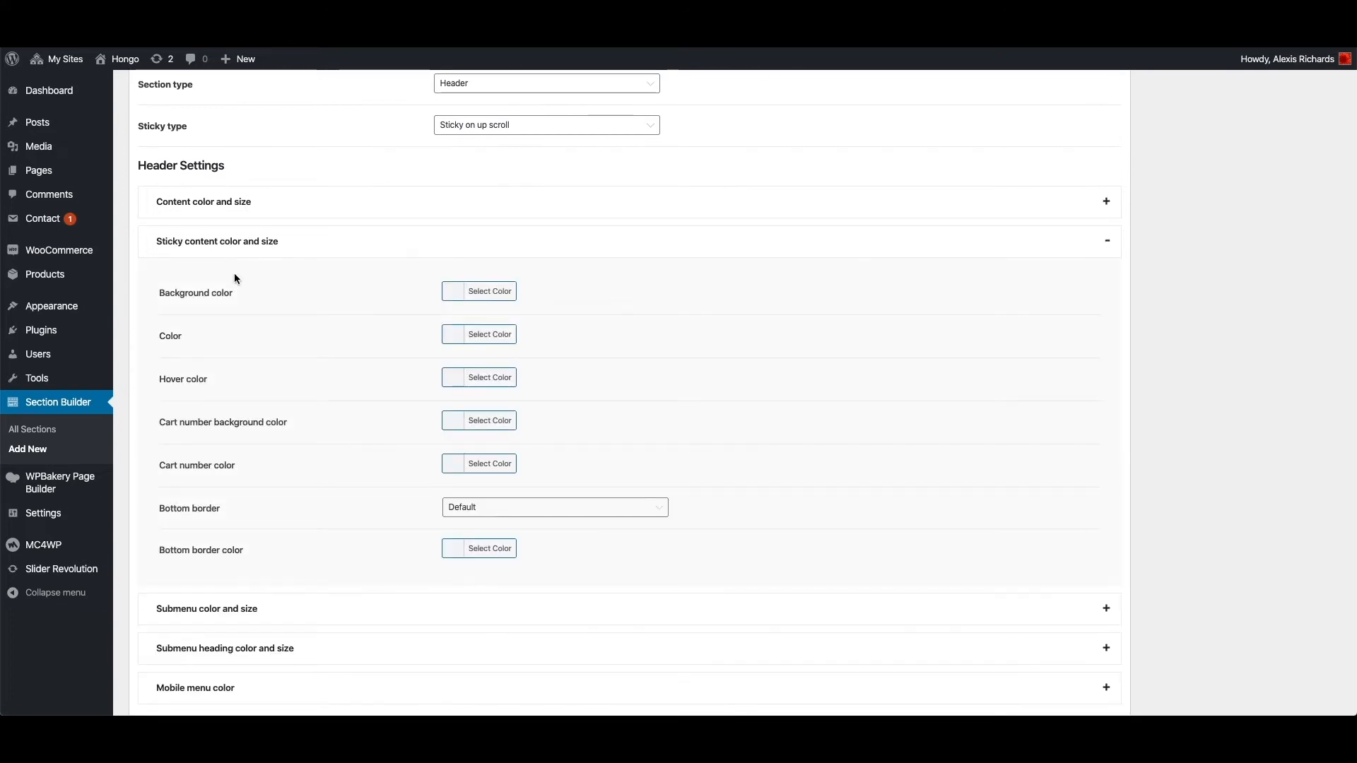
scroll("down", 3)
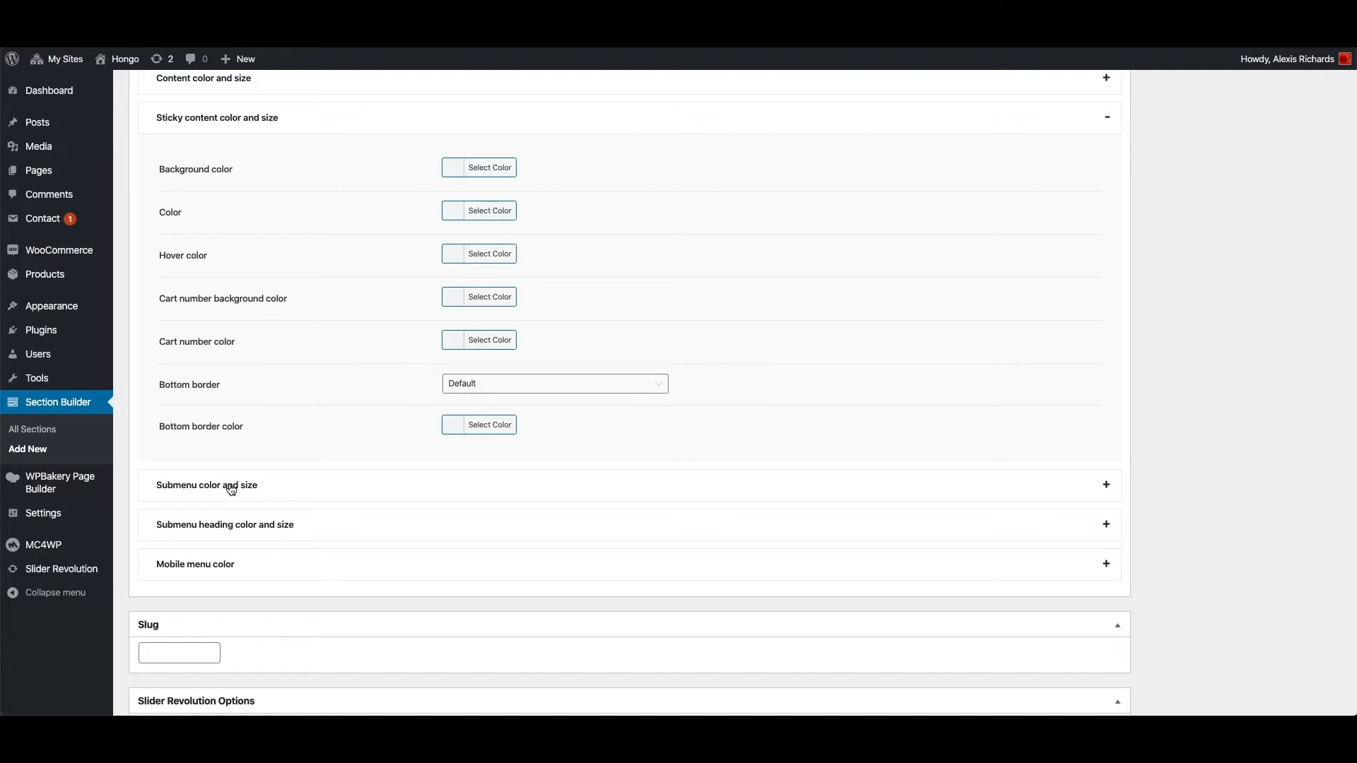
left_click(206, 485)
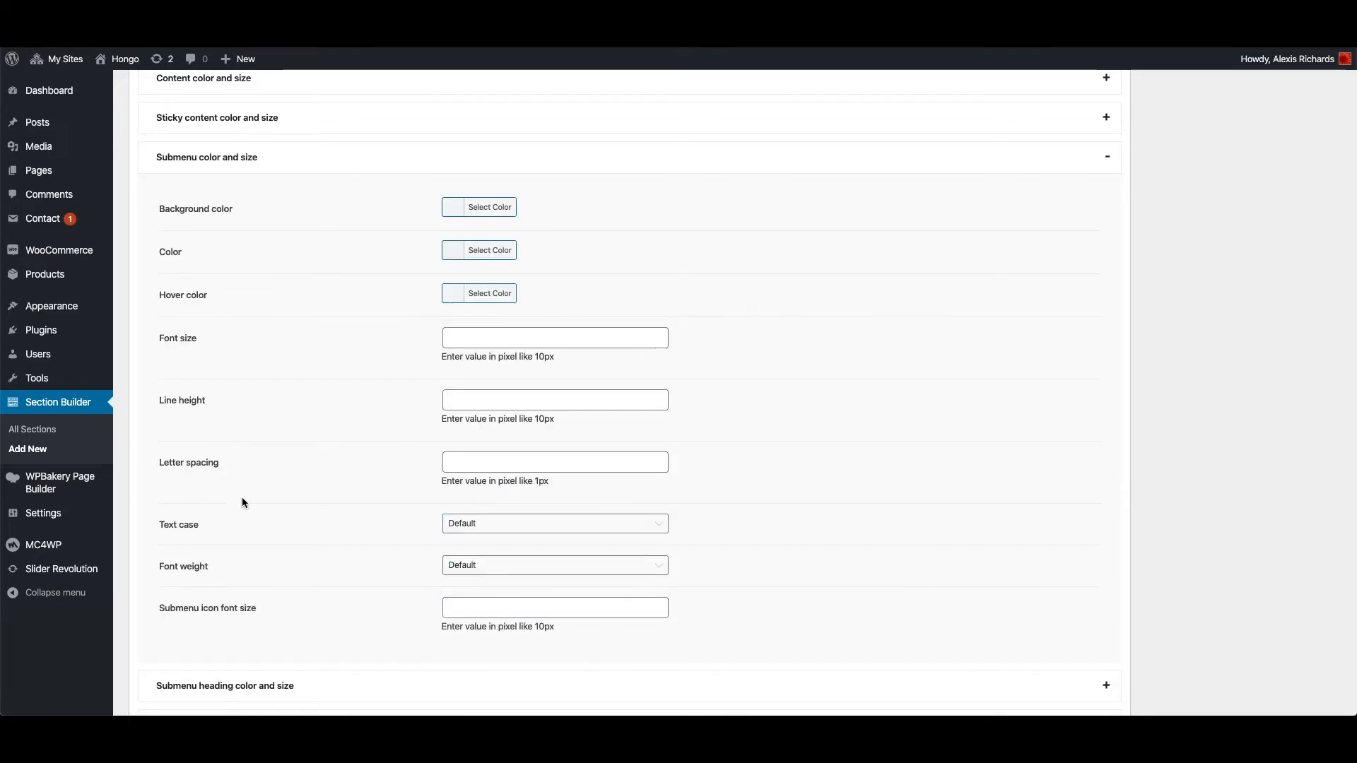
scroll("down", 3)
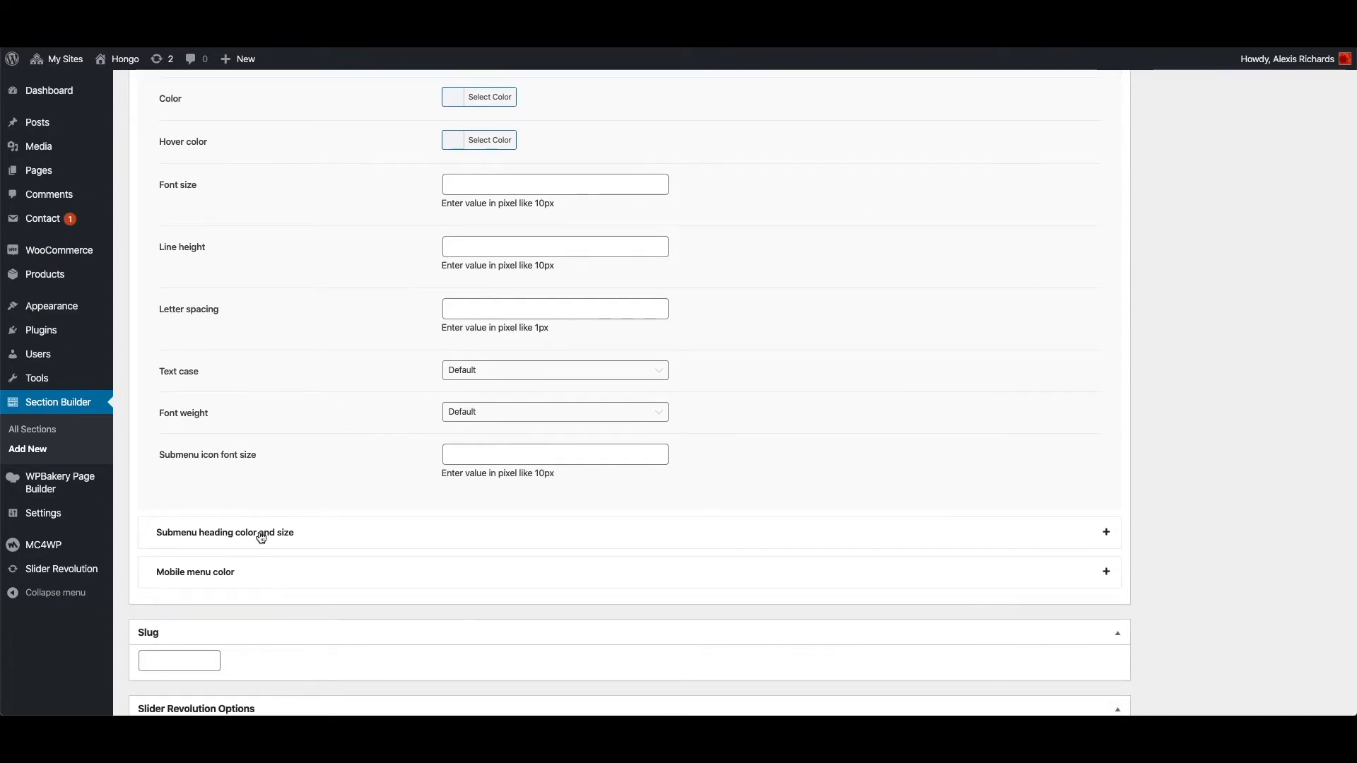
left_click(195, 571)
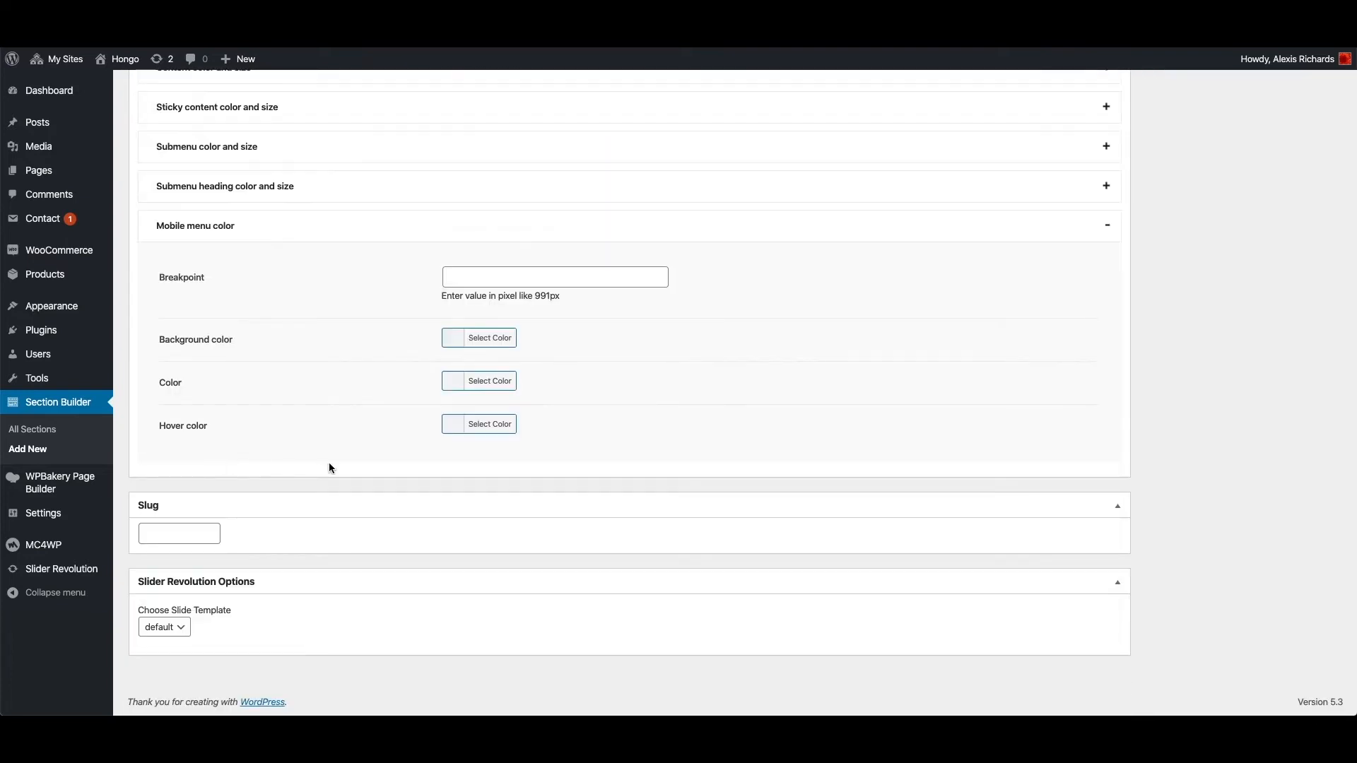
mouse_move(336, 295)
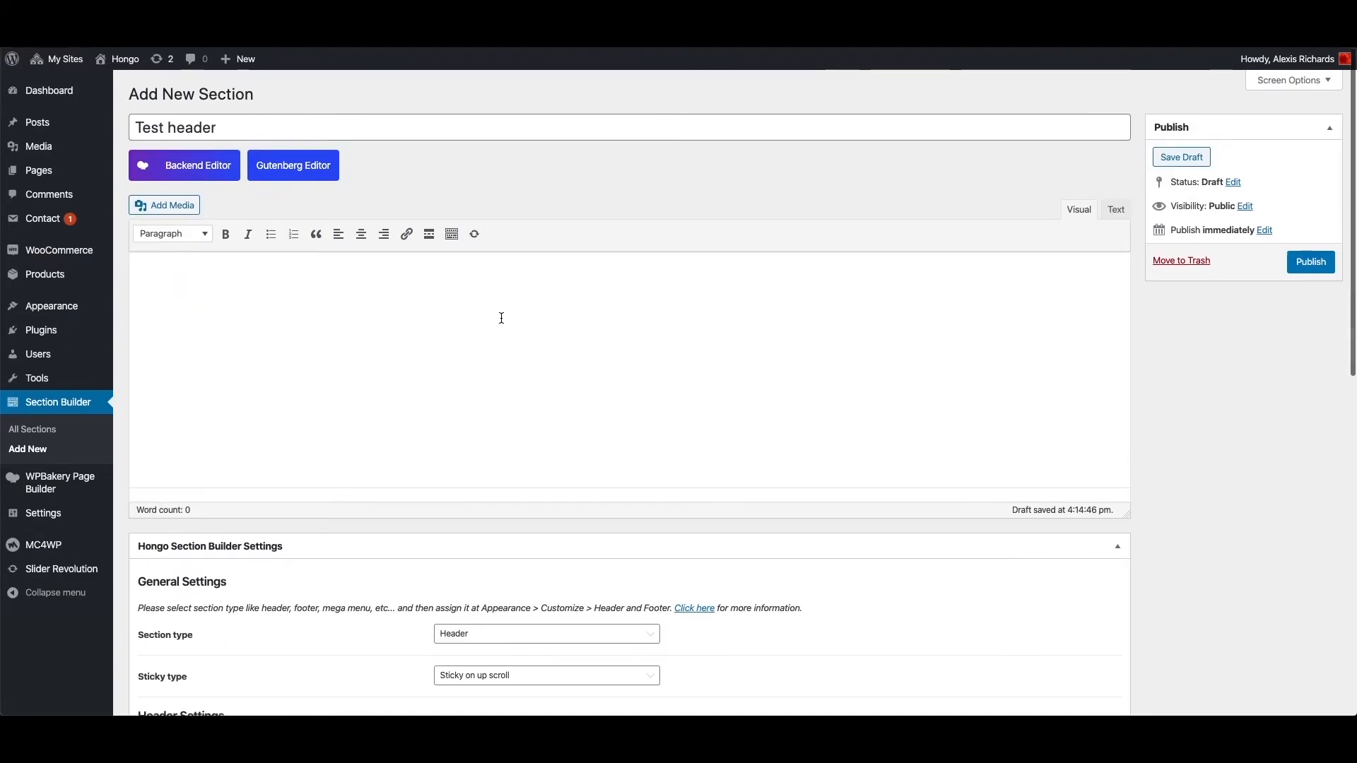
mouse_move(198, 169)
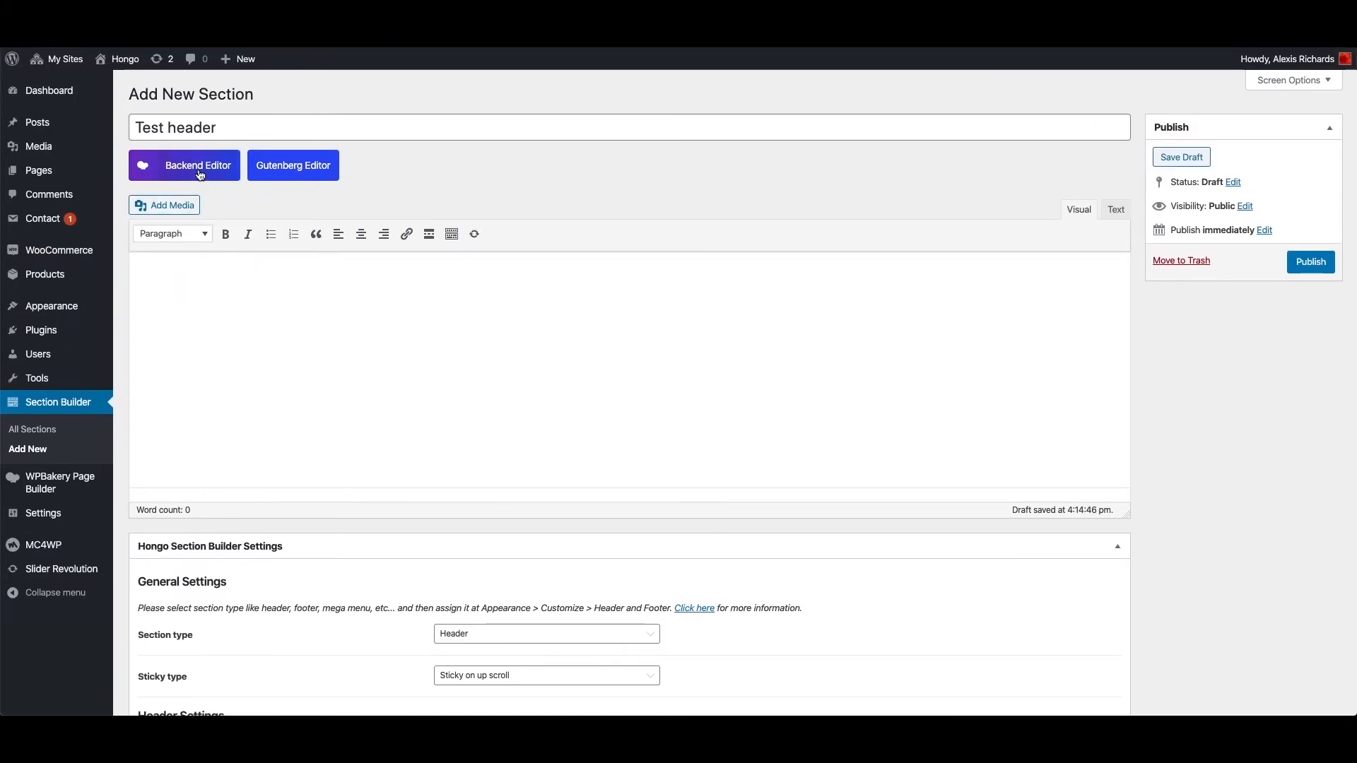
- Switch the Test header section to the WPBakery Backend Editor
left_click(192, 166)
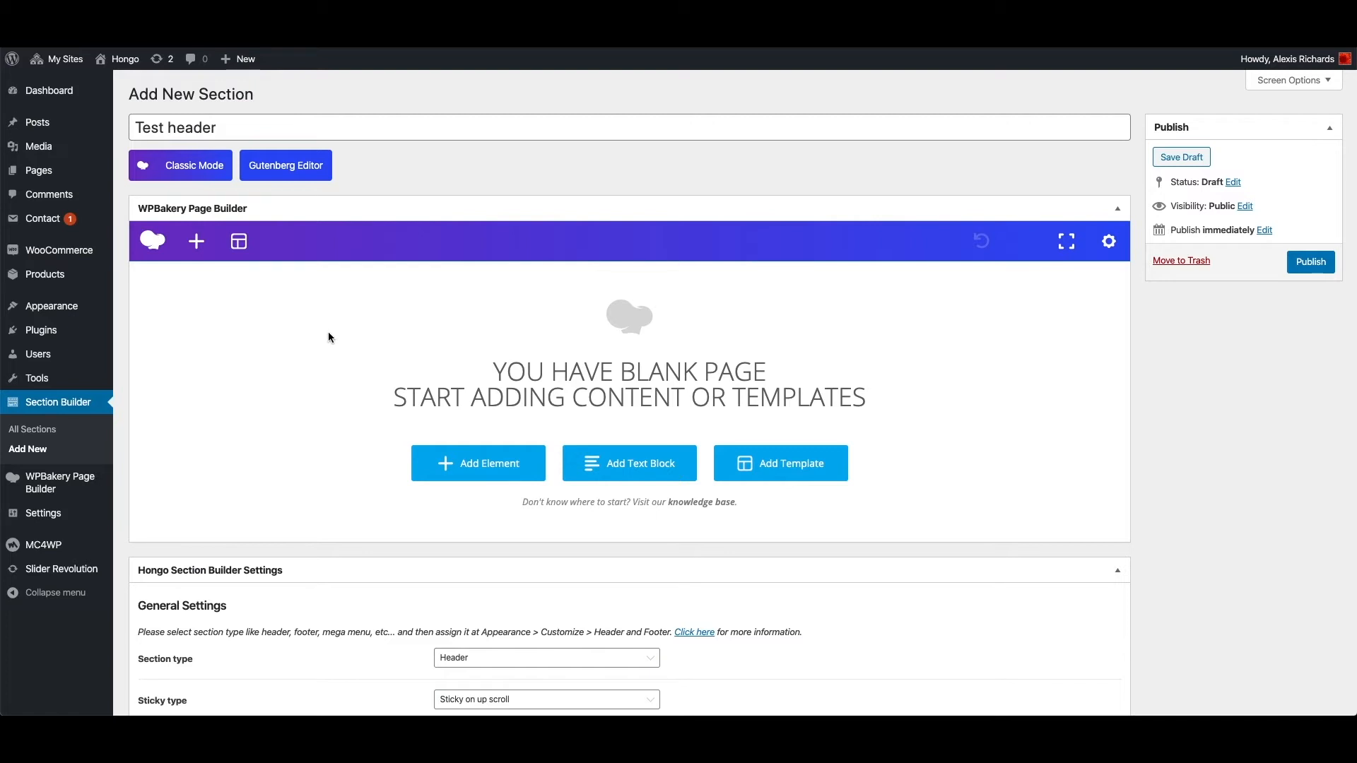
- Bring up the WPBakery Add Element panel listing Row, Navigation Menu and Header Logo
left_click(478, 463)
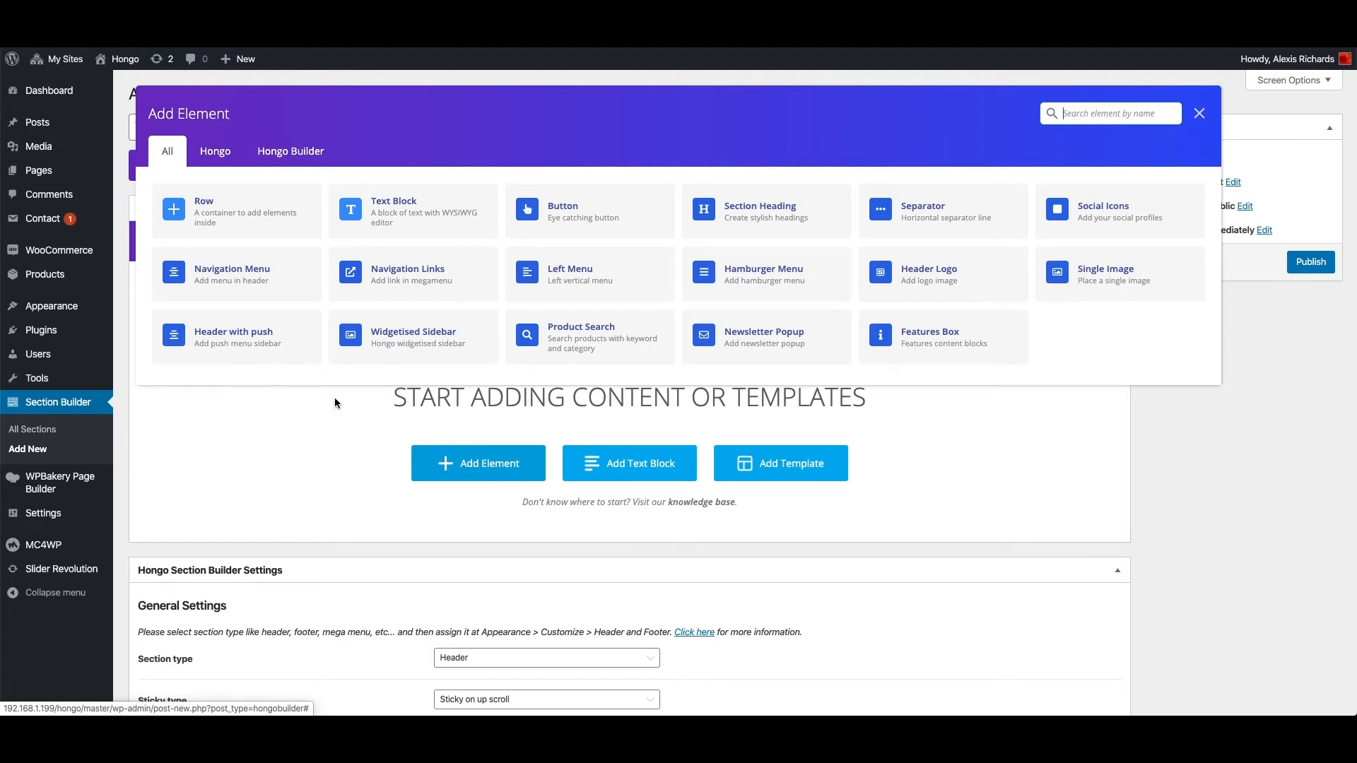
mouse_move(656, 362)
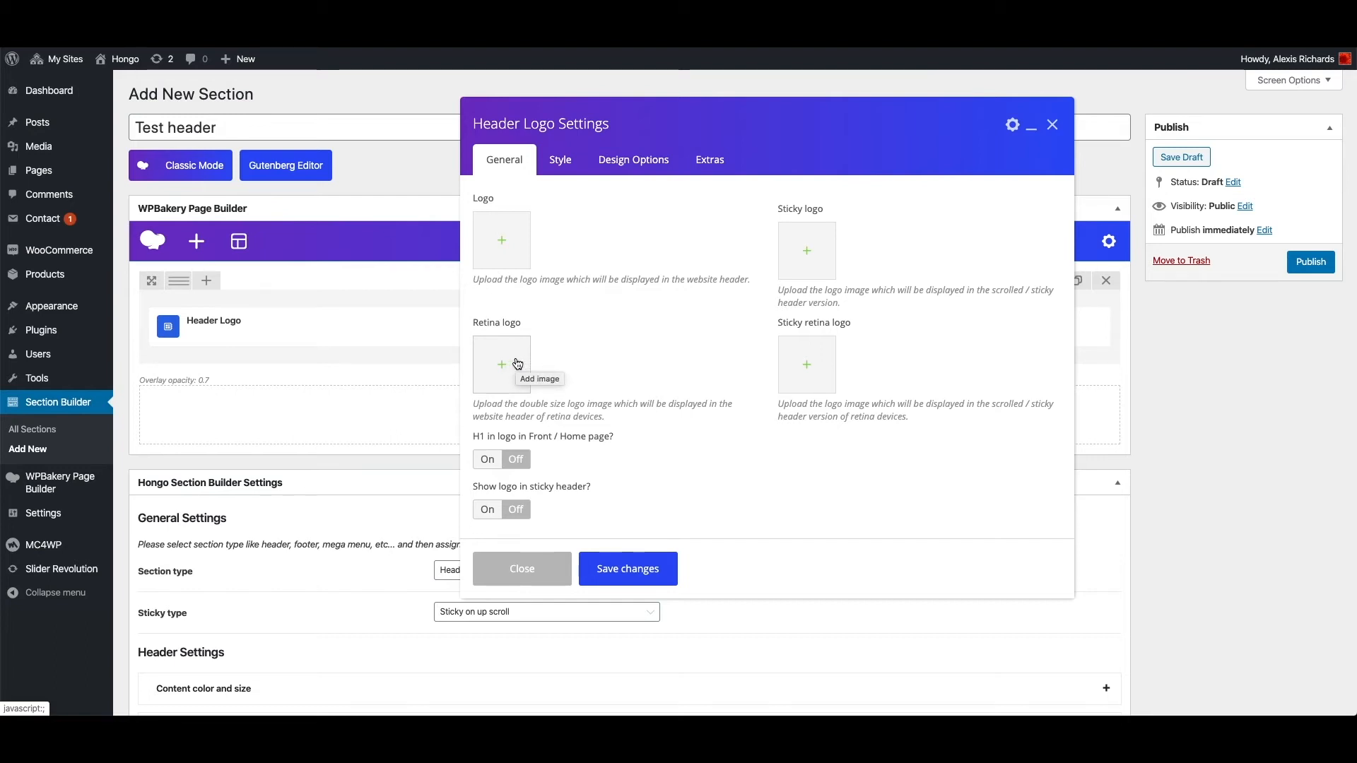
mouse_move(820, 256)
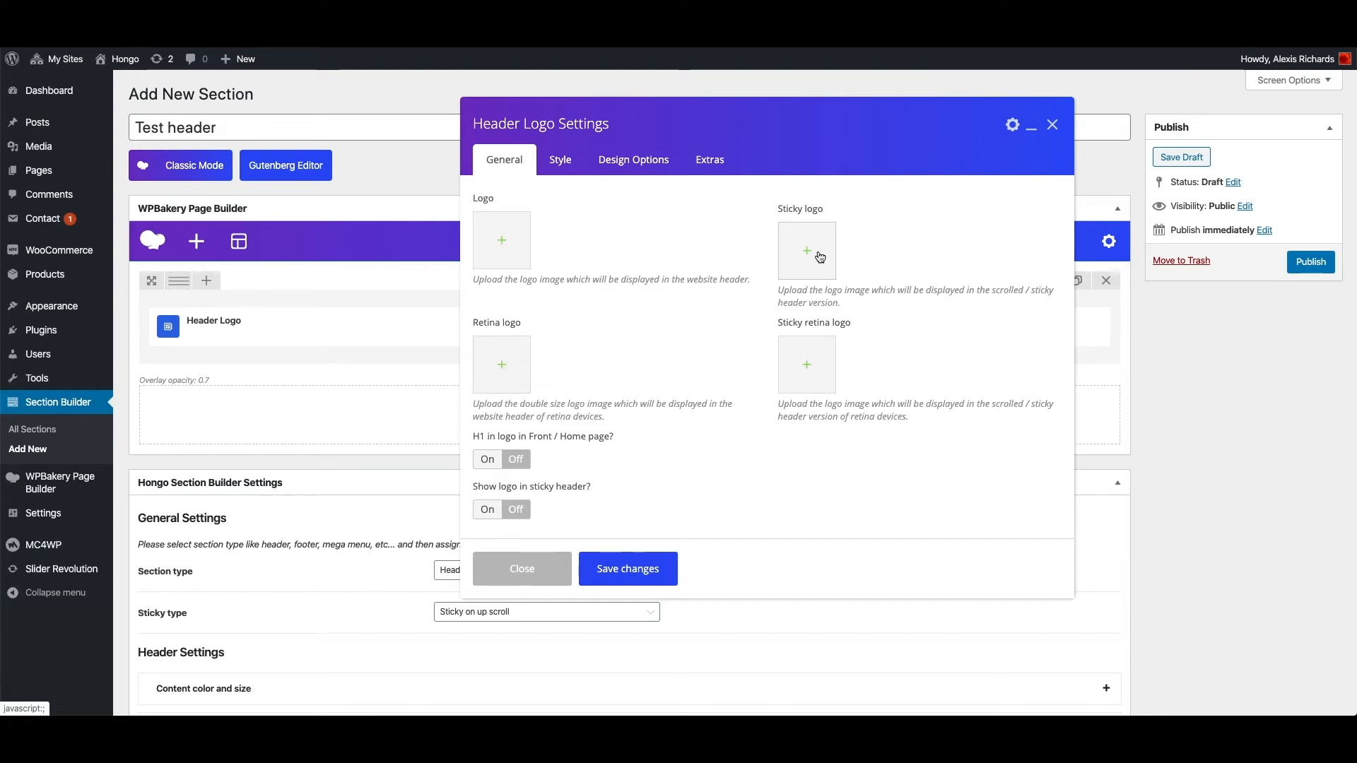
mouse_move(801, 346)
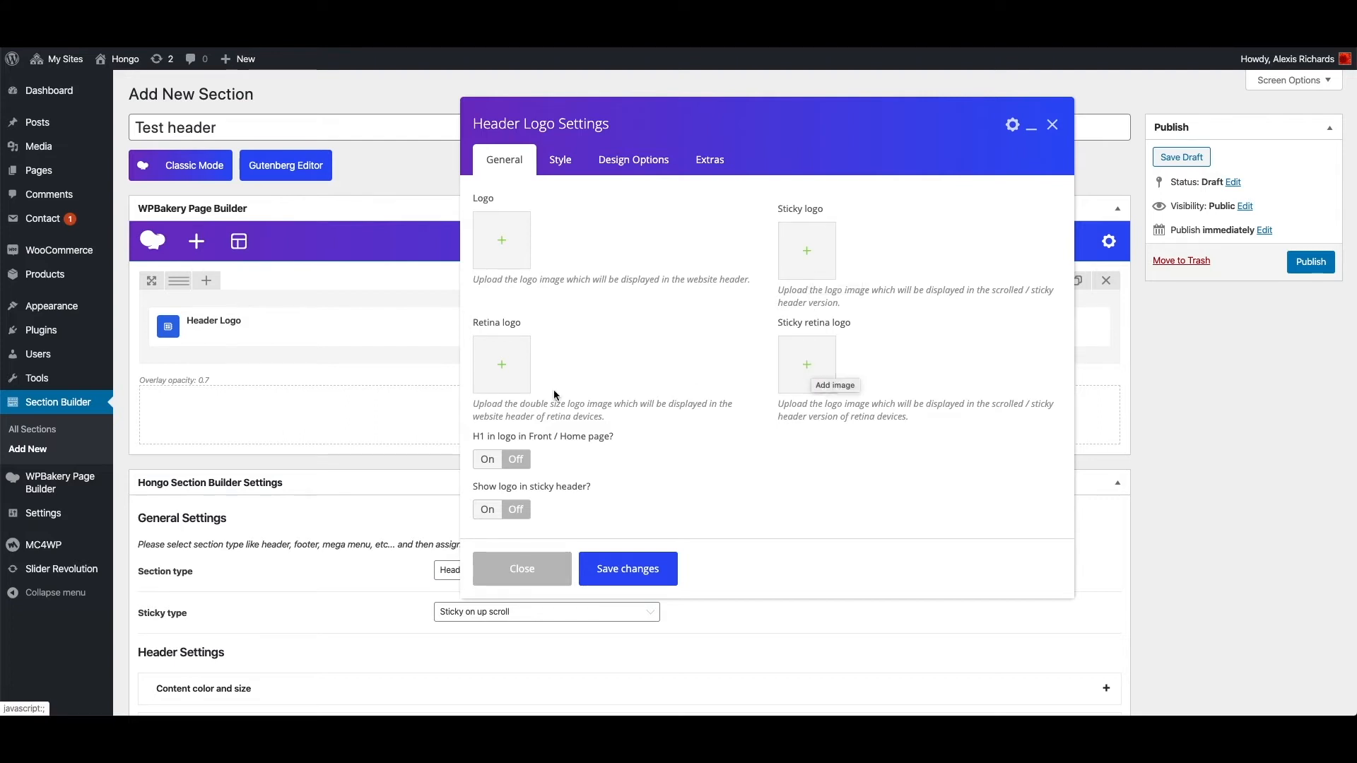
mouse_move(492, 403)
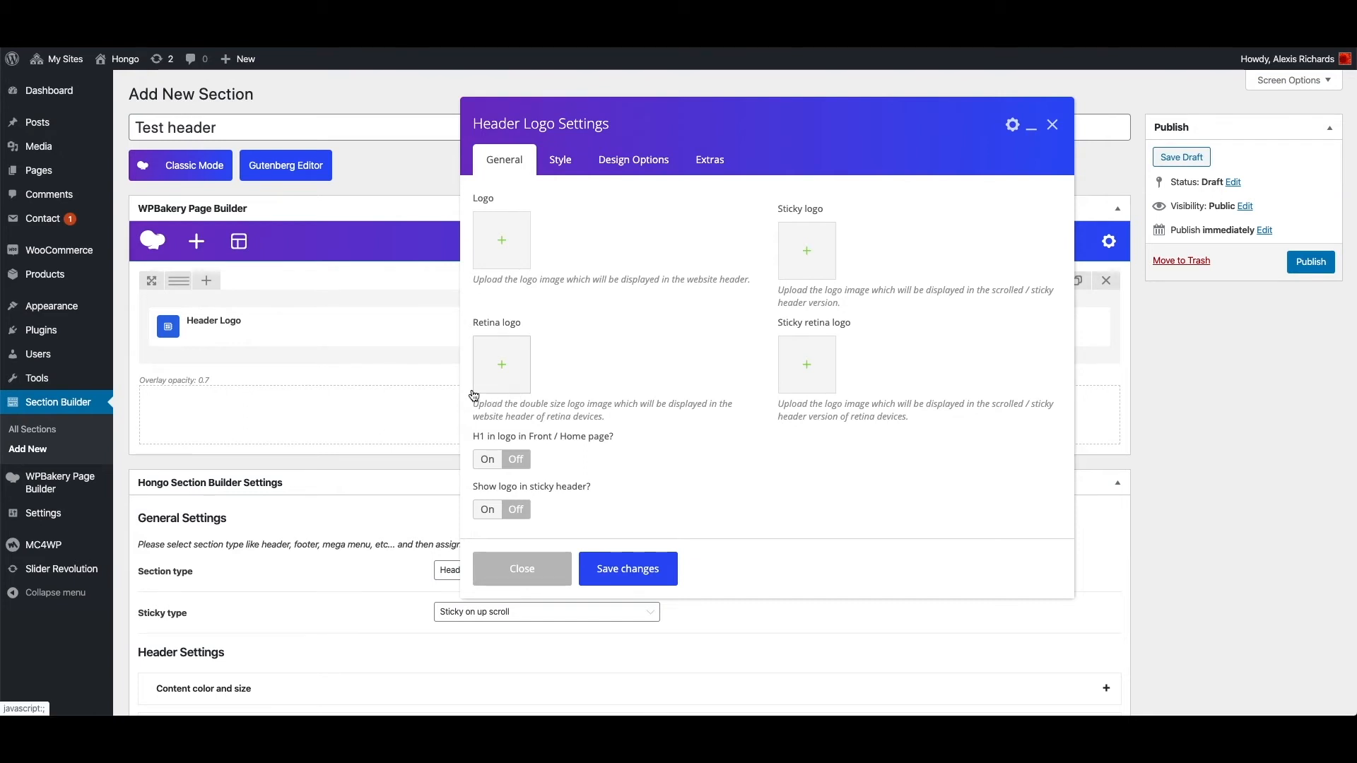
mouse_move(561, 399)
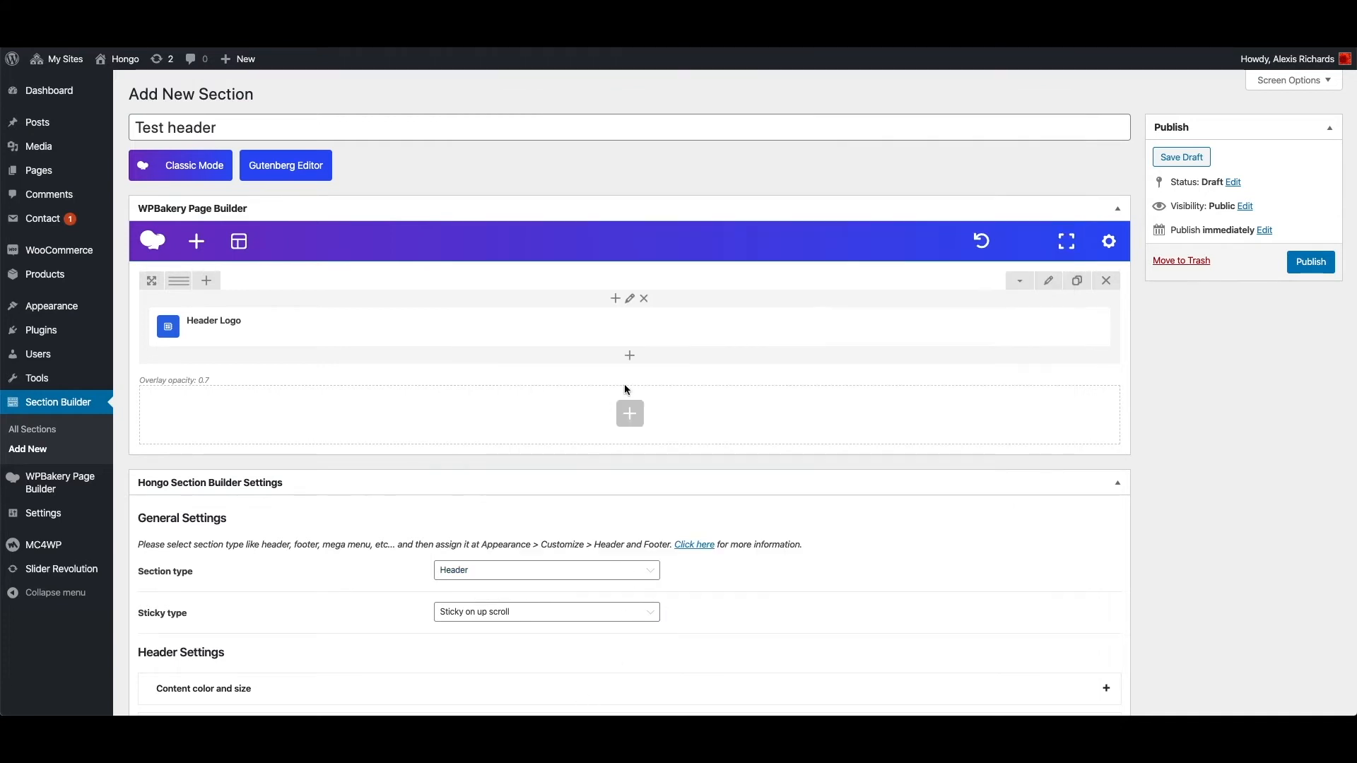
mouse_move(608, 405)
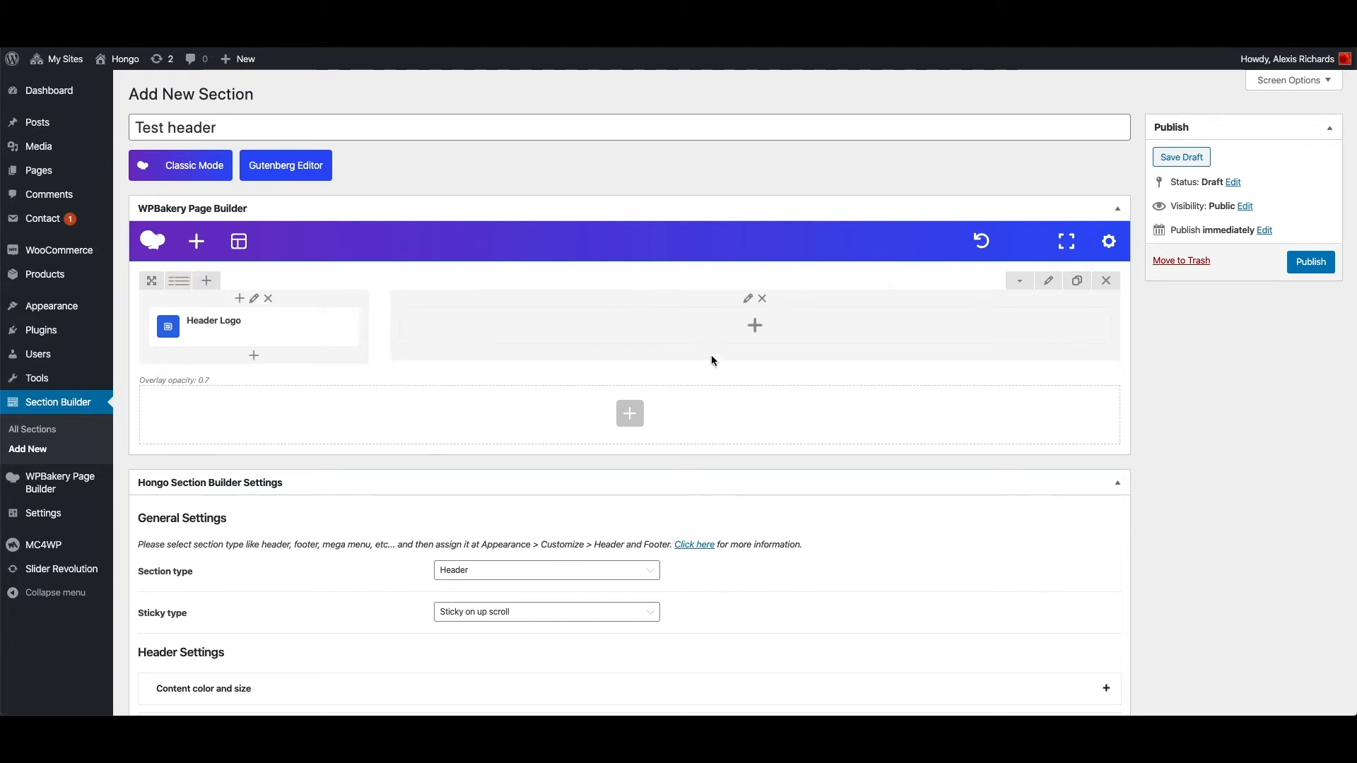
- Add a Navigation Menu using Main Menu to the right column beside Header Logo and save it
left_click(755, 325)
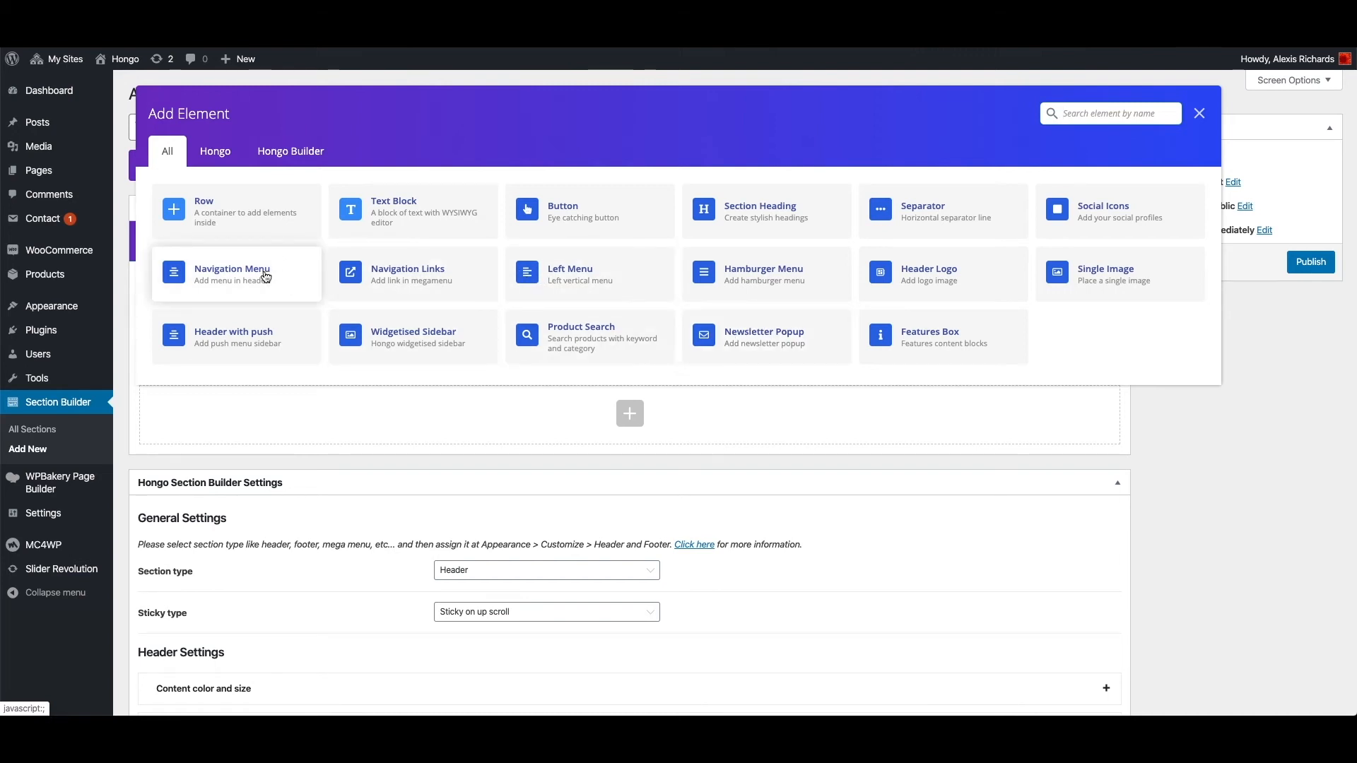
left_click(232, 275)
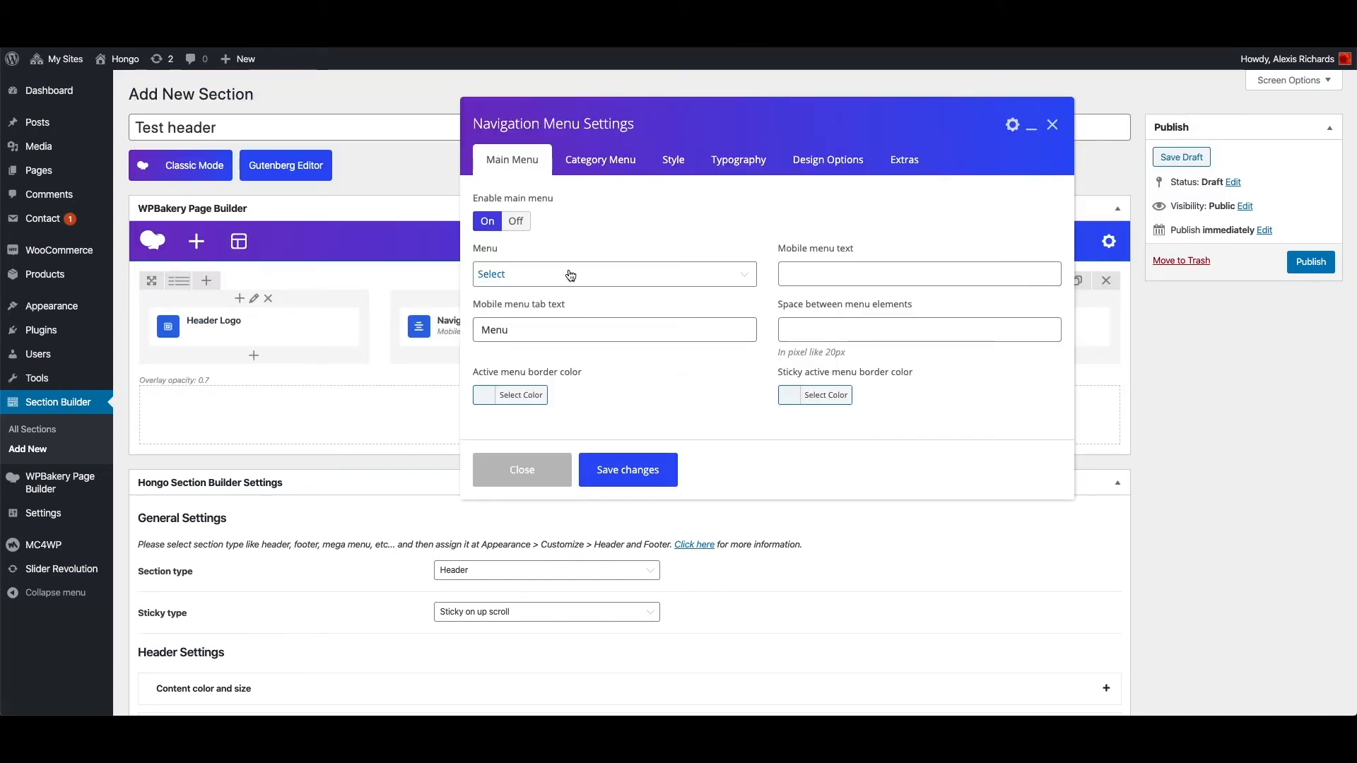
left_click(613, 274)
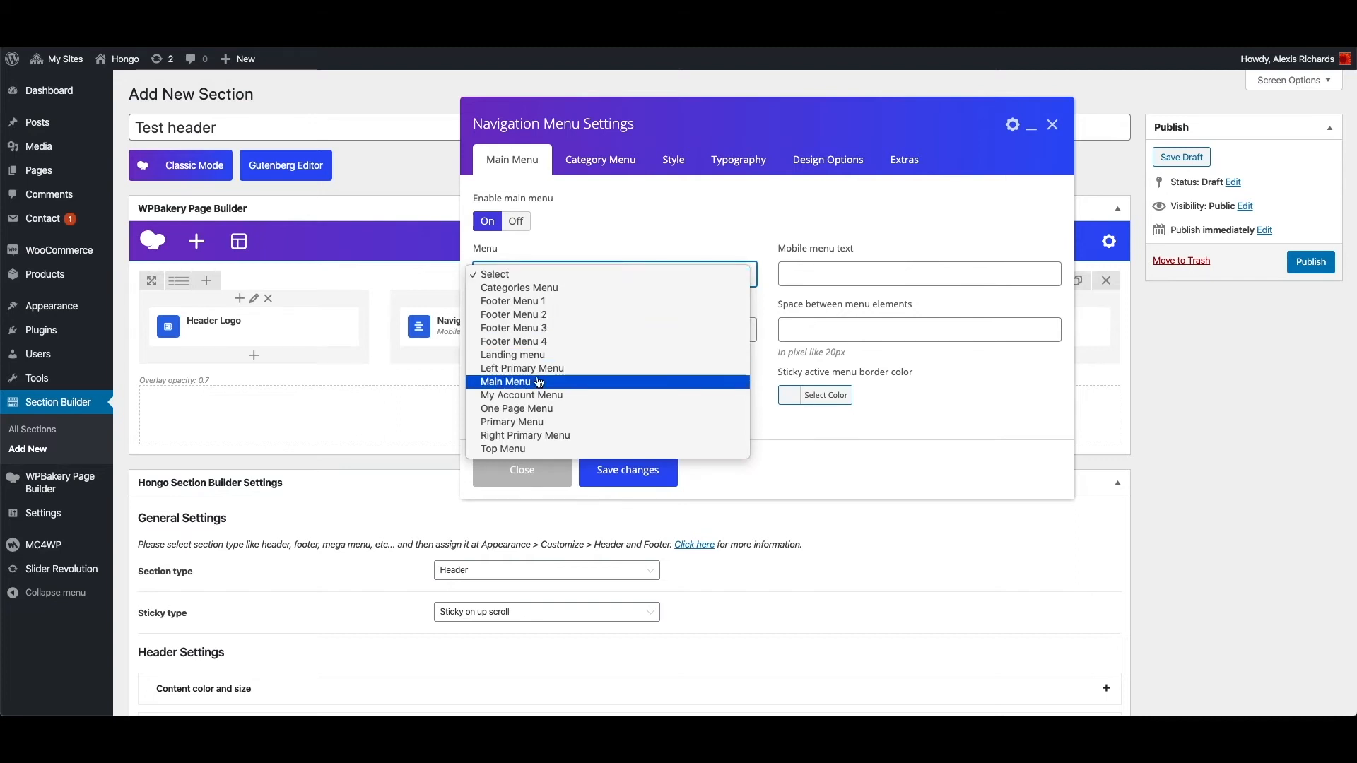
left_click(505, 381)
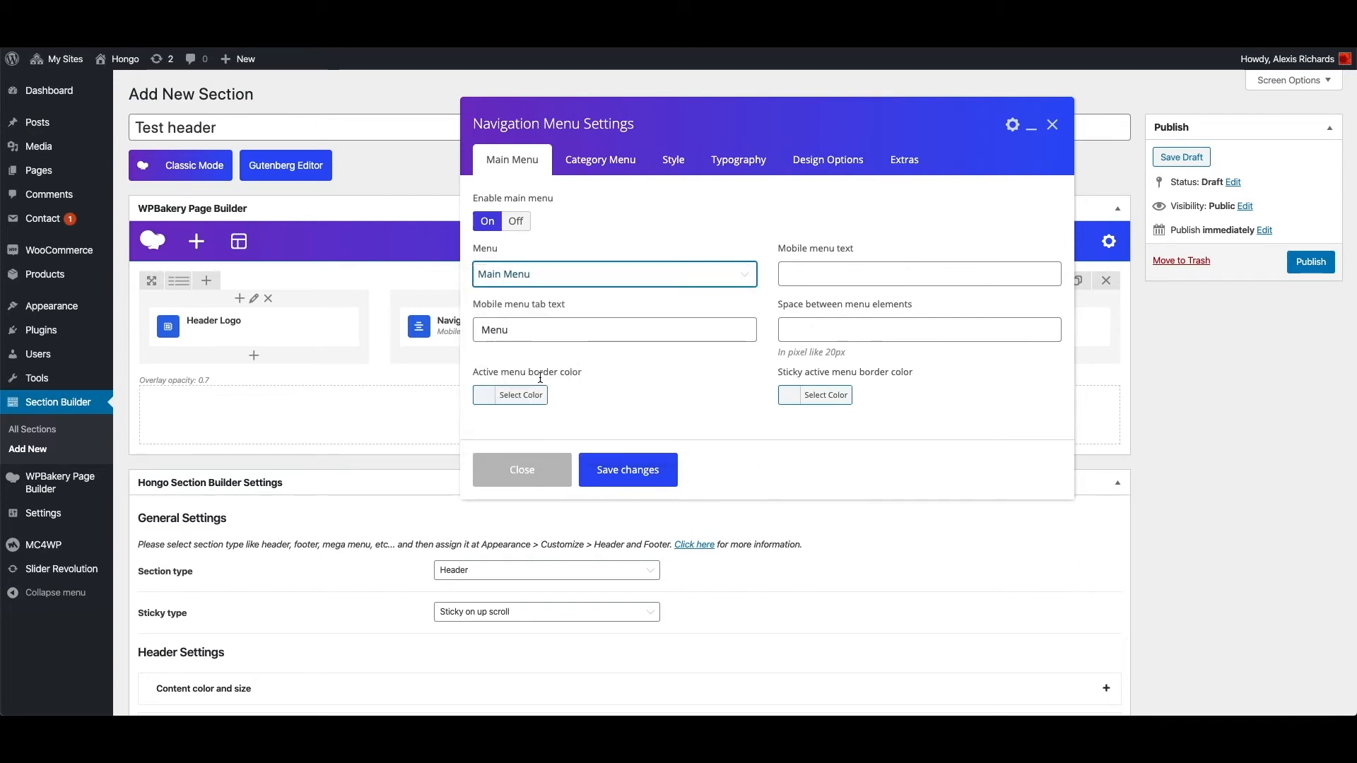
left_click(738, 160)
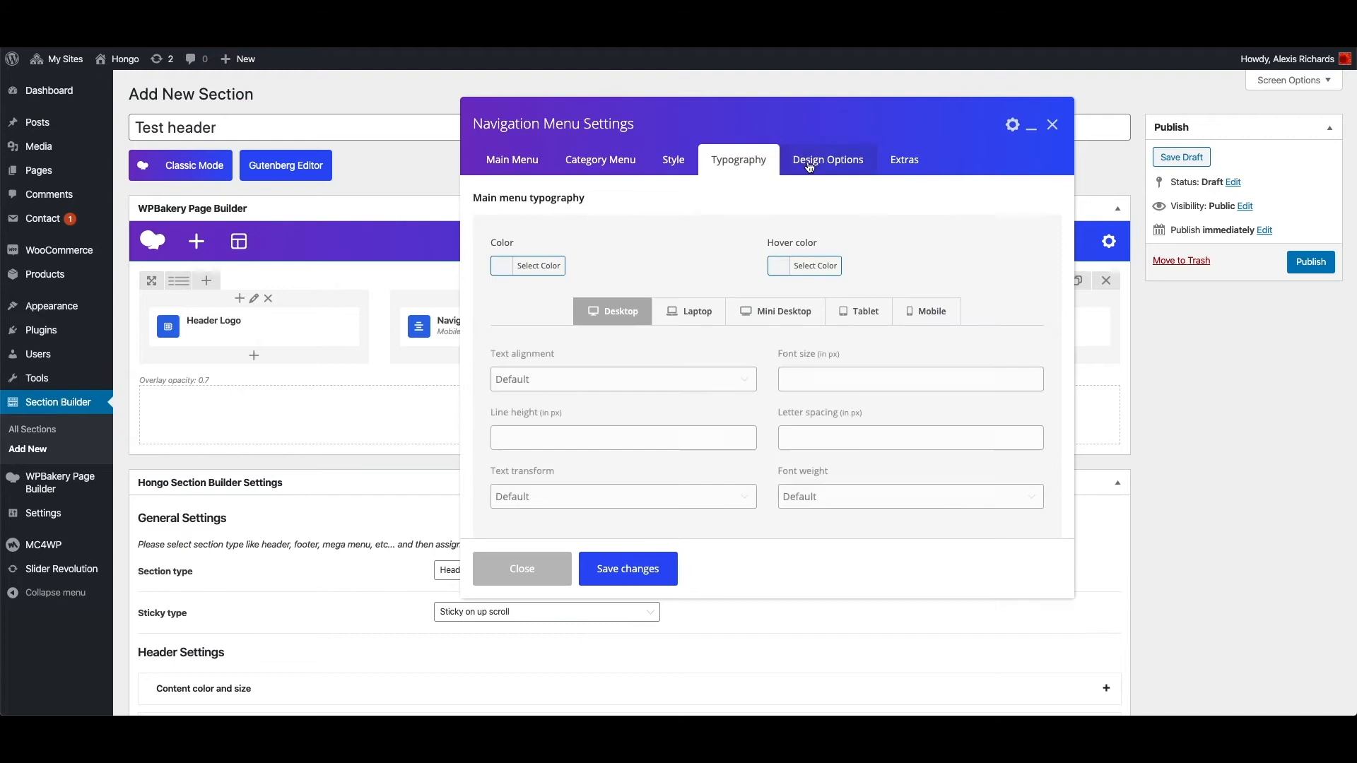
left_click(511, 159)
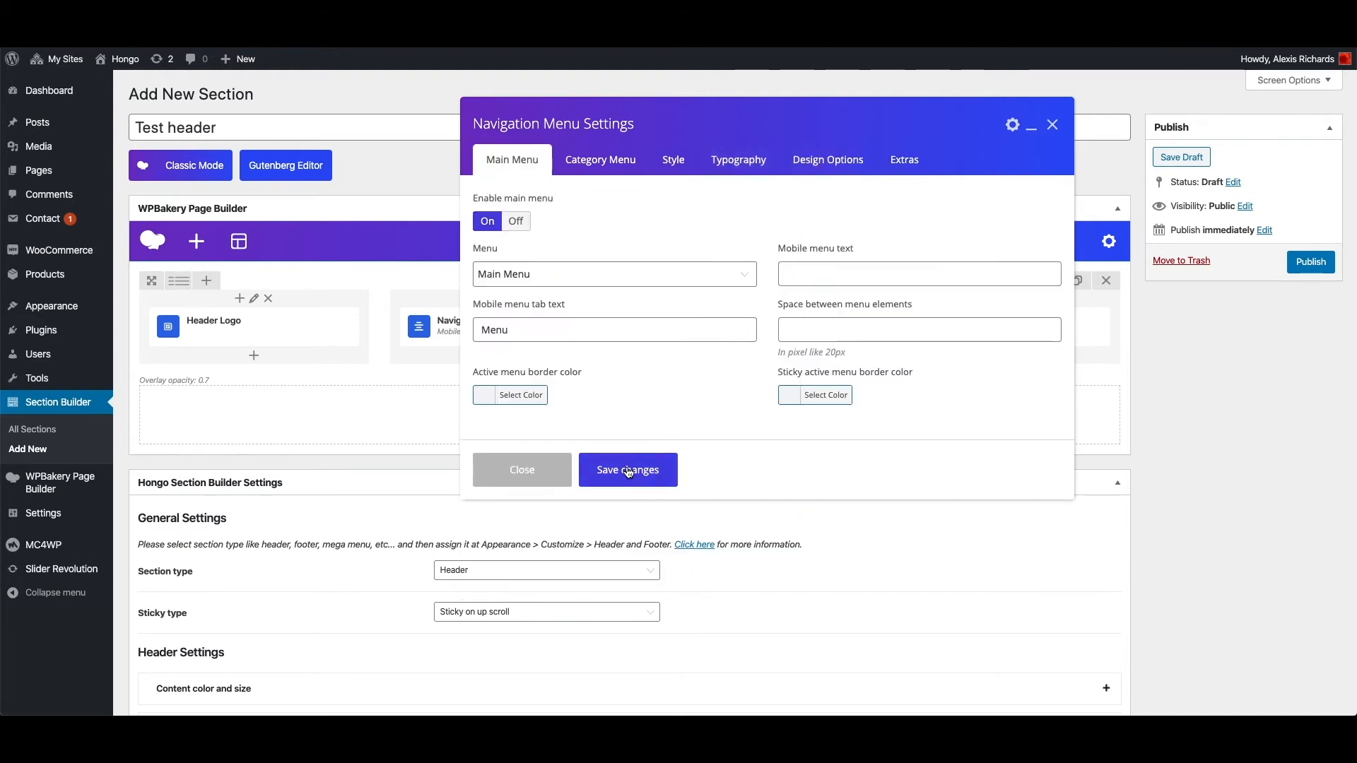
left_click(628, 471)
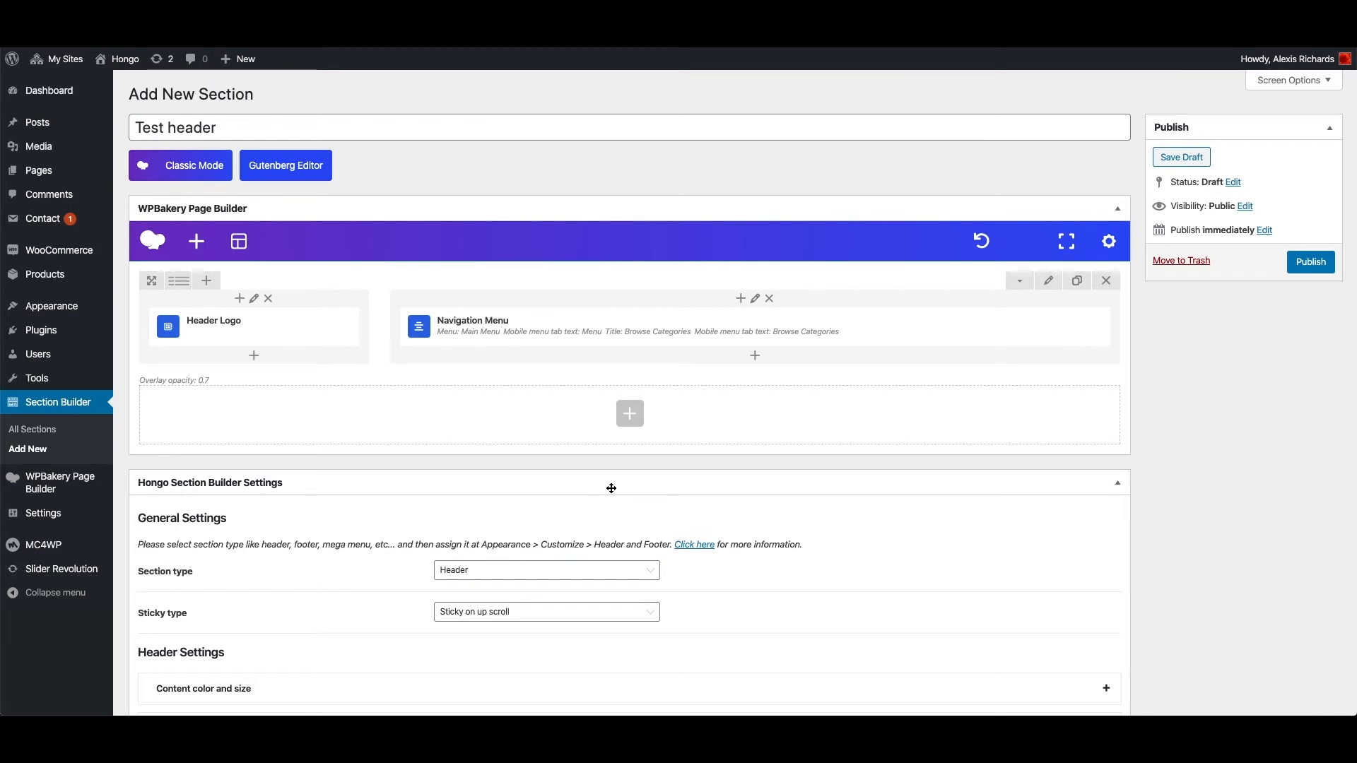
mouse_move(756, 359)
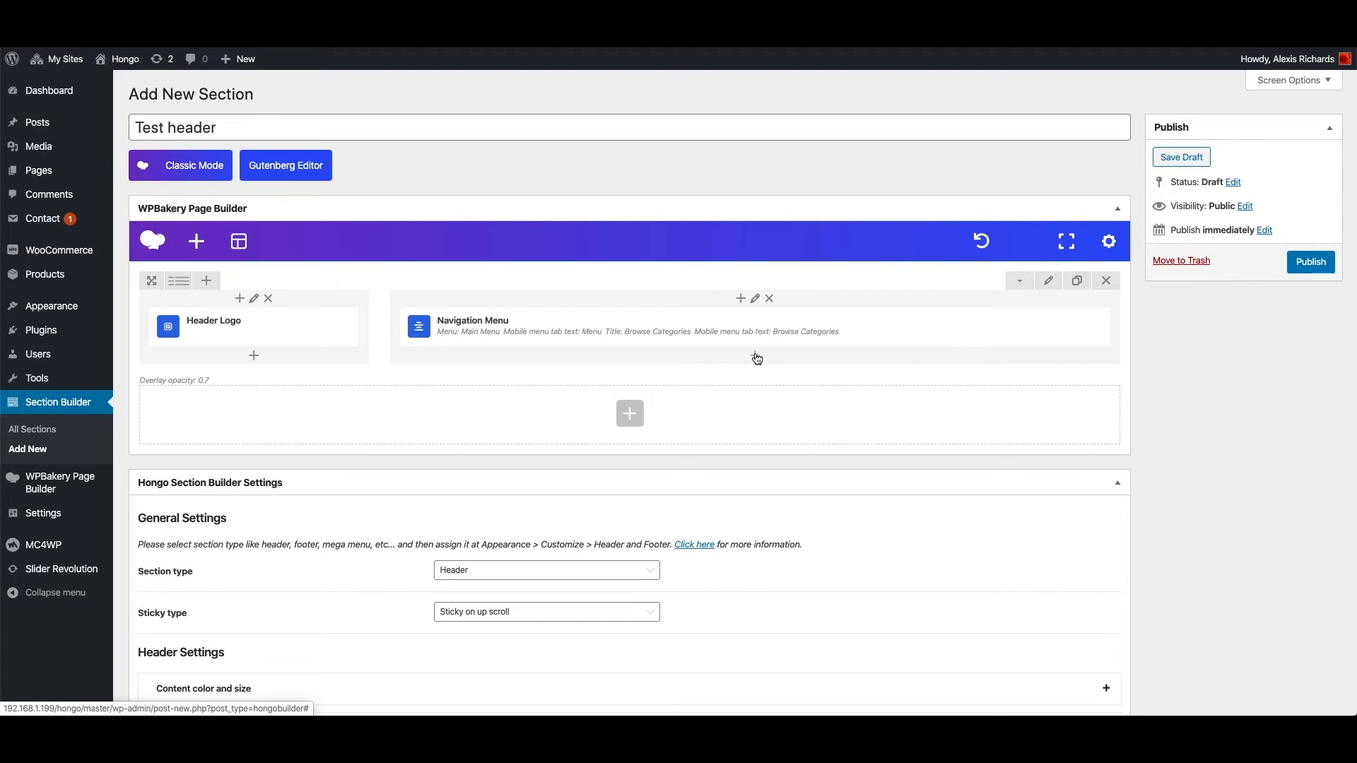
- Add Widgetised Sidebars showing Search Sidebar and Mini Cart Sidebar under the menu, saving each
left_click(630, 413)
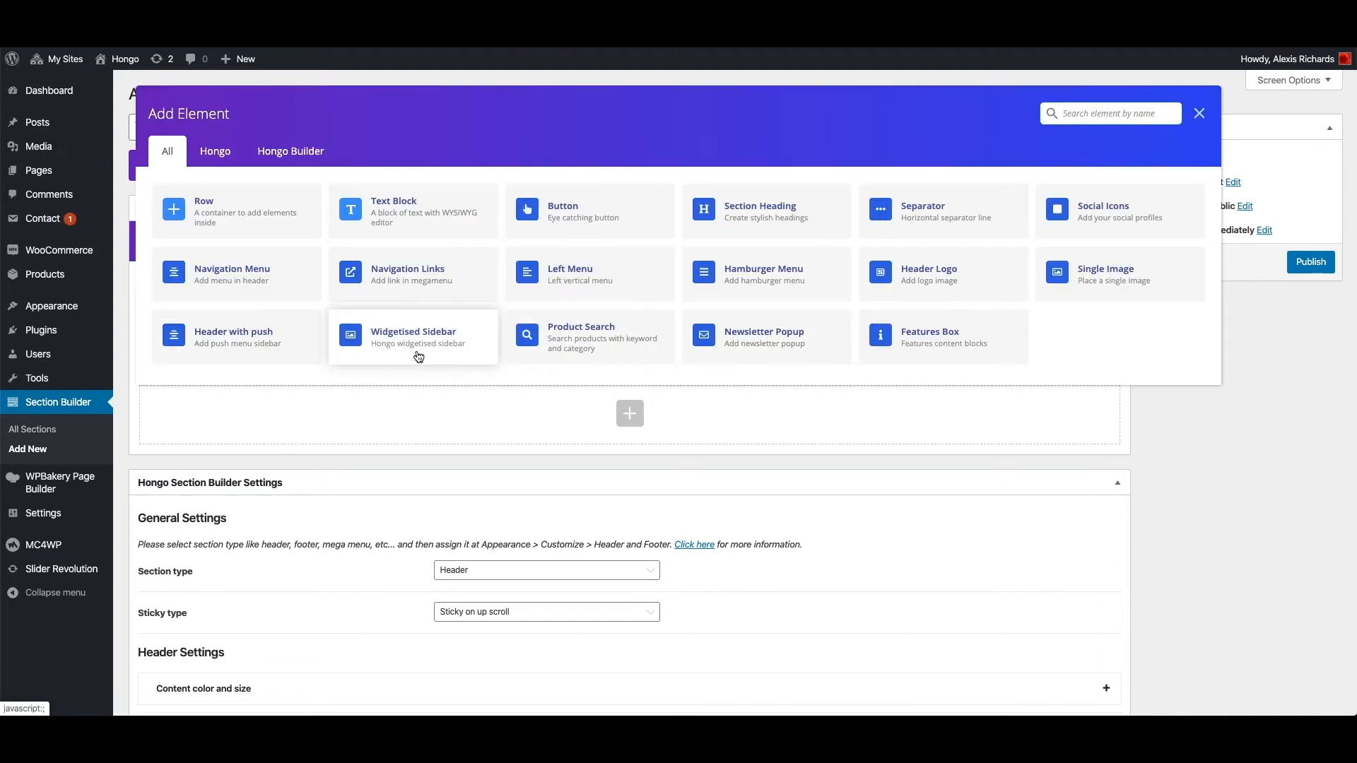
left_click(413, 337)
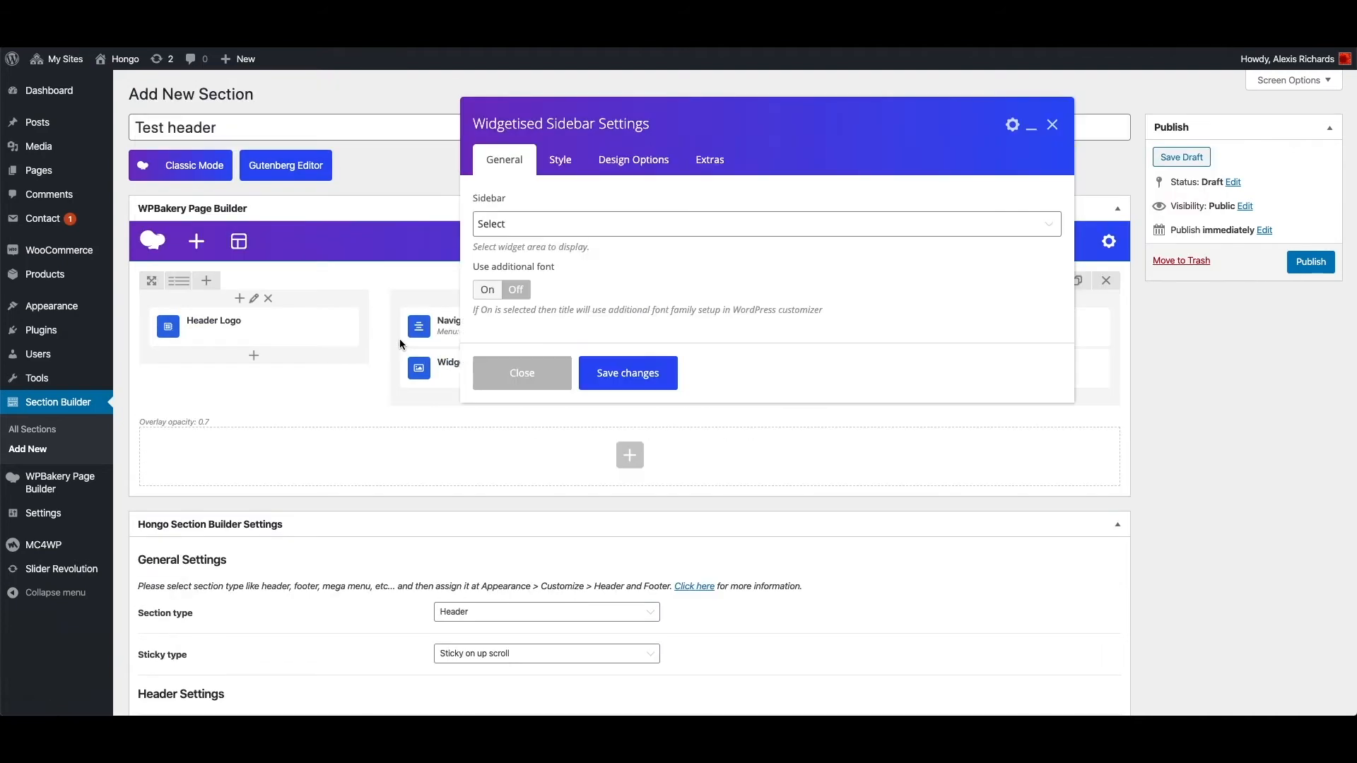
left_click(764, 234)
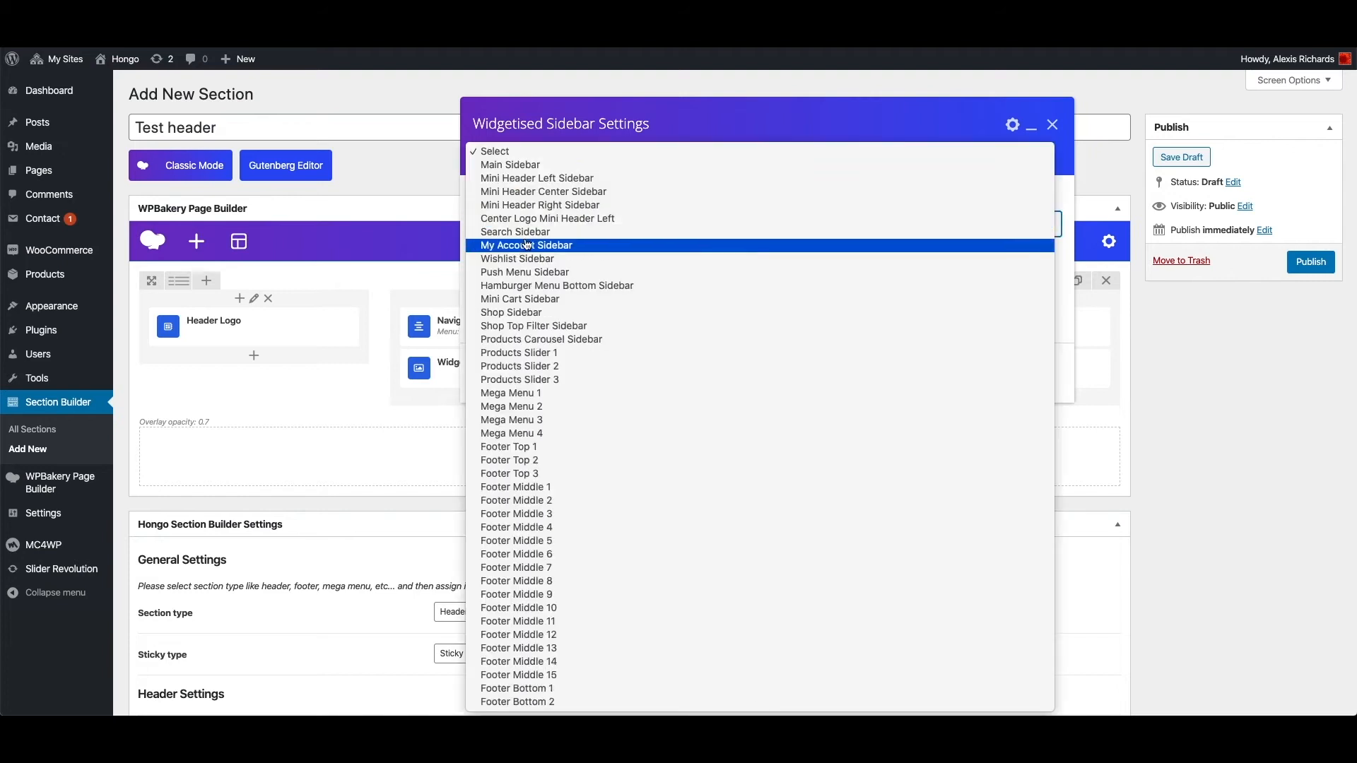
left_click(514, 232)
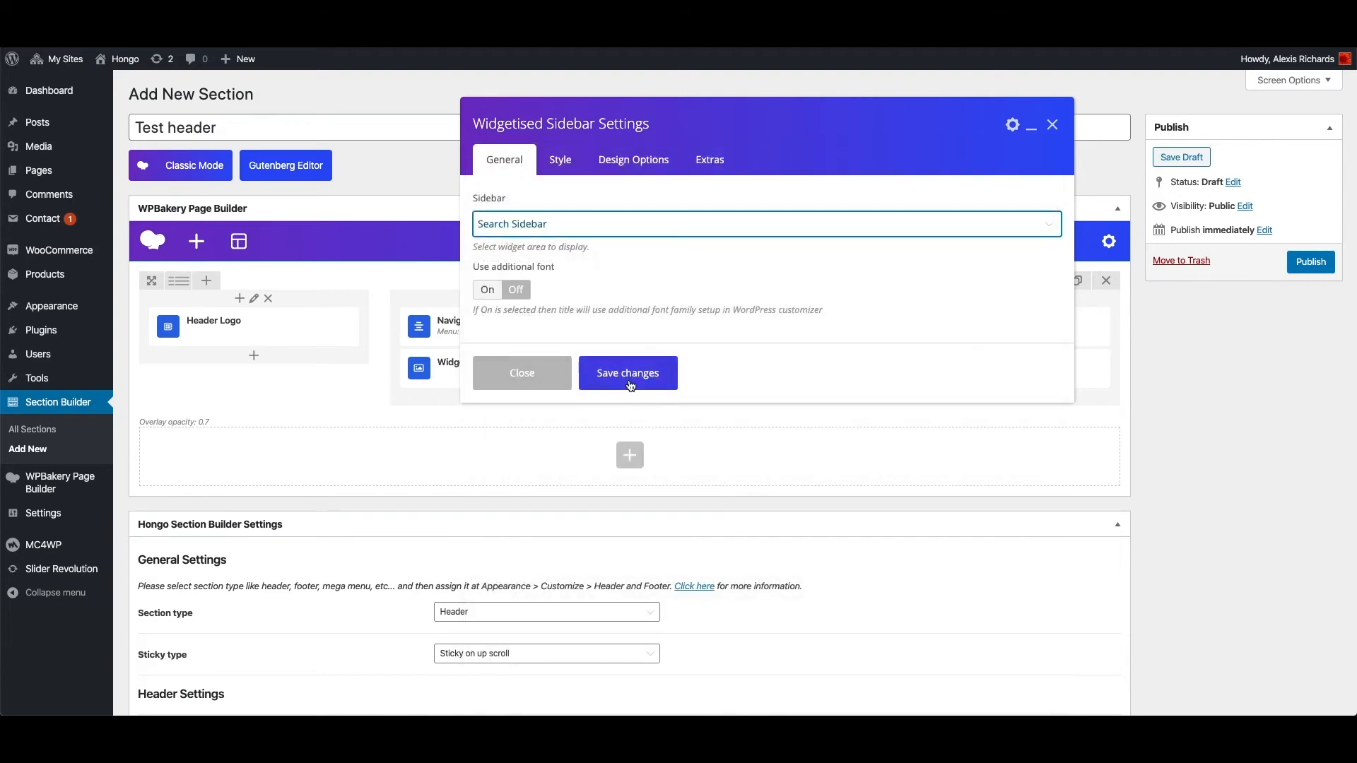
left_click(627, 373)
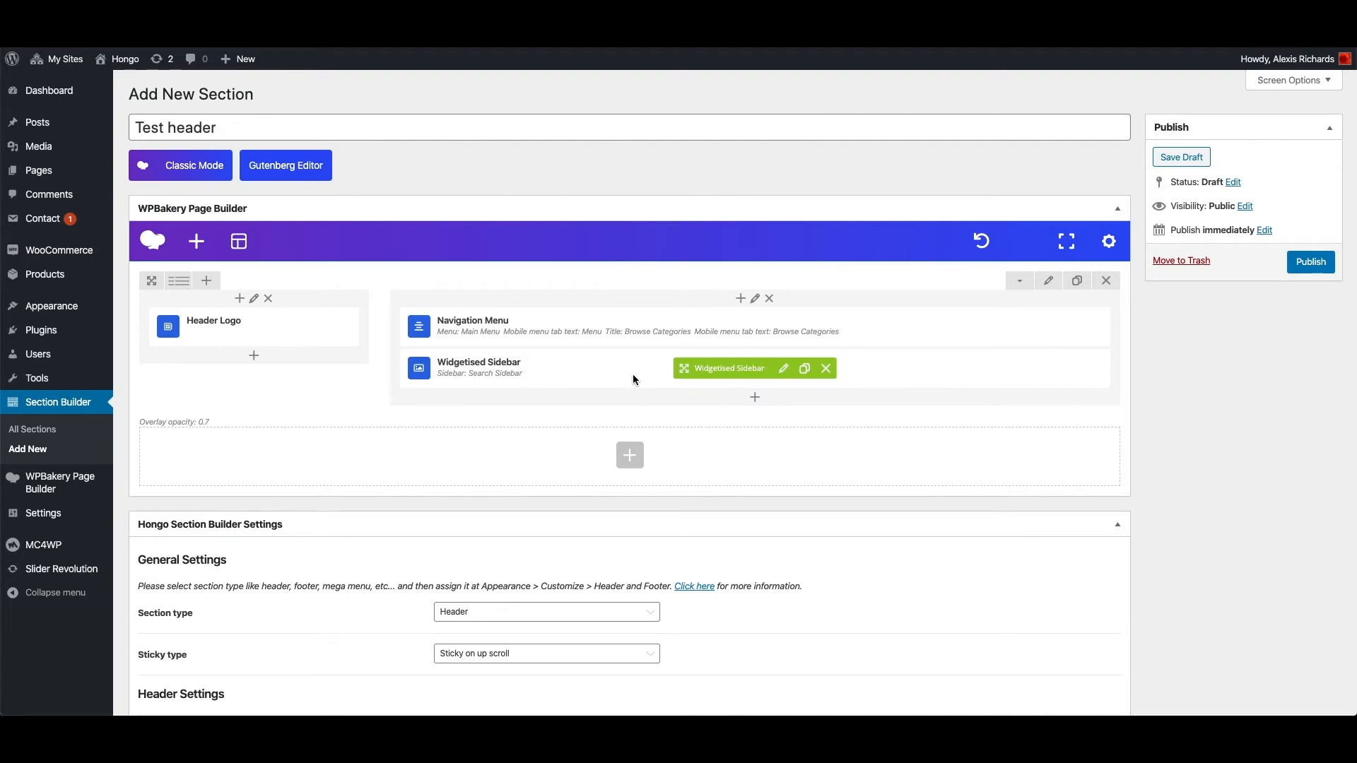
mouse_move(759, 408)
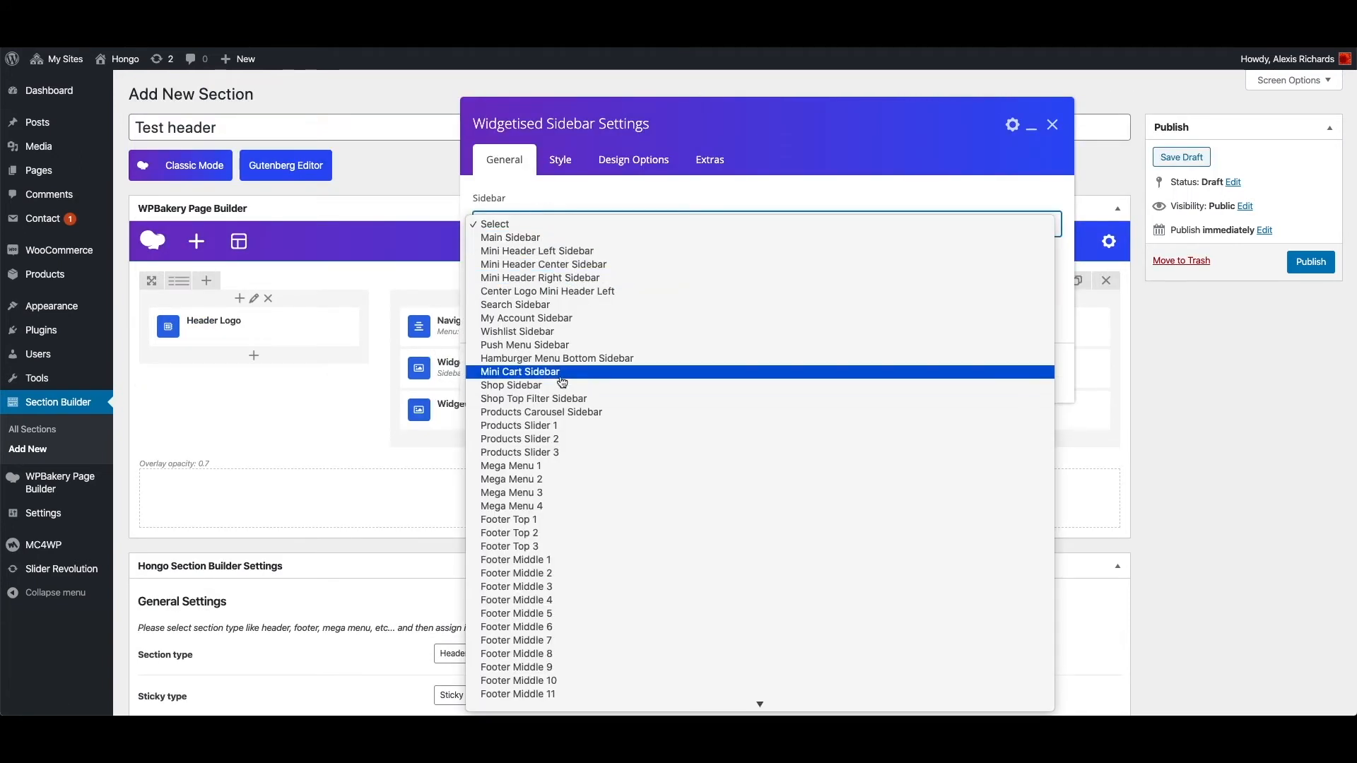
left_click(521, 371)
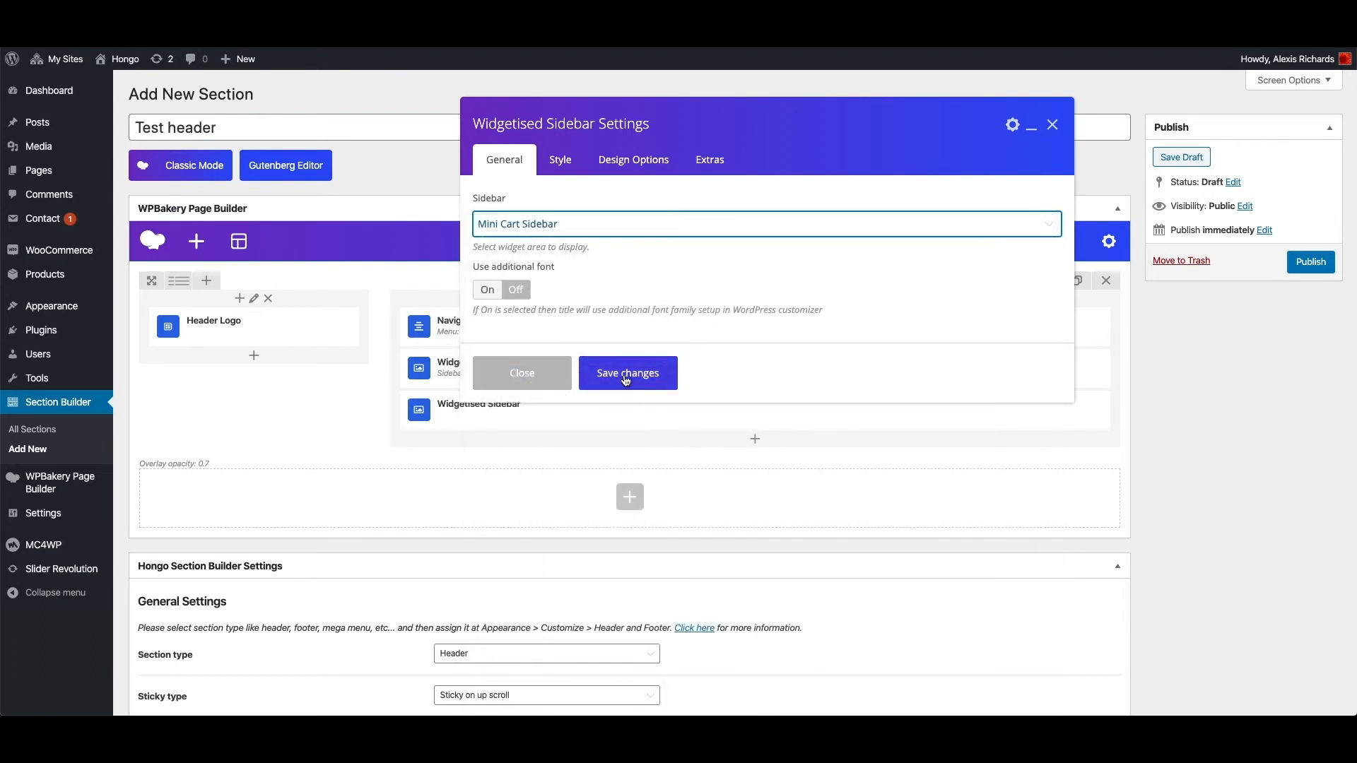
left_click(628, 373)
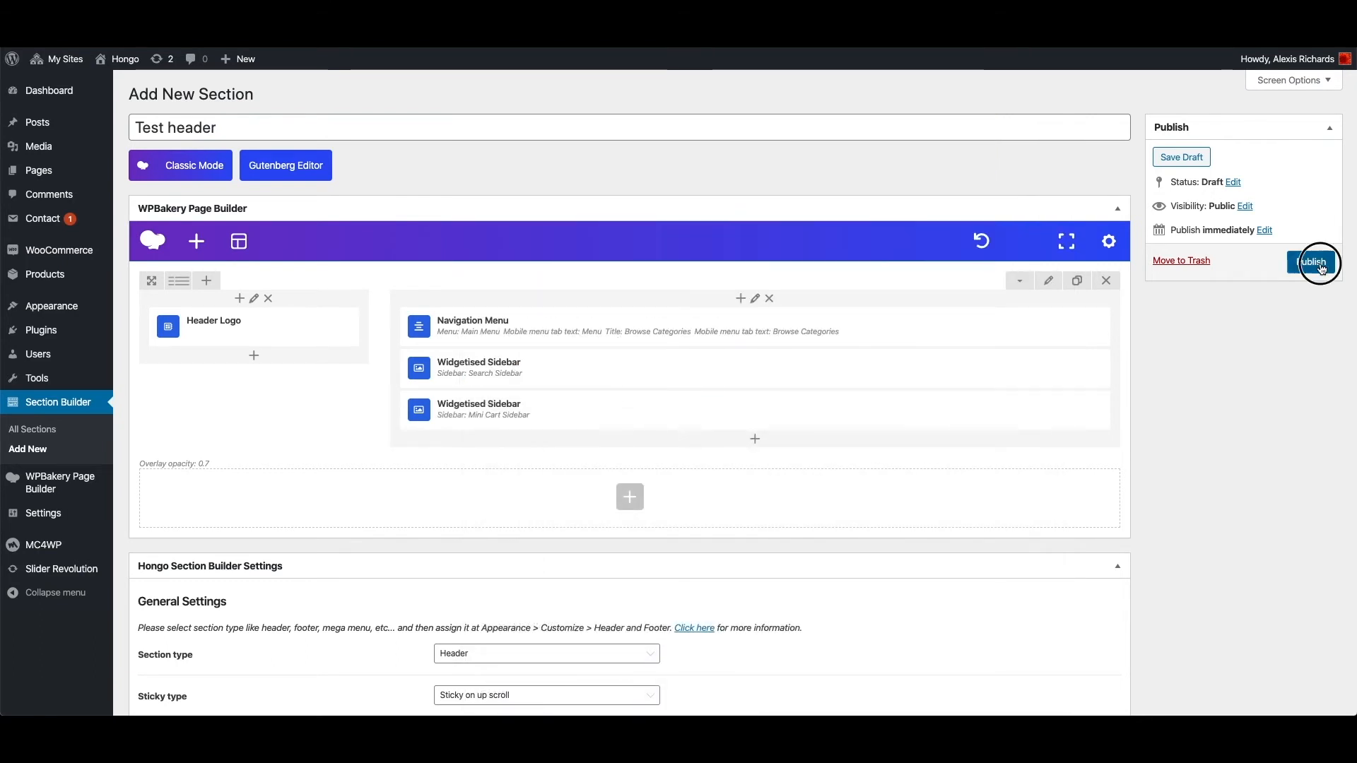
- Publish the Test header section and go to Appearance > Customize
left_click(1315, 263)
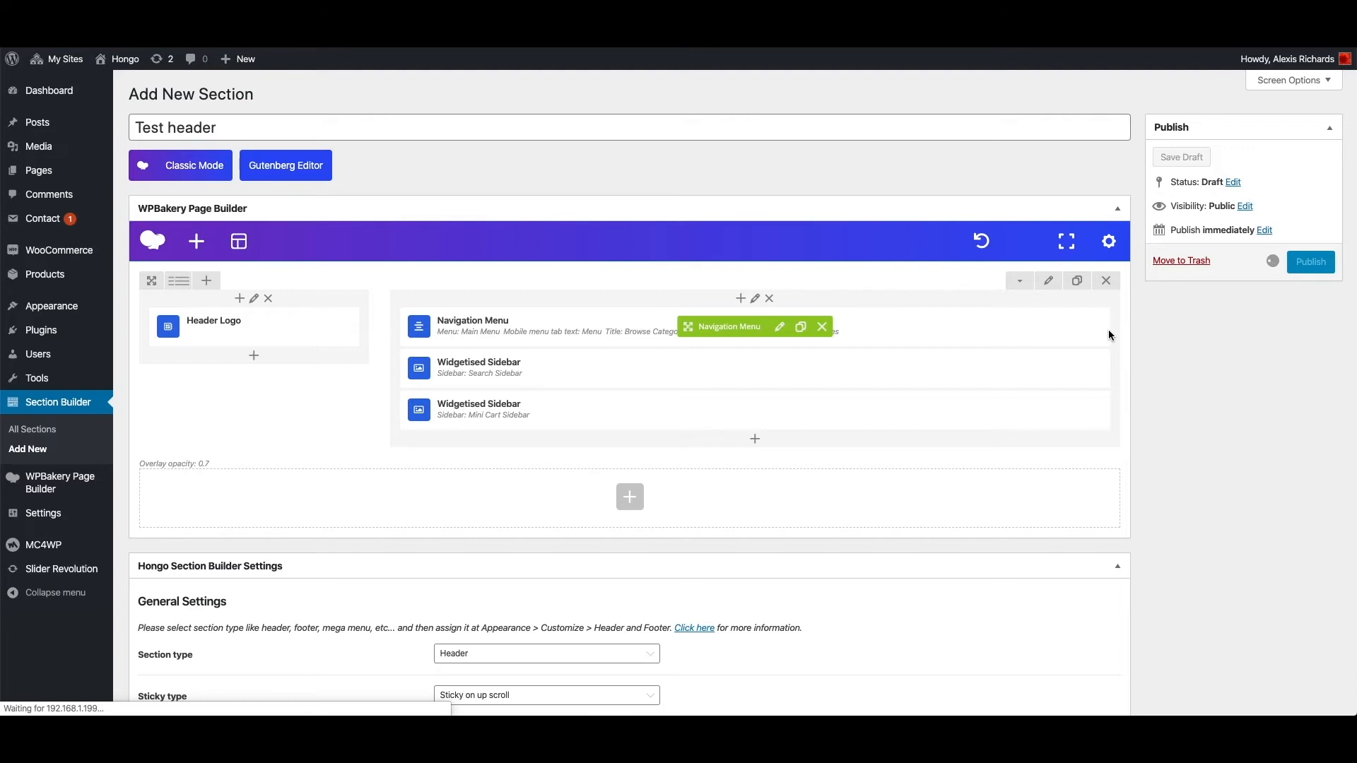
left_click(1311, 262)
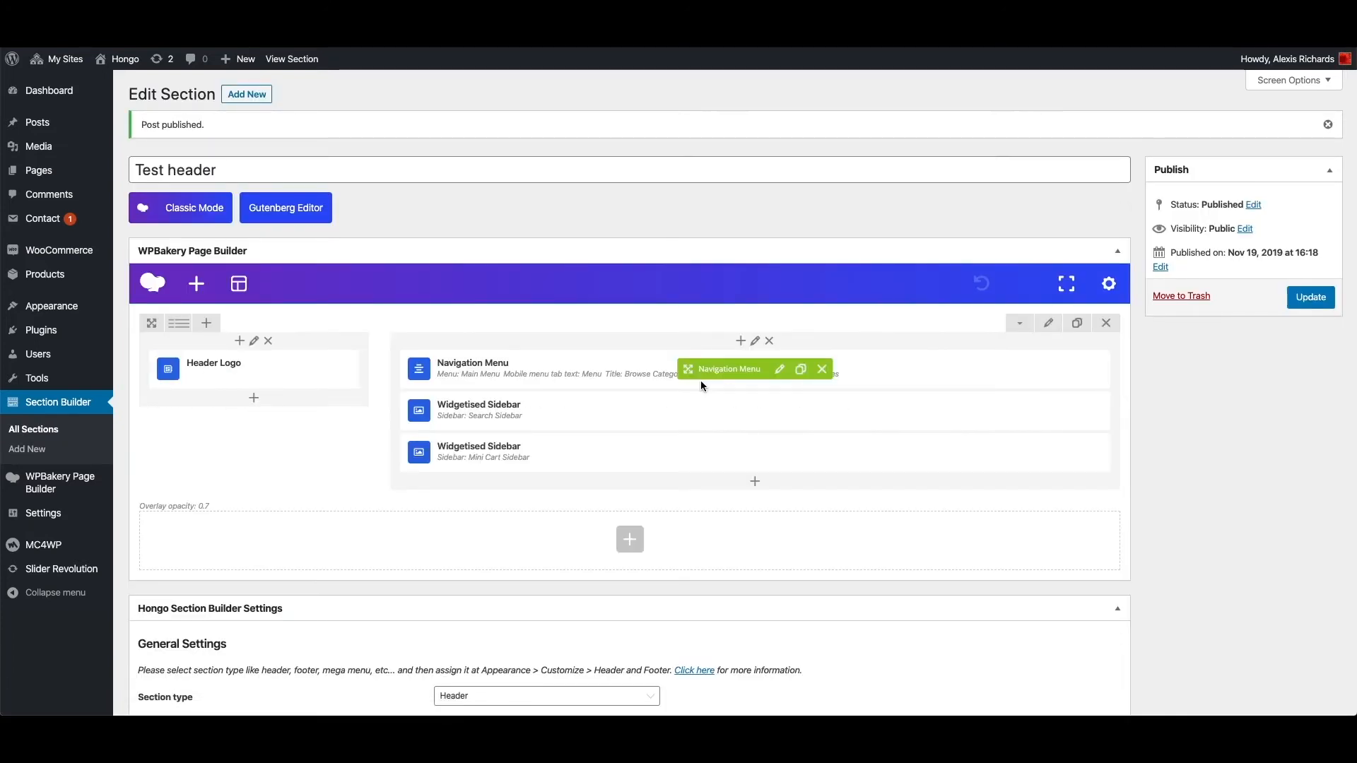
right_click(135, 327)
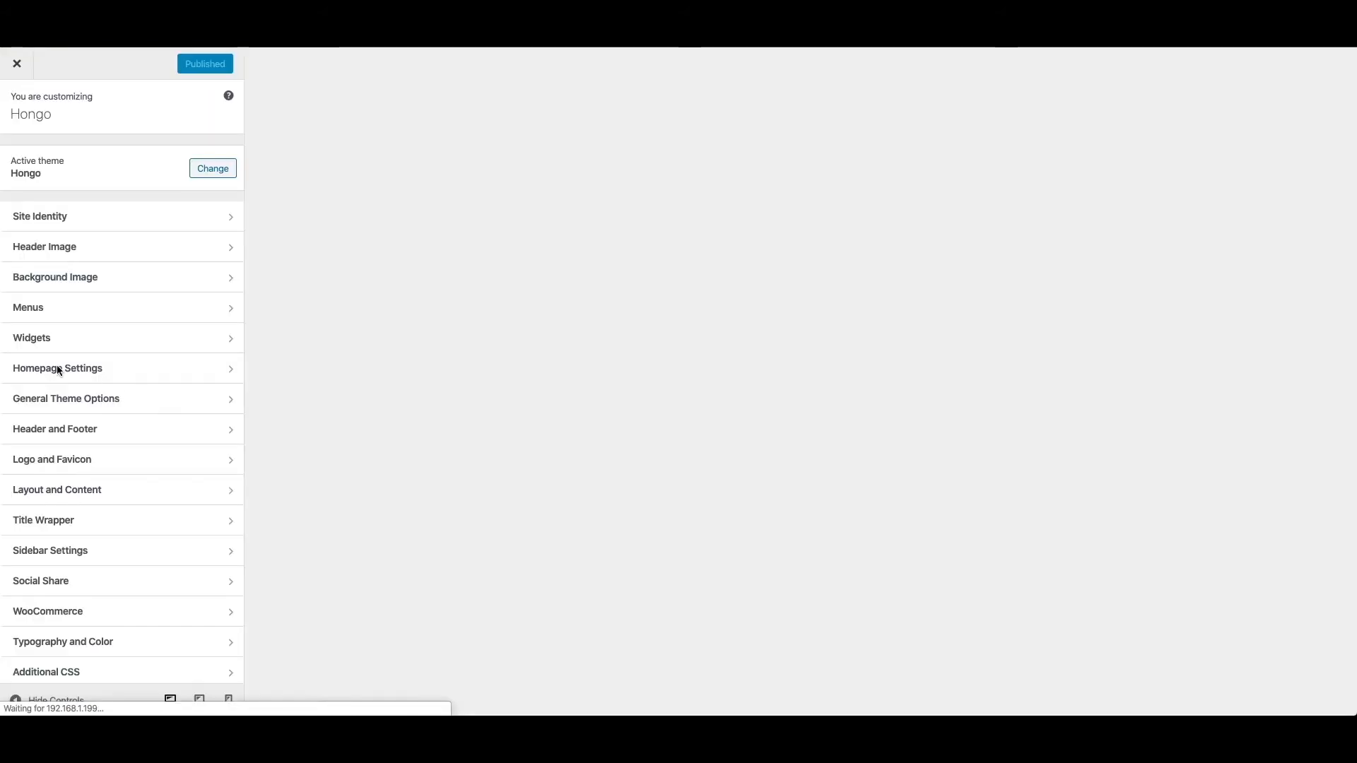
- Choose Test header as the Header section under Header and Footer > Header, replacing Center Navigation Header
left_click(55, 430)
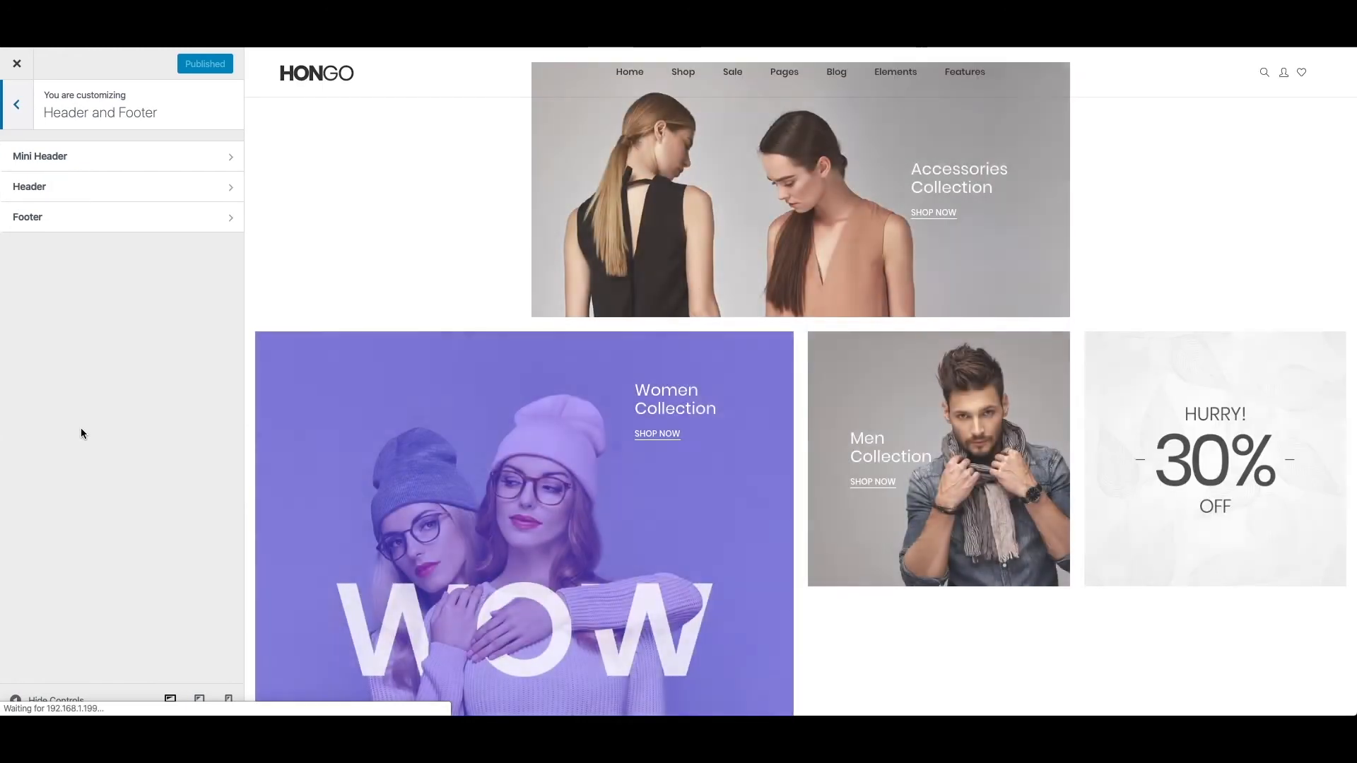
left_click(30, 186)
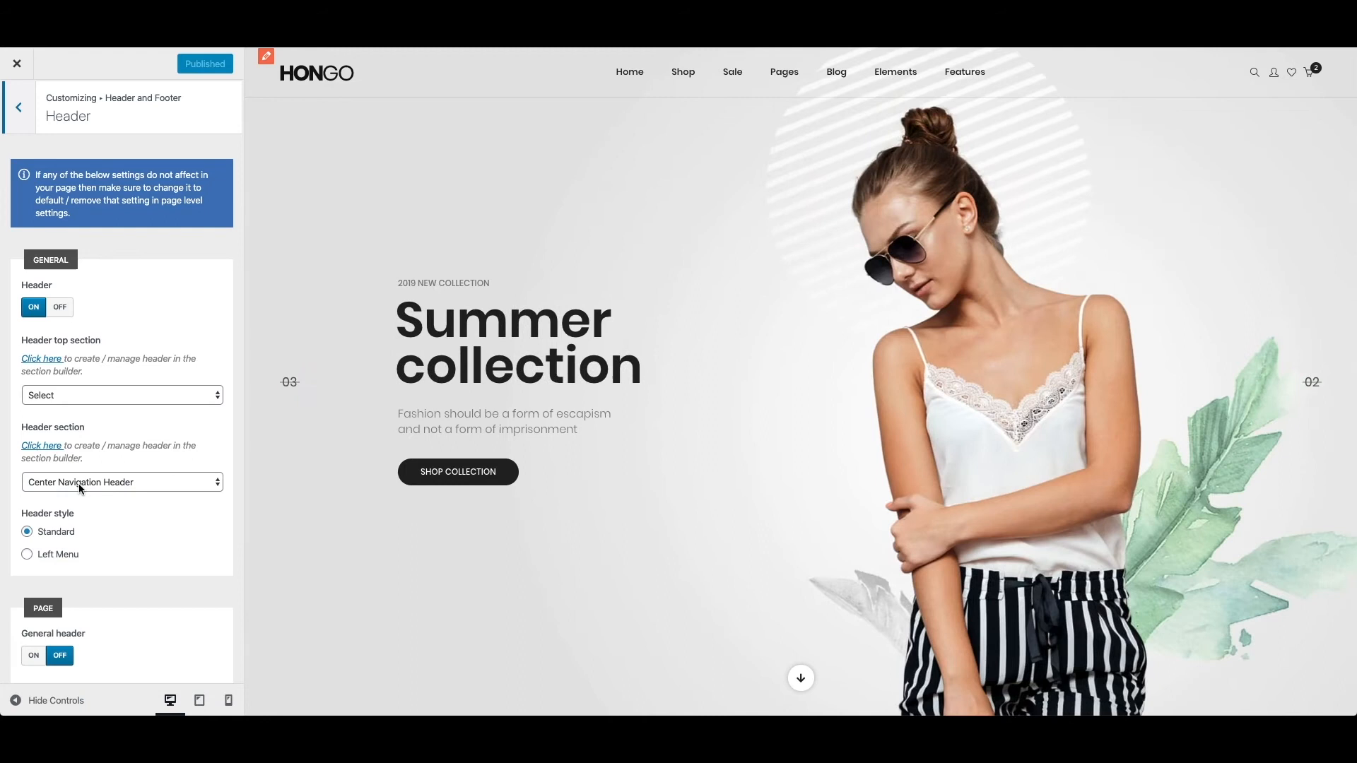
left_click(121, 482)
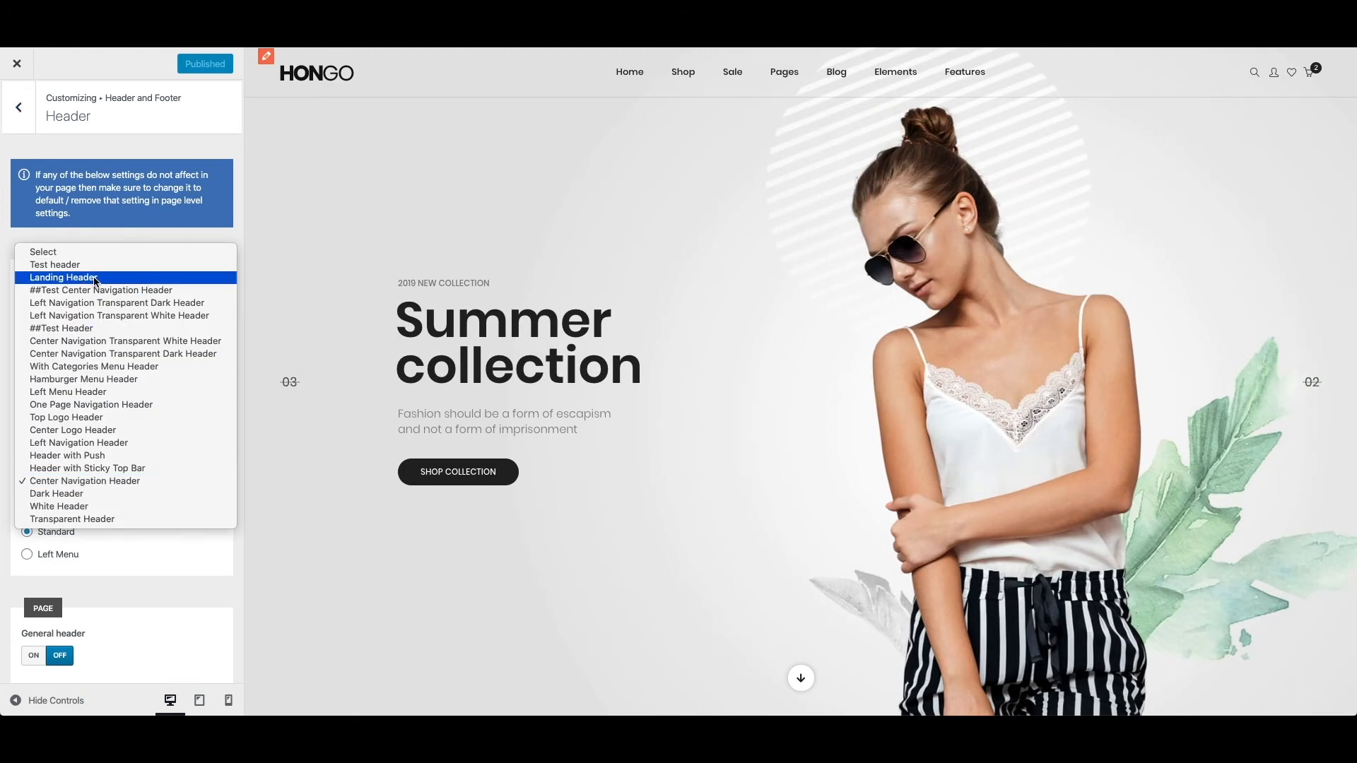
left_click(55, 264)
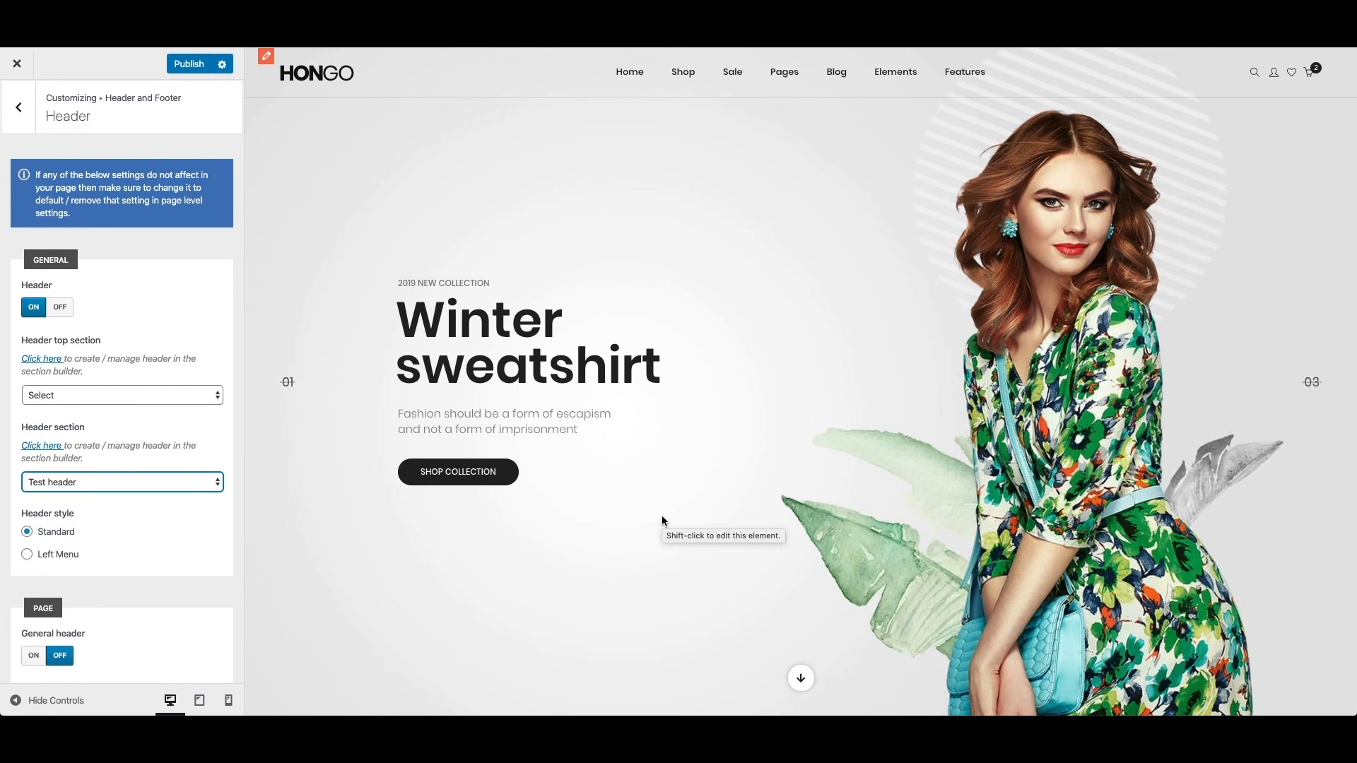
mouse_move(837, 71)
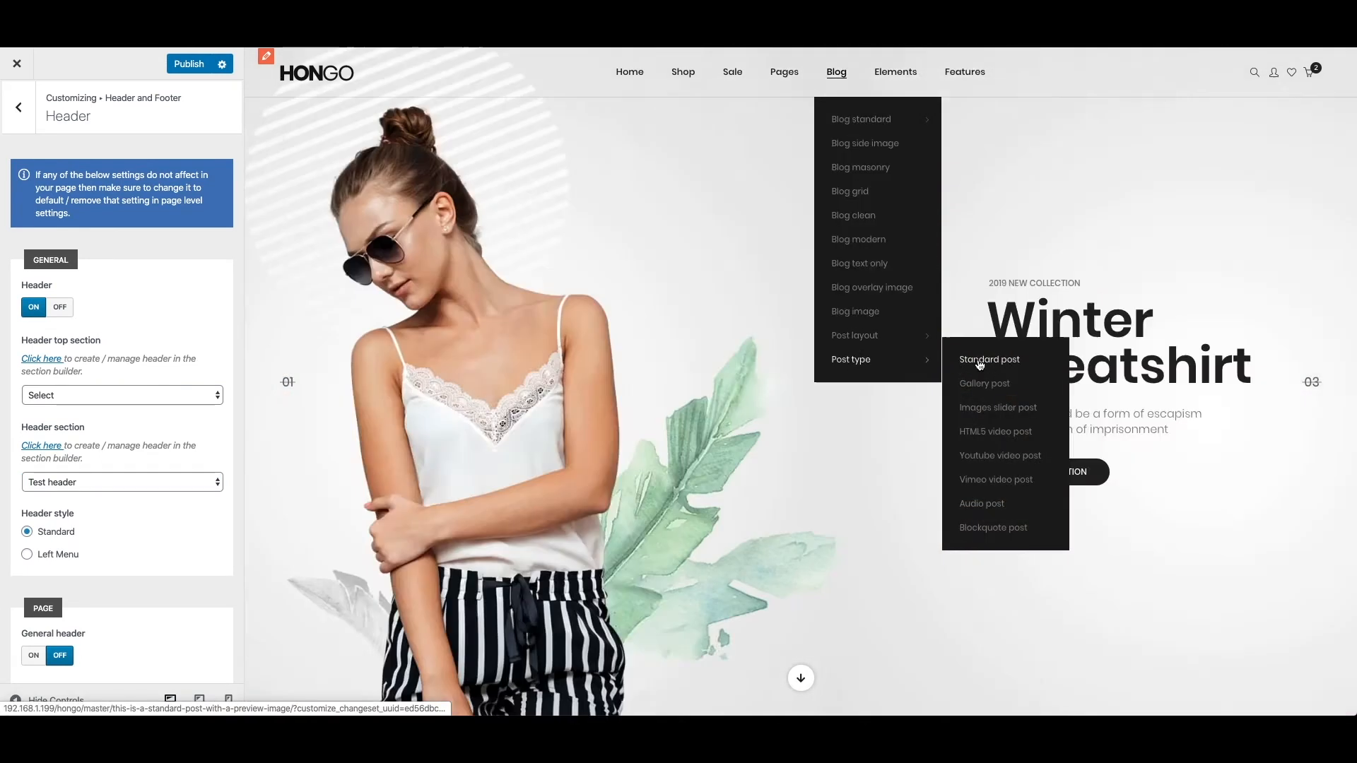
- Preview a standard blog post rendered with the Test header's logo, menu, search and cart
left_click(989, 359)
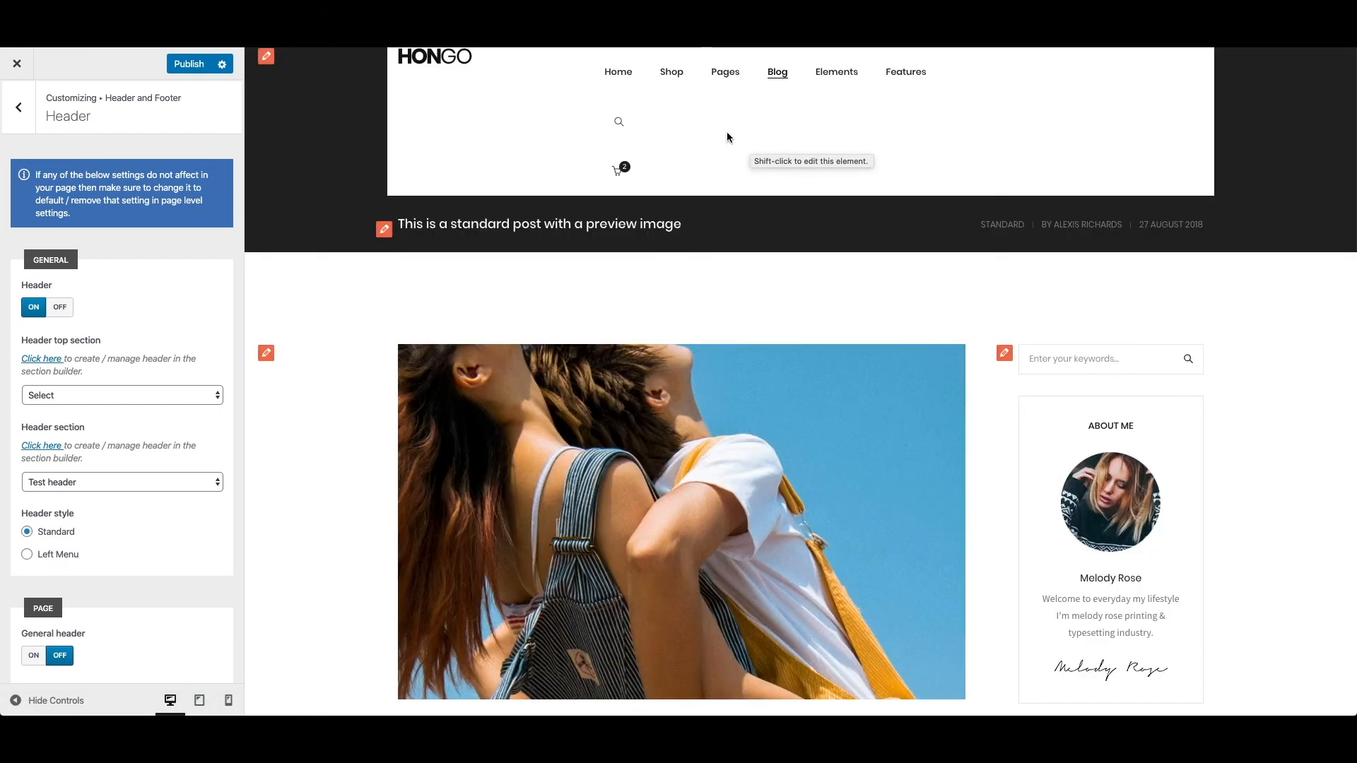
mouse_move(752, 149)
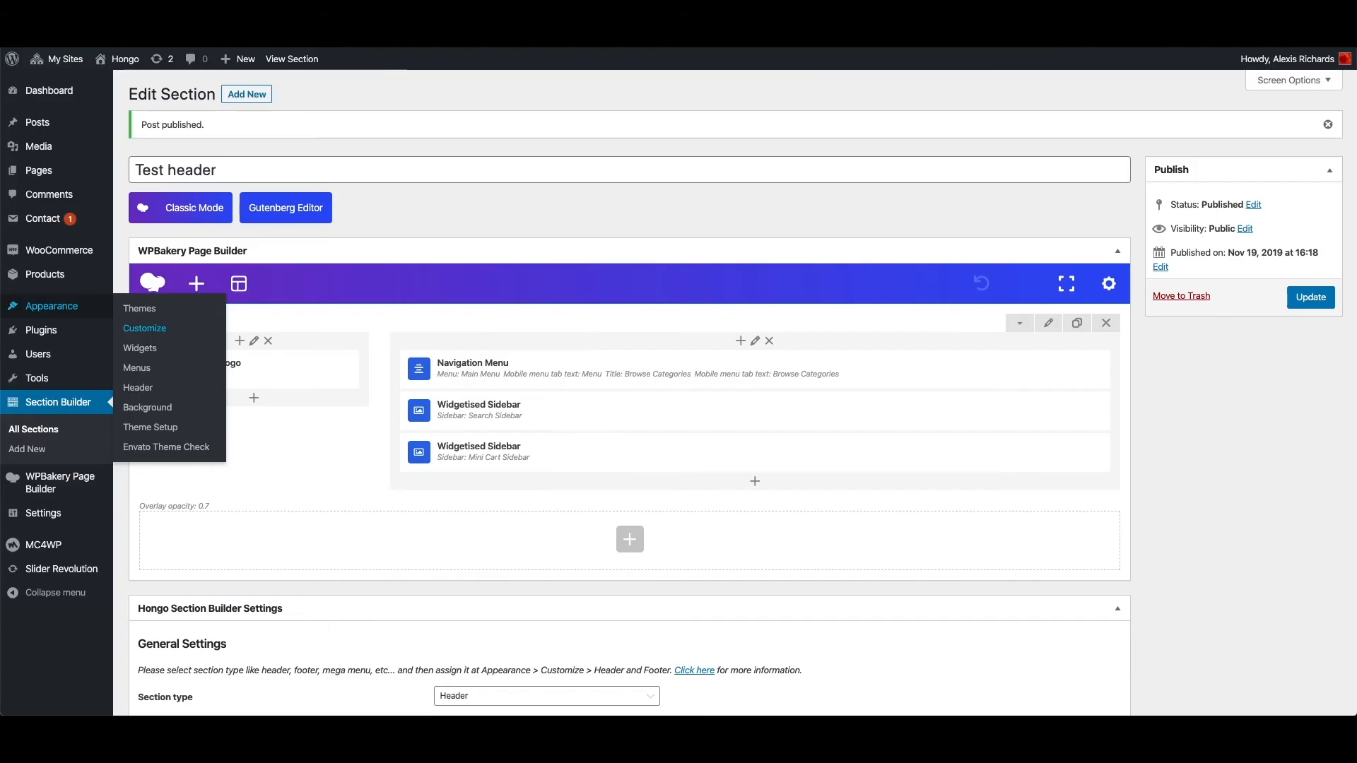
mouse_move(500, 497)
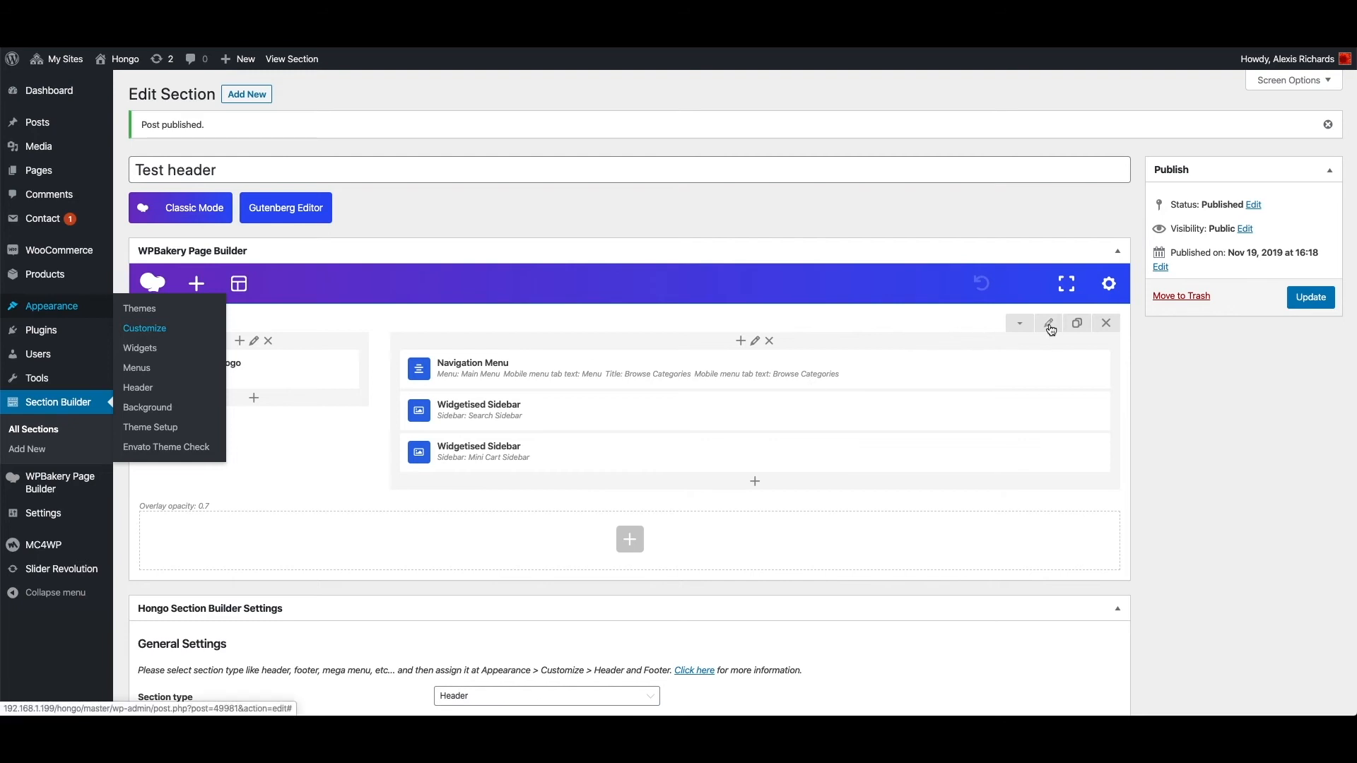
- Set the header row to Stretch row and content with top padding 20, and save its settings
left_click(1049, 323)
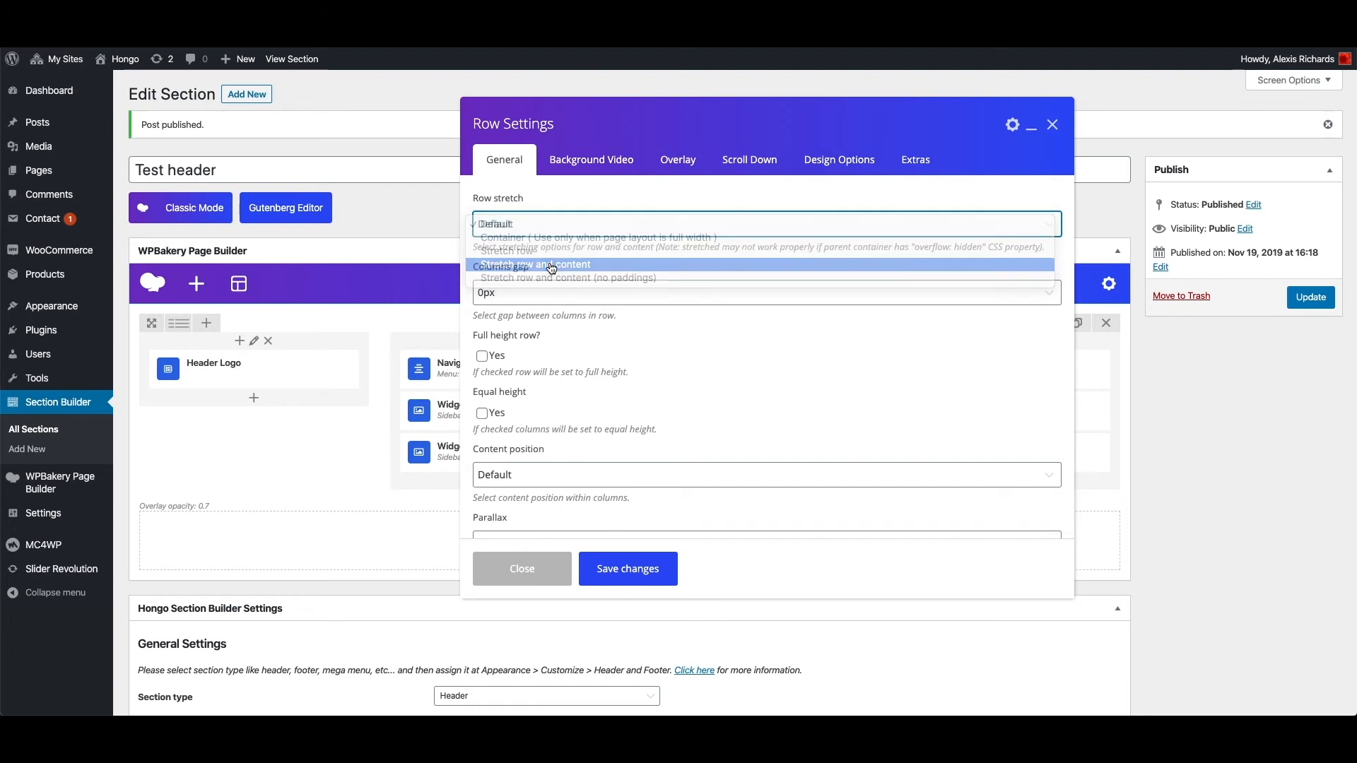
left_click(535, 265)
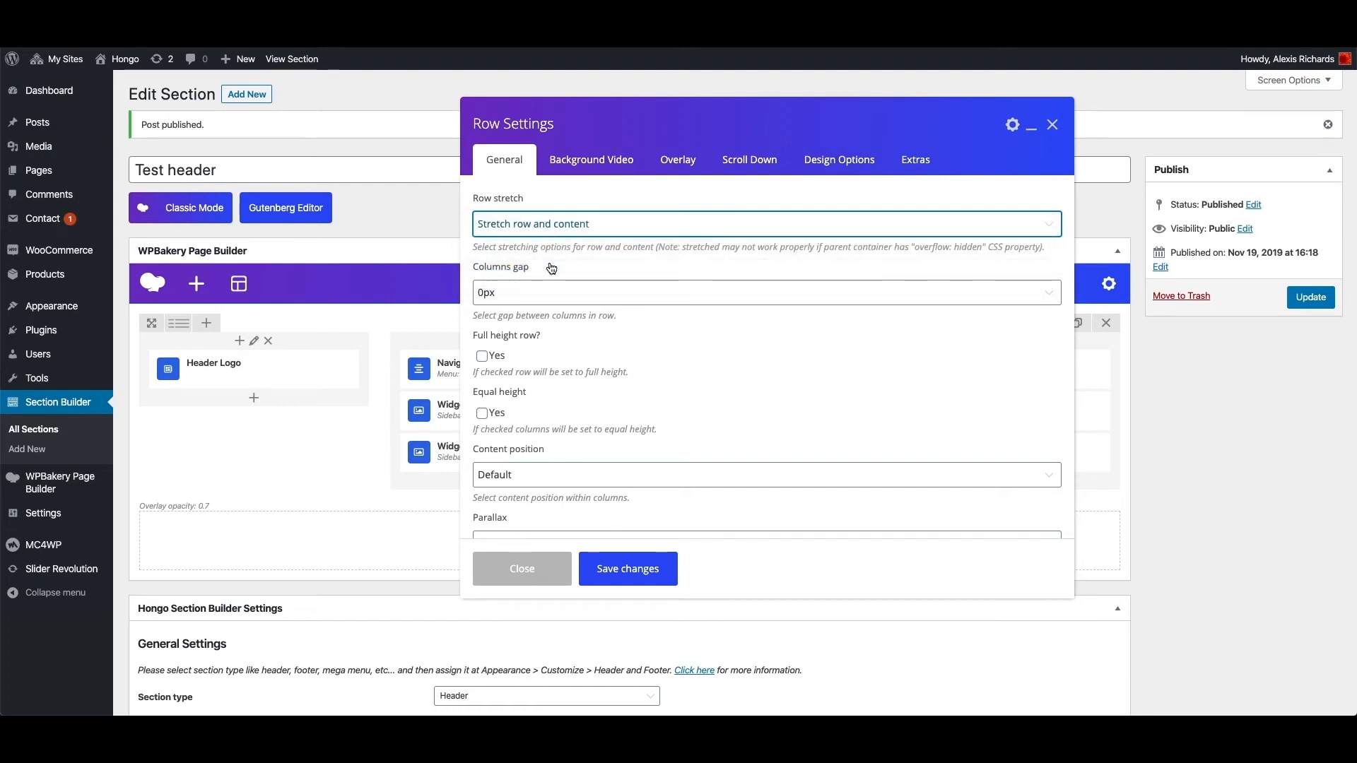
mouse_move(879, 209)
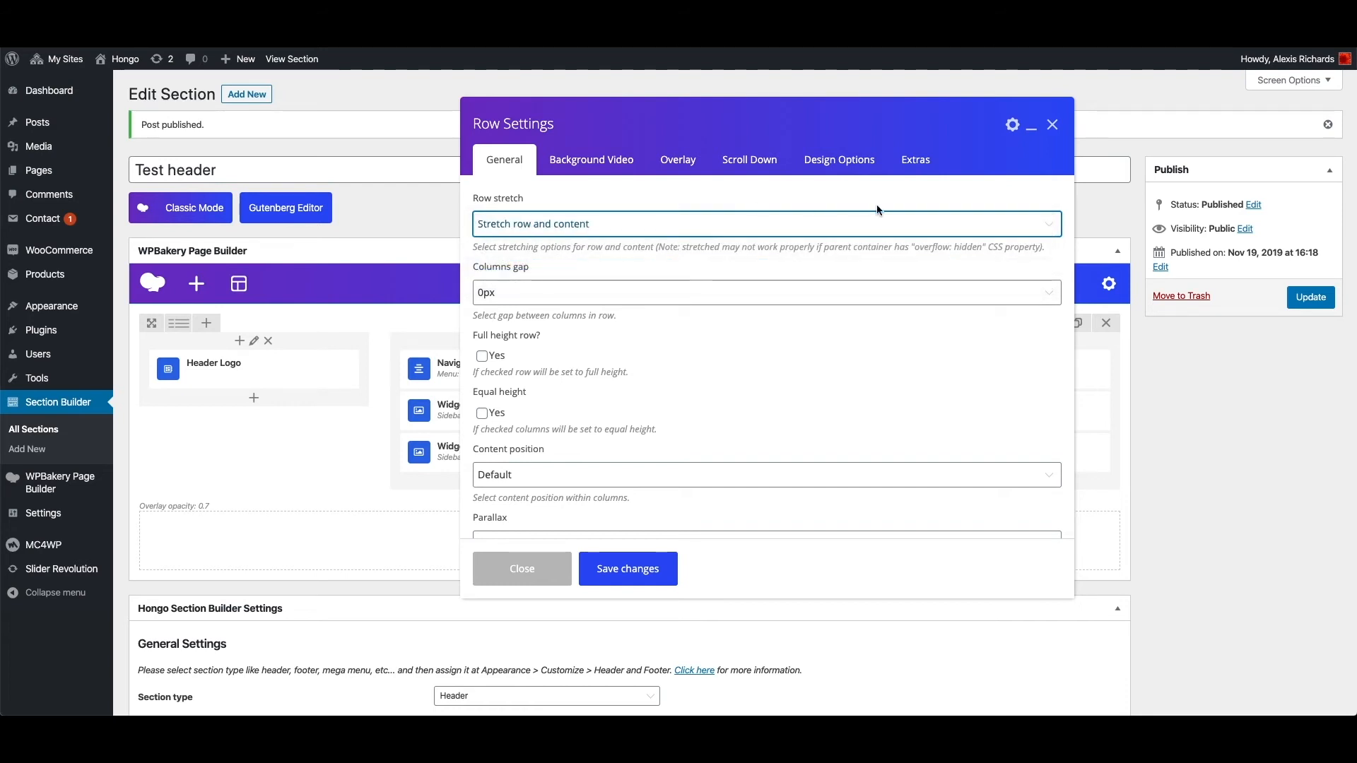
left_click(840, 158)
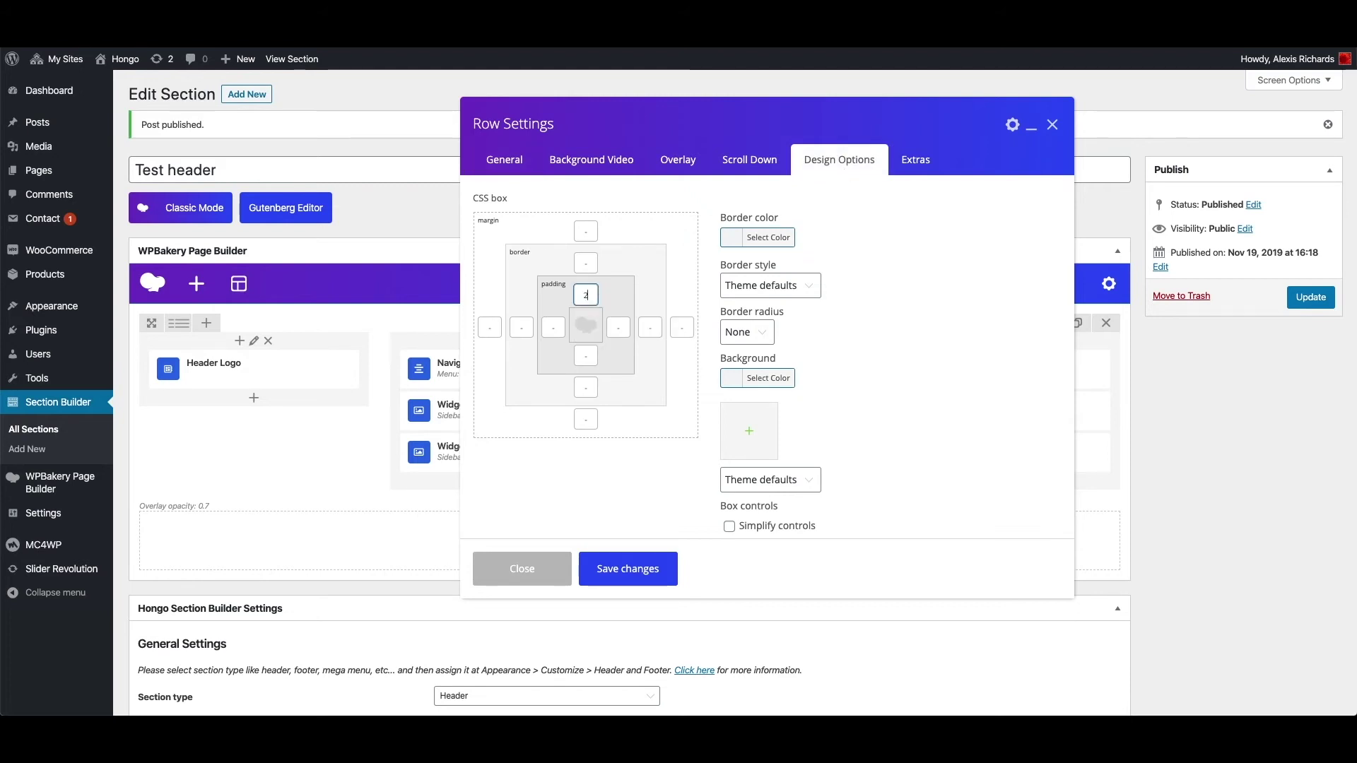
type("20")
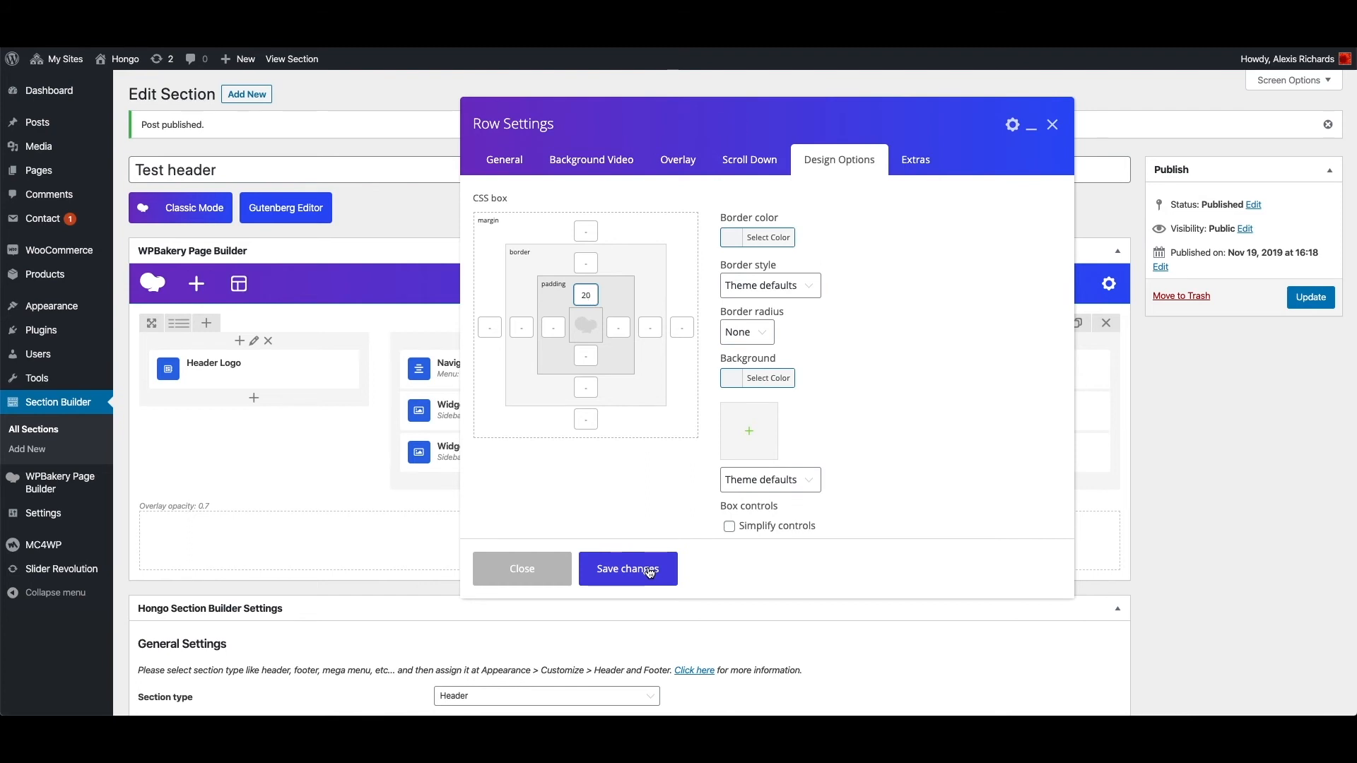
left_click(628, 568)
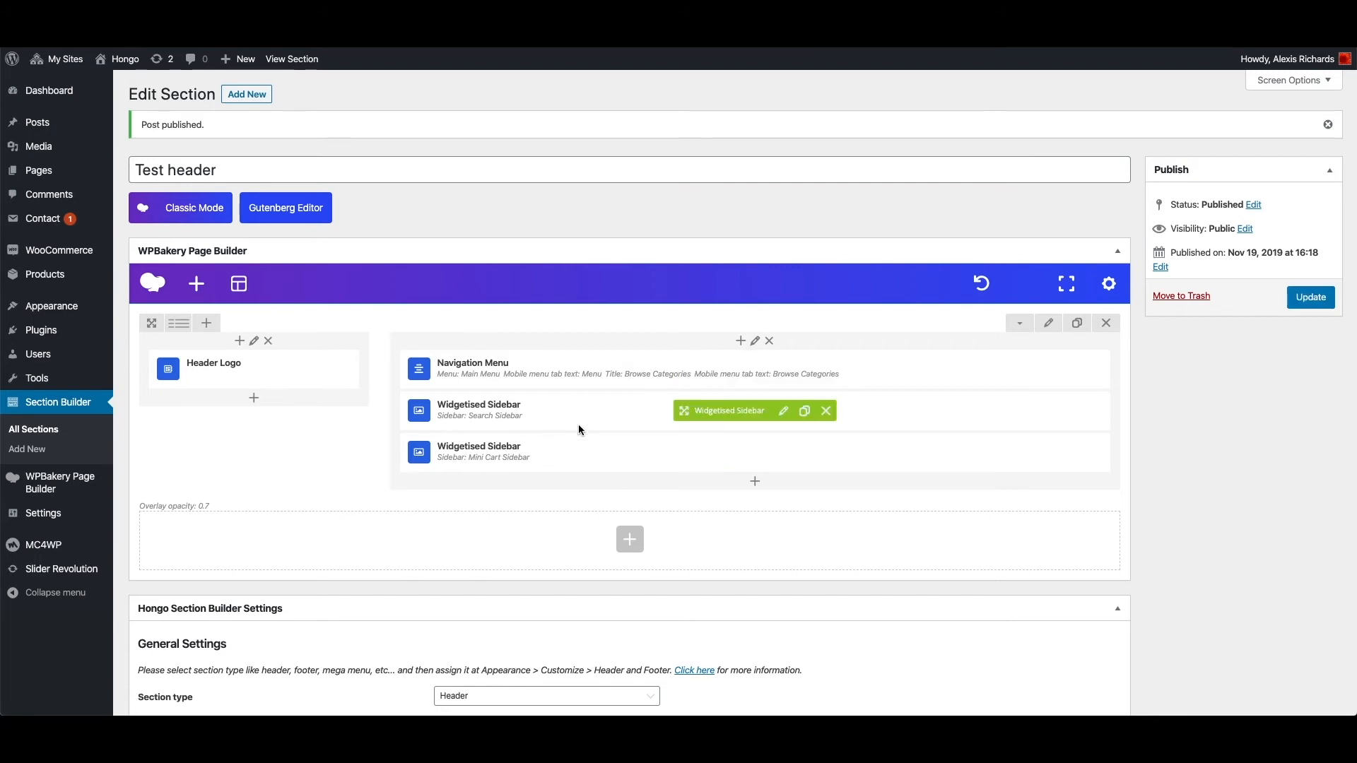
- Set the Navigation Menu element's desktop display to Inline block and save it
left_click(779, 370)
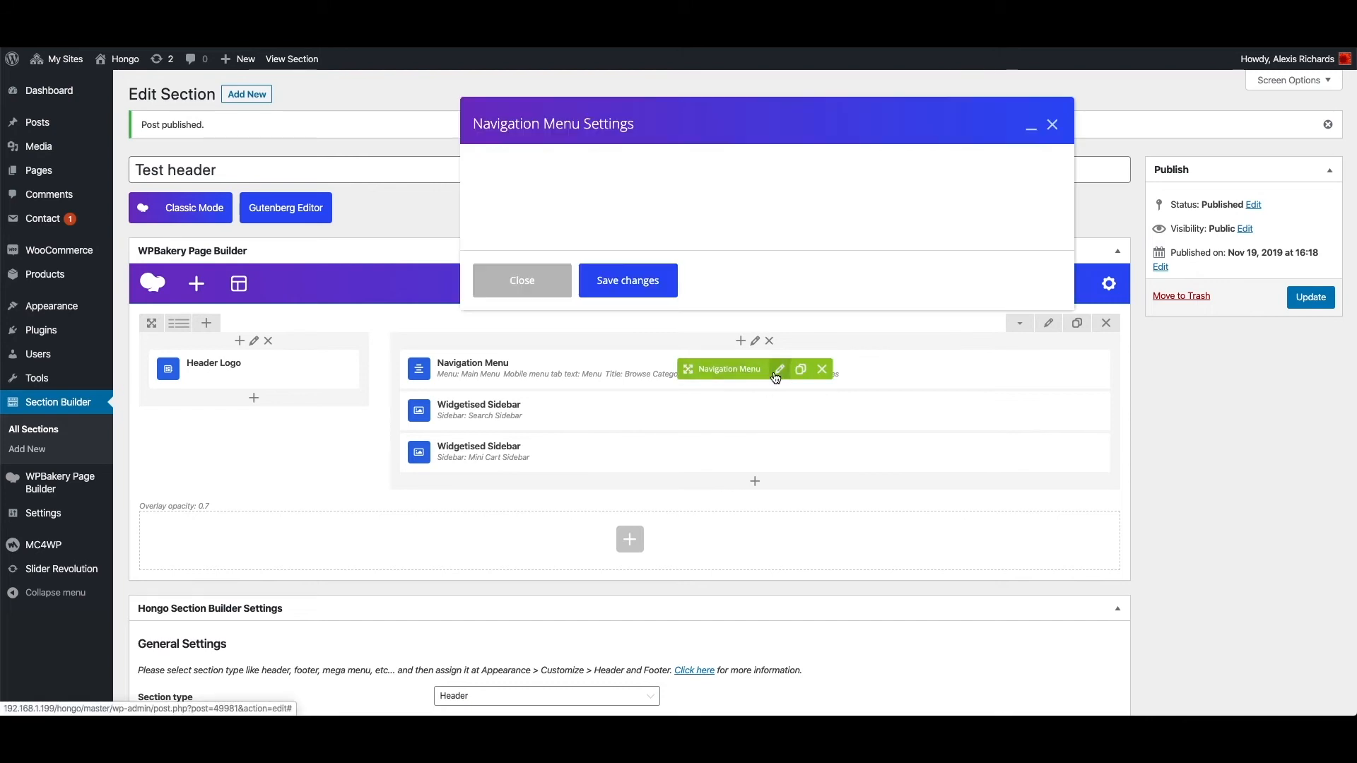
left_click(780, 370)
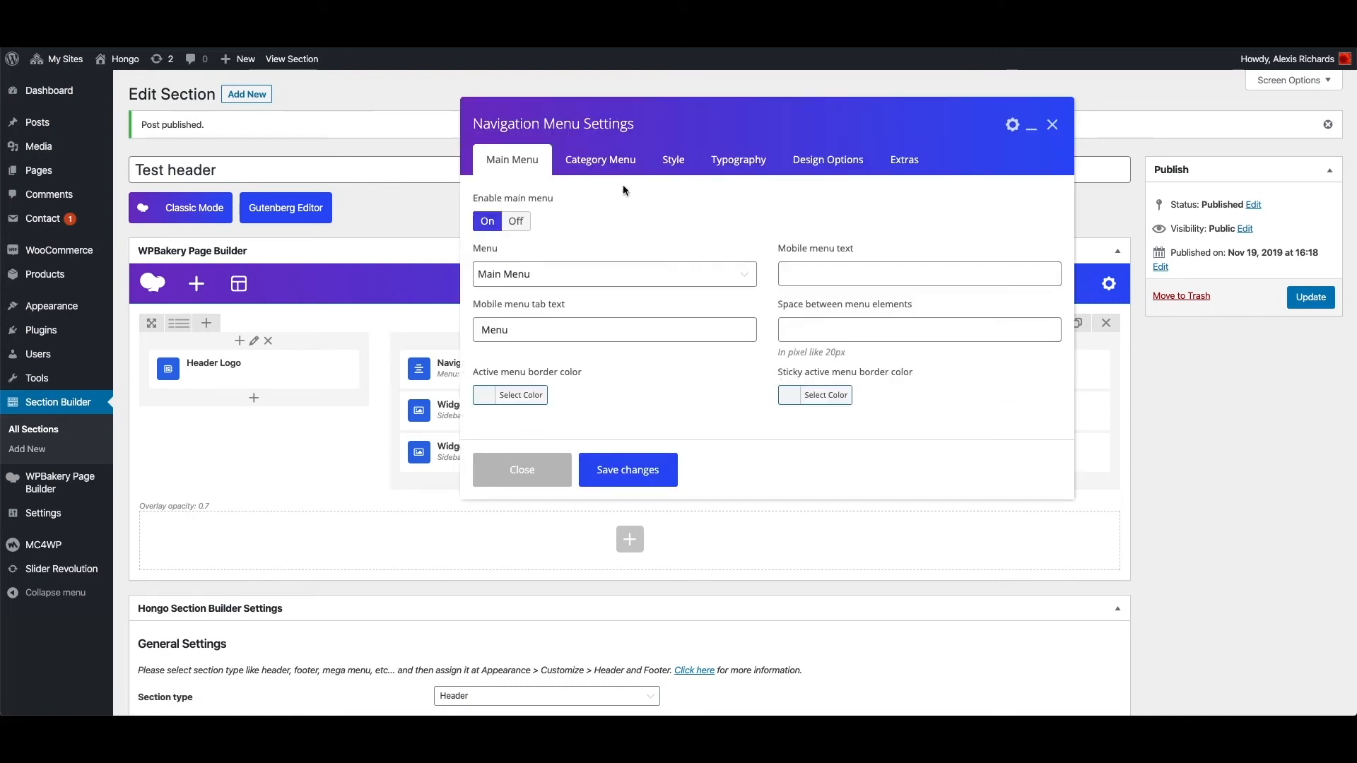
left_click(673, 159)
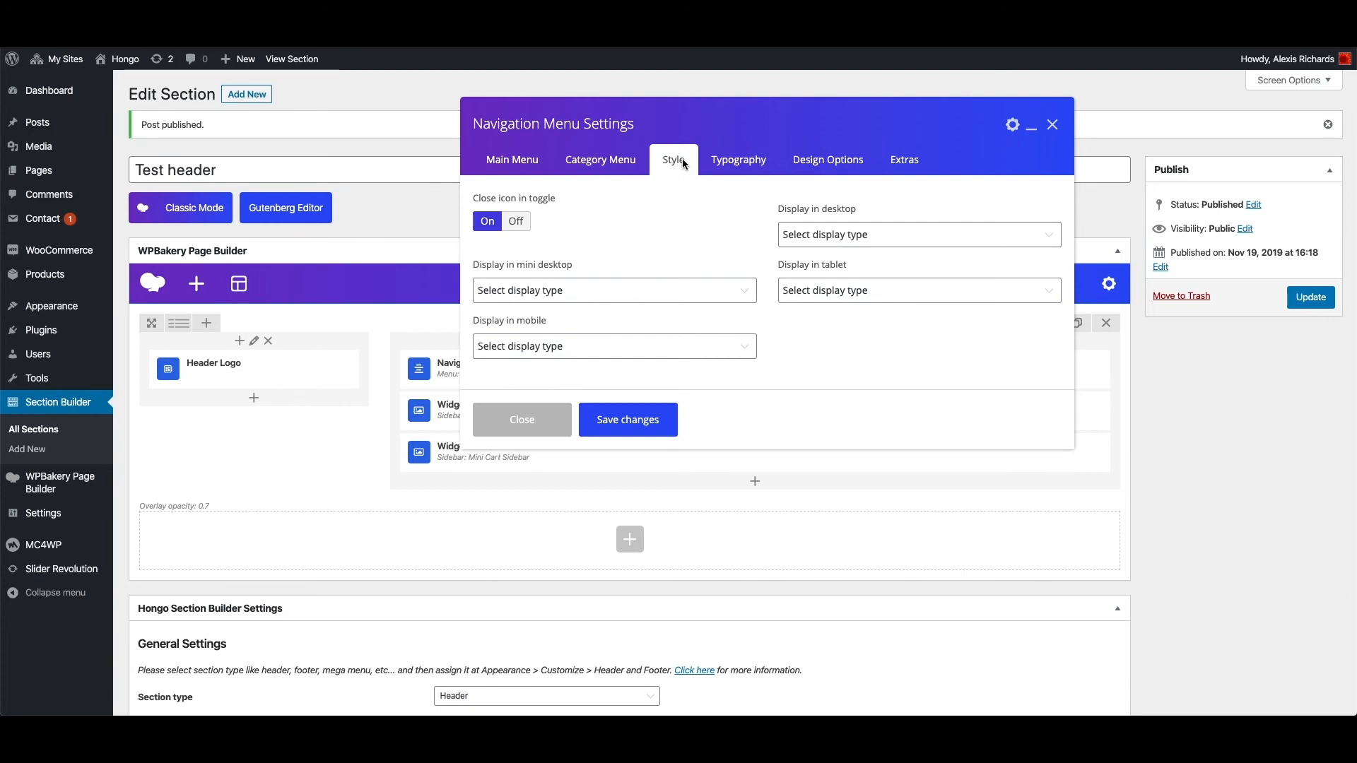
left_click(919, 235)
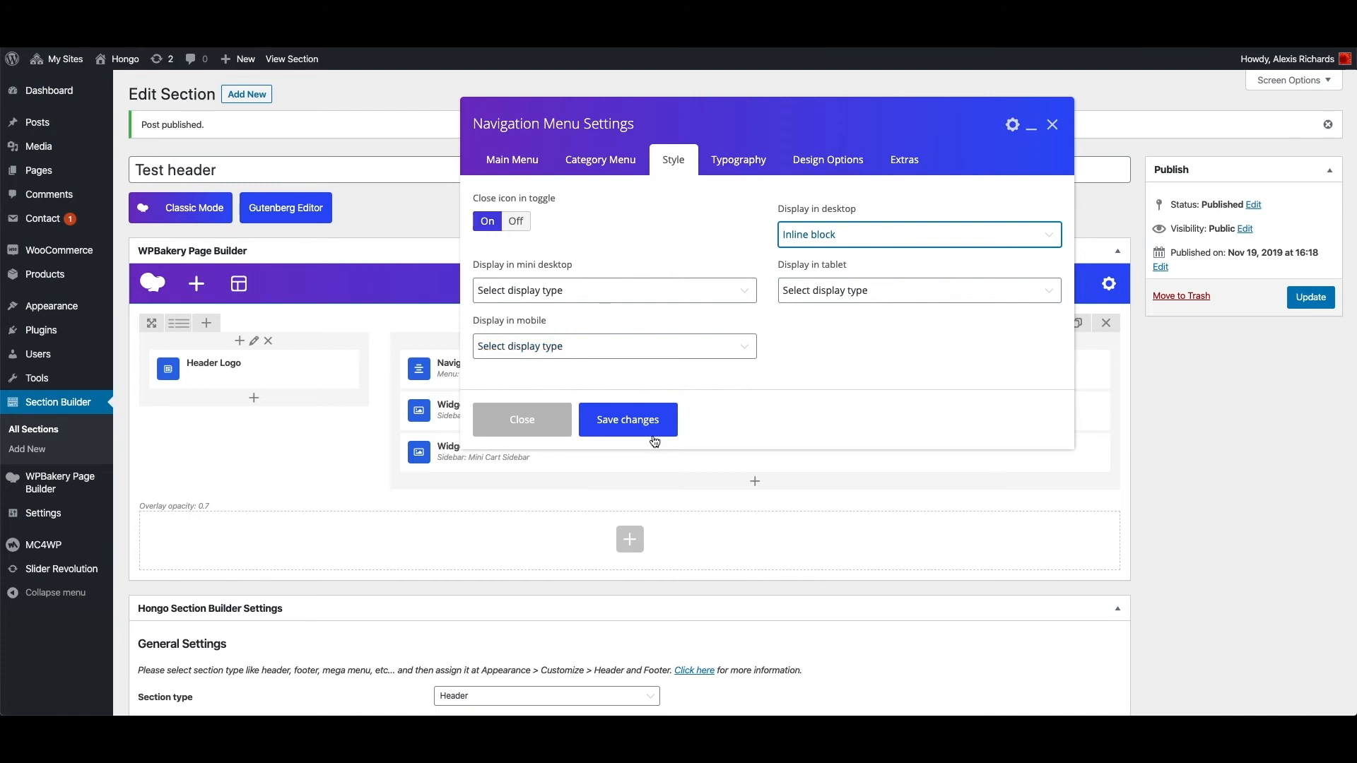
left_click(627, 420)
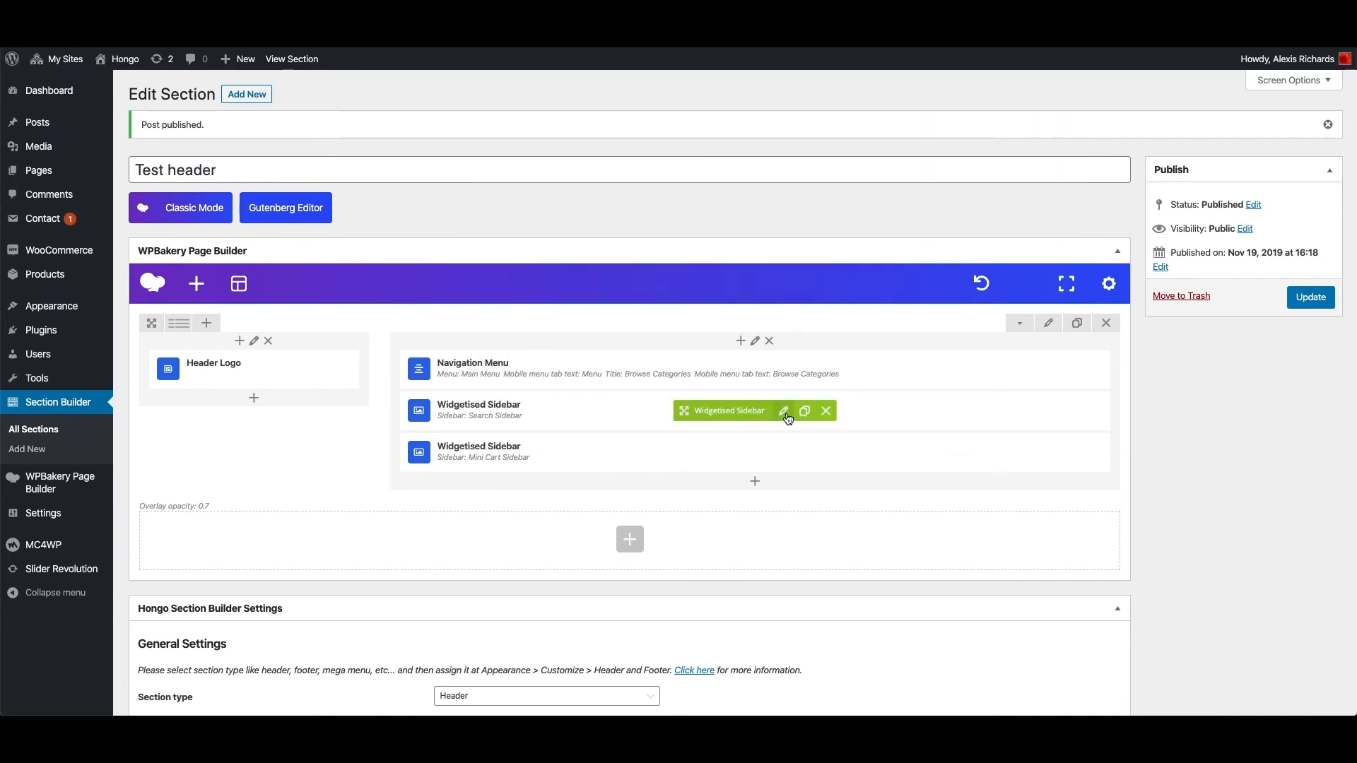
- Set the search and mini cart Widgetised Sidebars to display Inline block on desktop
left_click(783, 410)
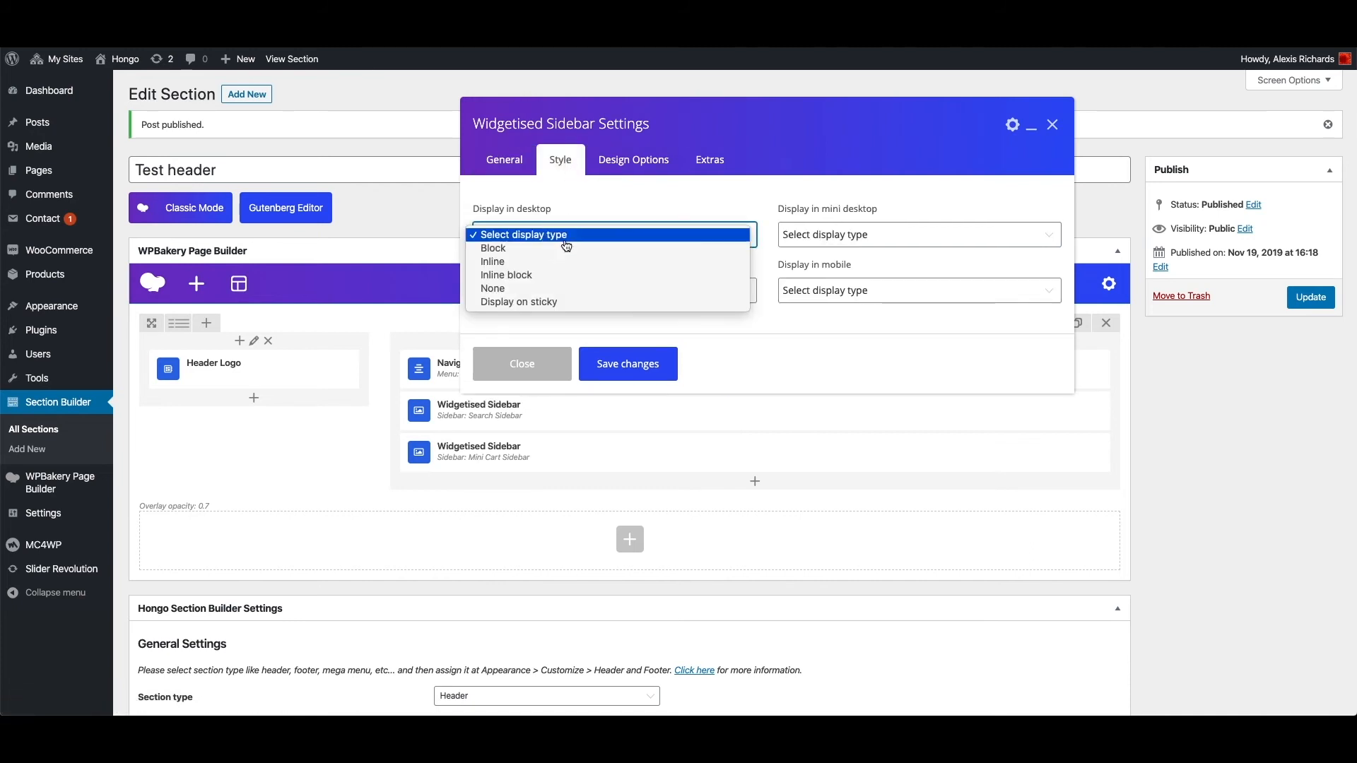
left_click(1051, 124)
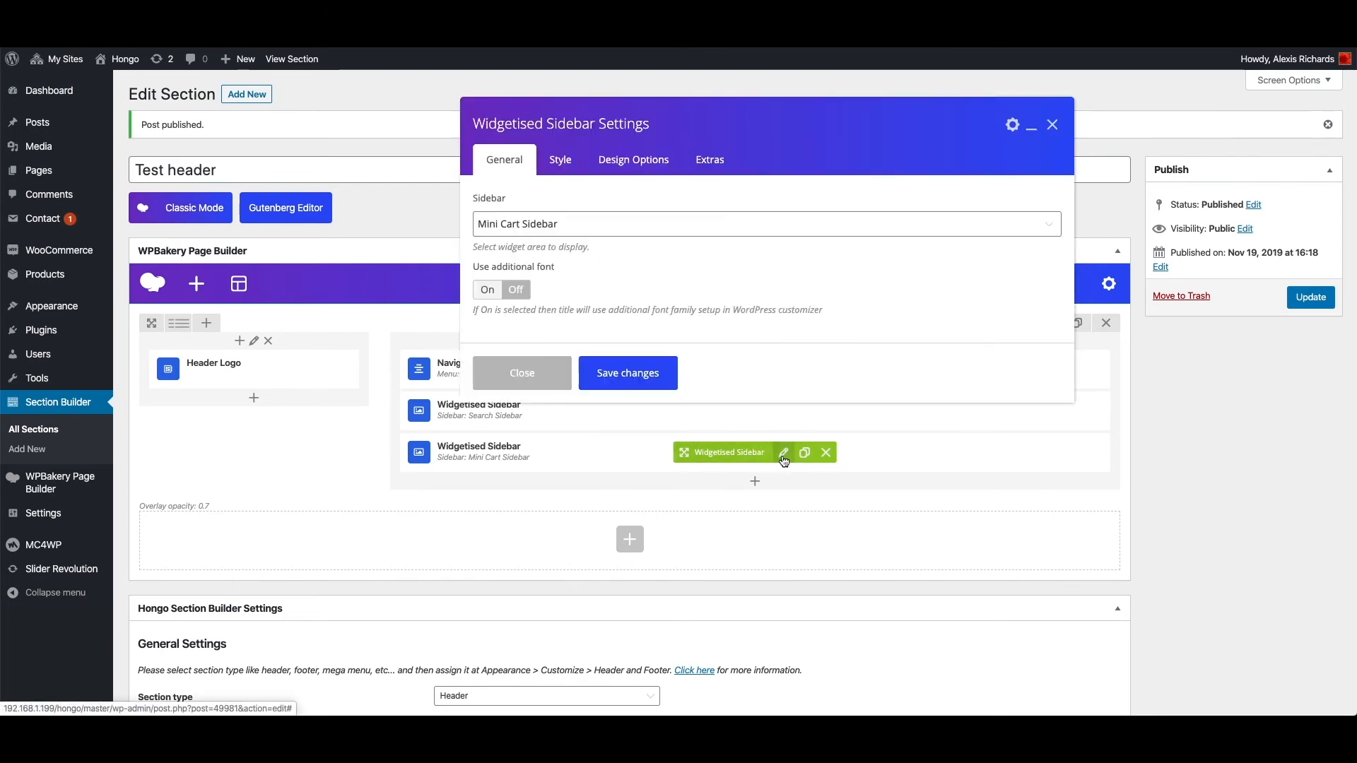
left_click(560, 158)
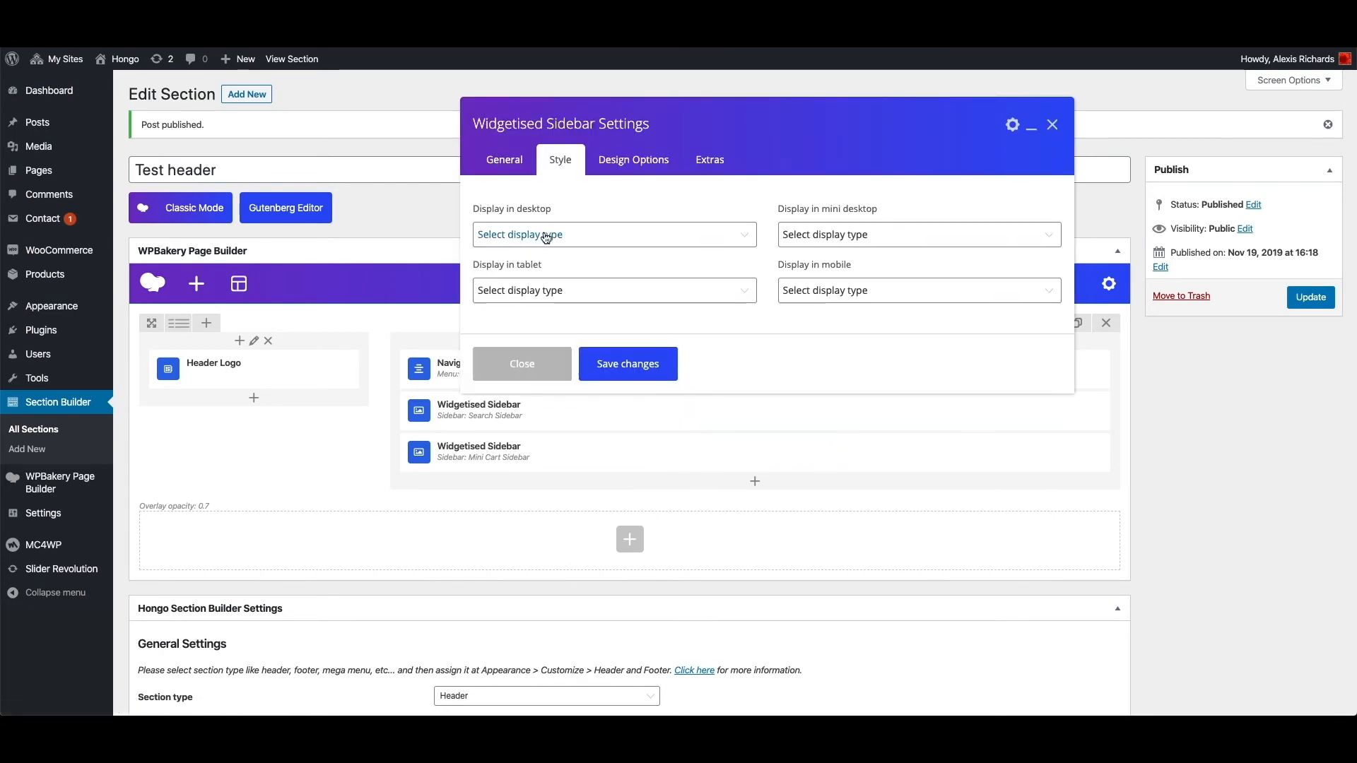
left_click(614, 235)
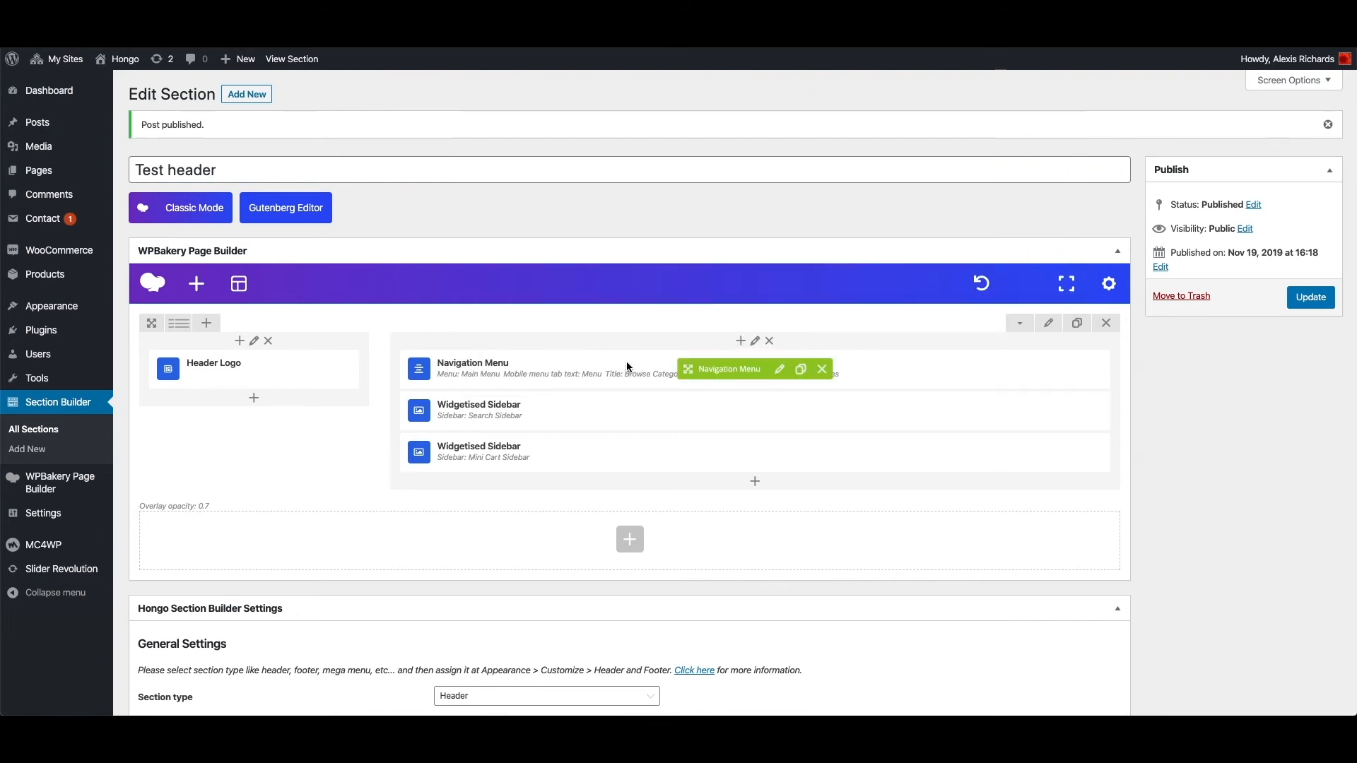
- Right-align the menu column on desktop, save it, and update the Test header section
left_click(755, 340)
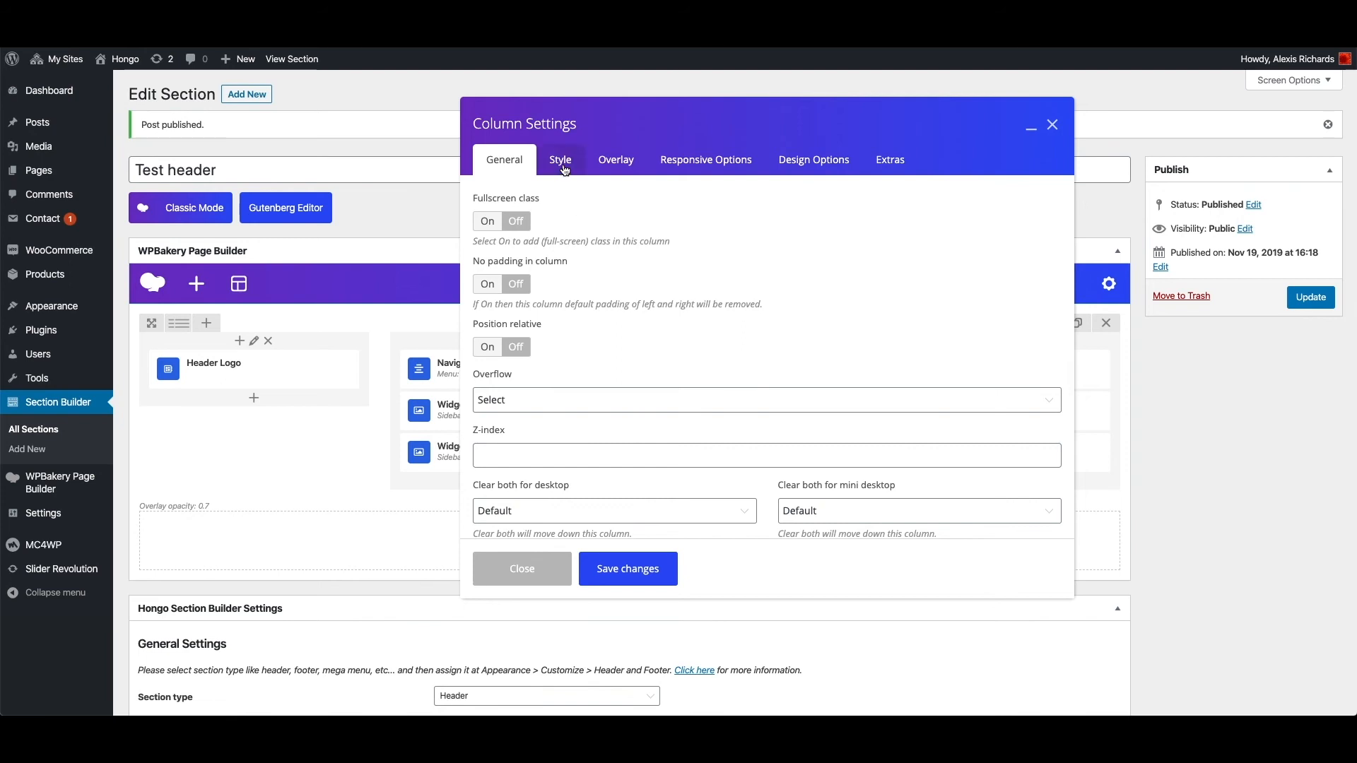
left_click(559, 160)
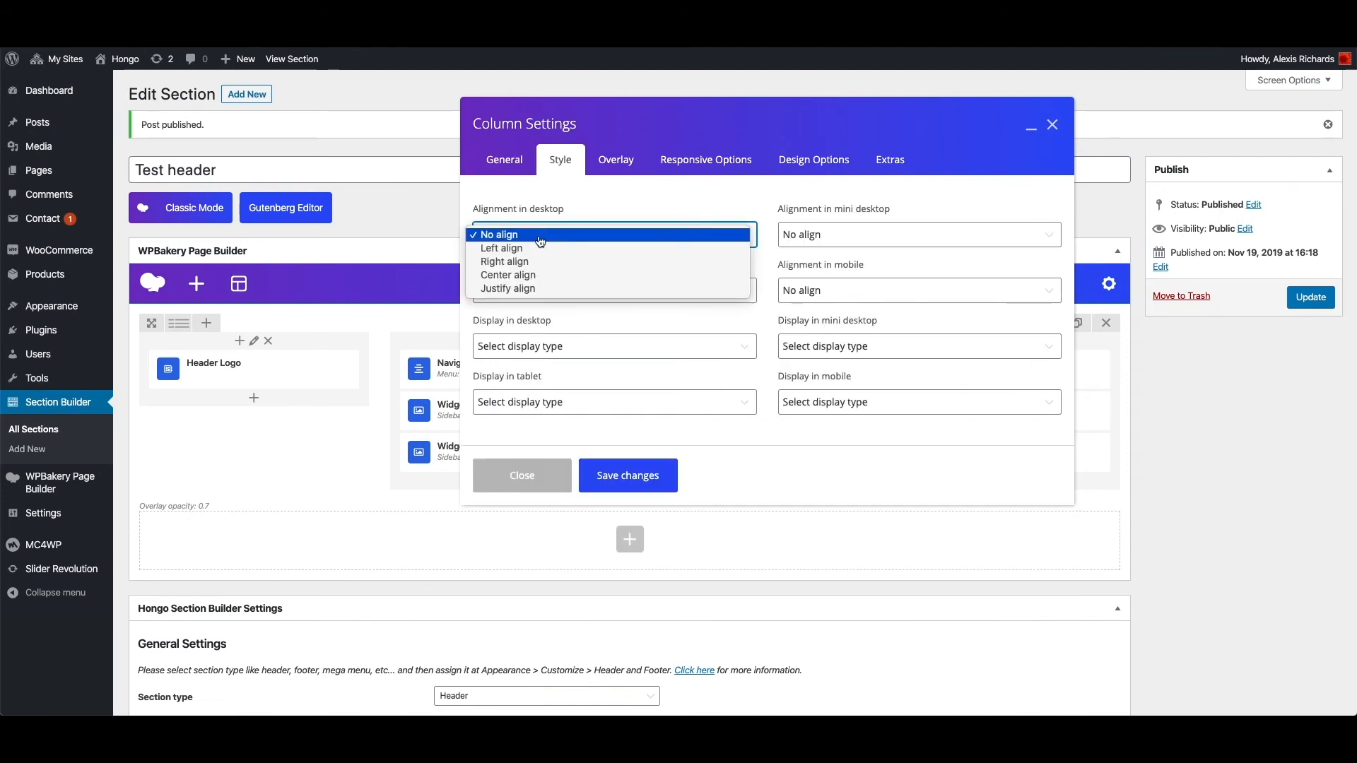
left_click(504, 262)
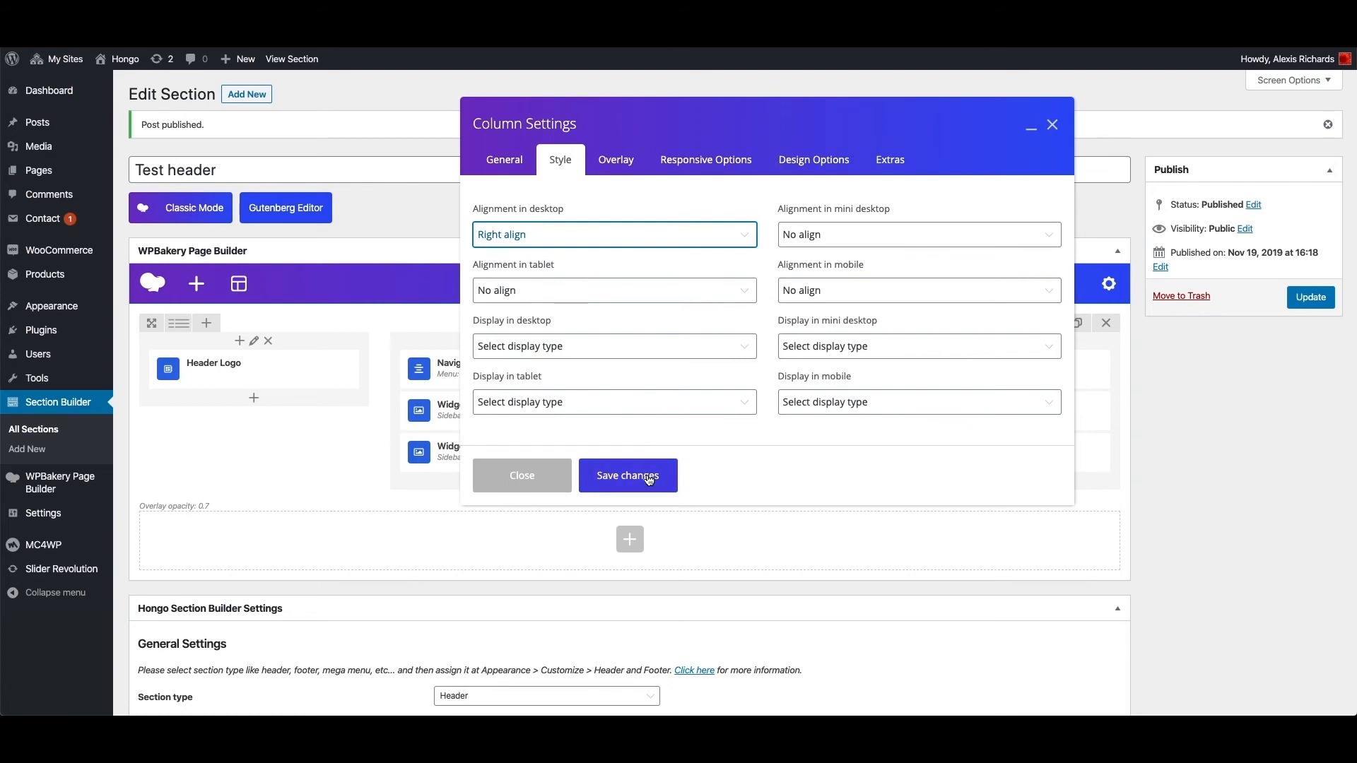
left_click(627, 475)
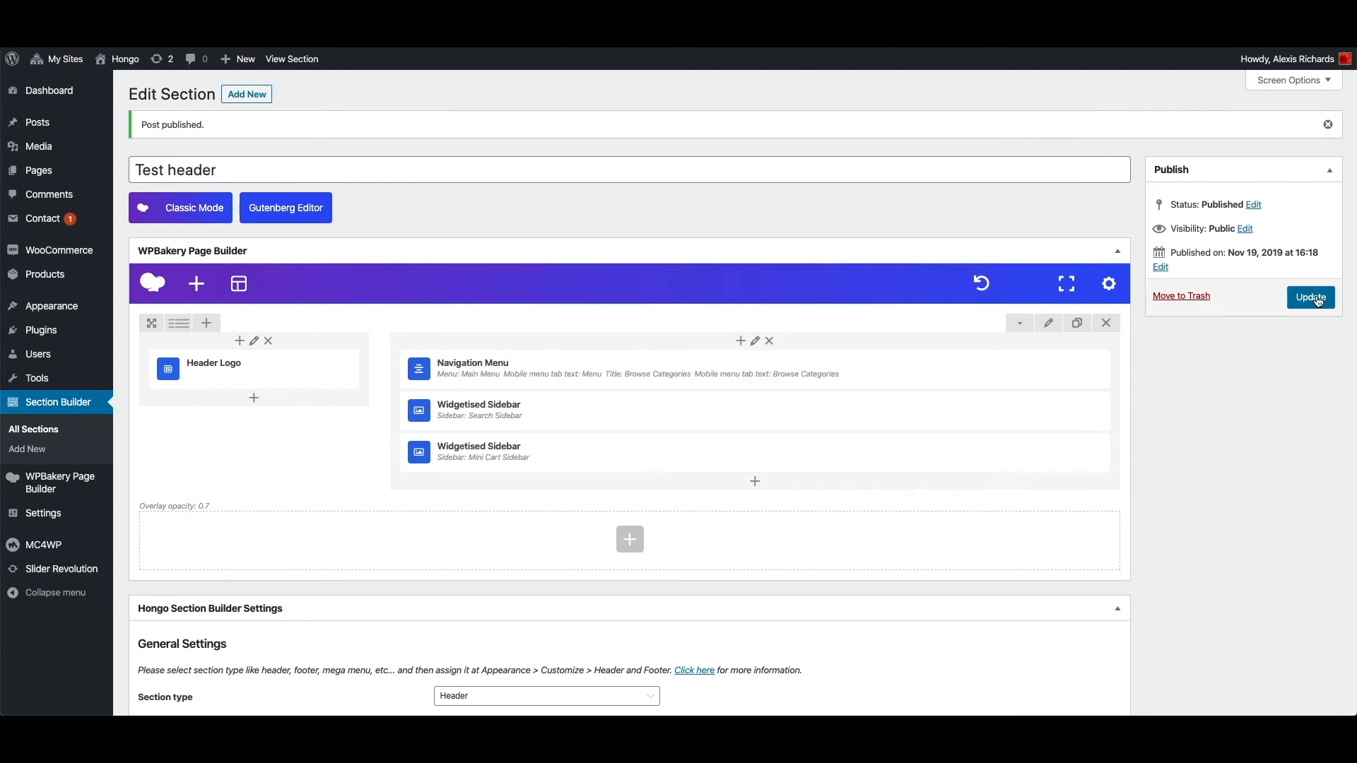
left_click(1310, 297)
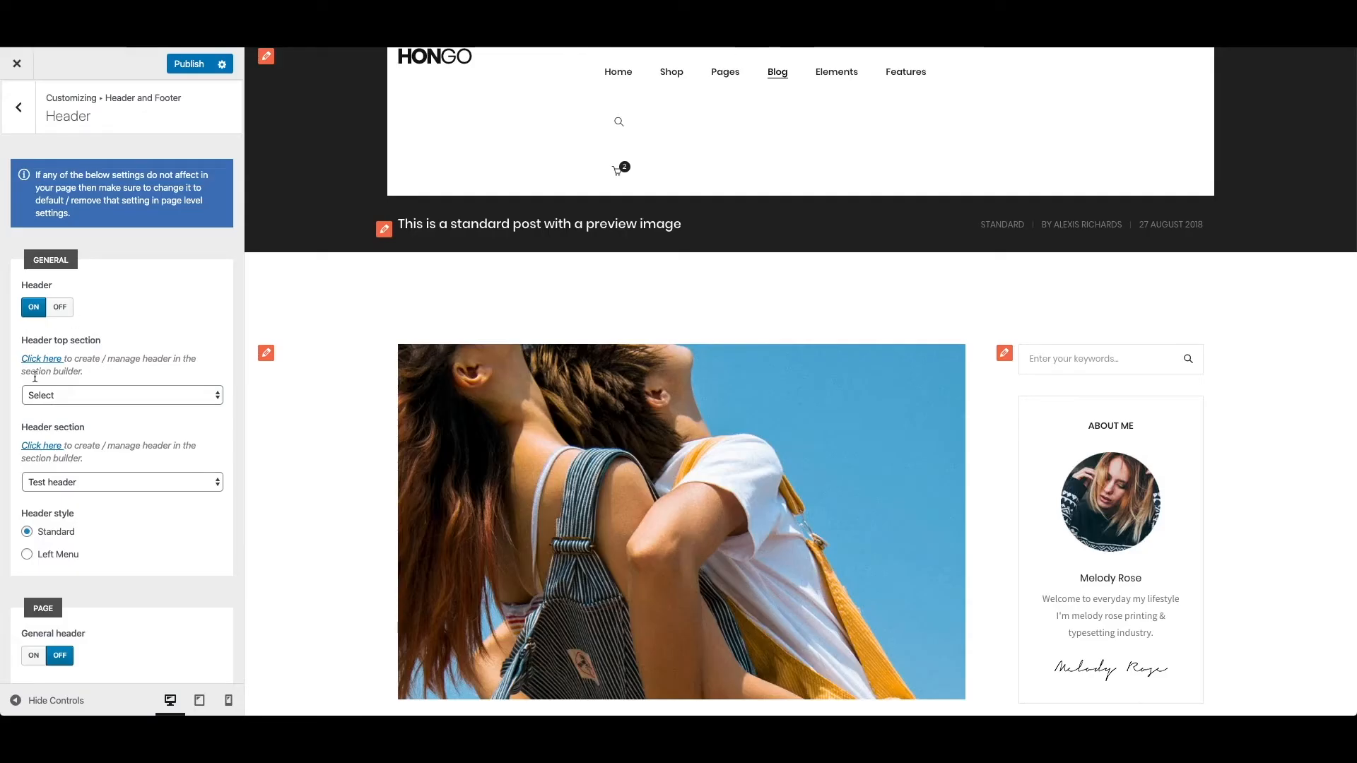
- Toggle the Header setting Off then On so the preview reloads with the inline right-side menu
left_click(59, 308)
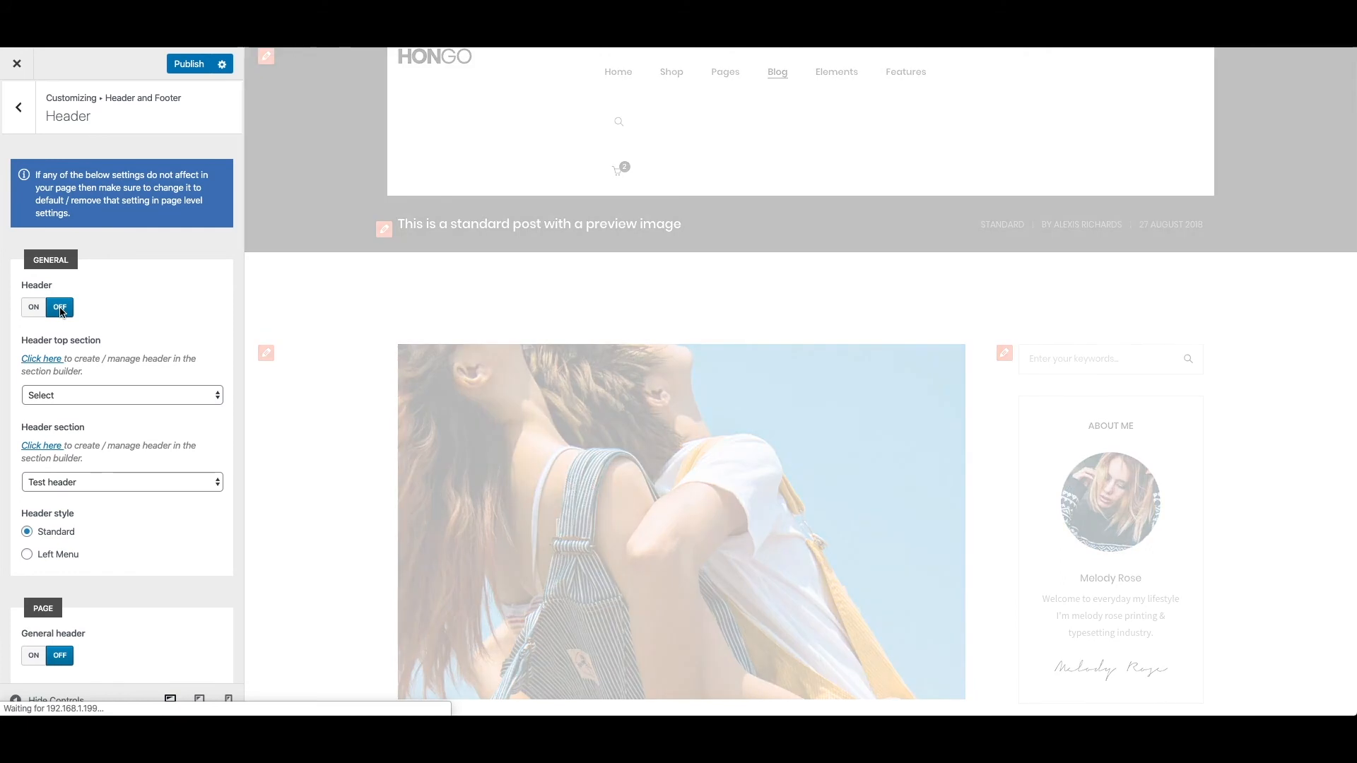
left_click(34, 307)
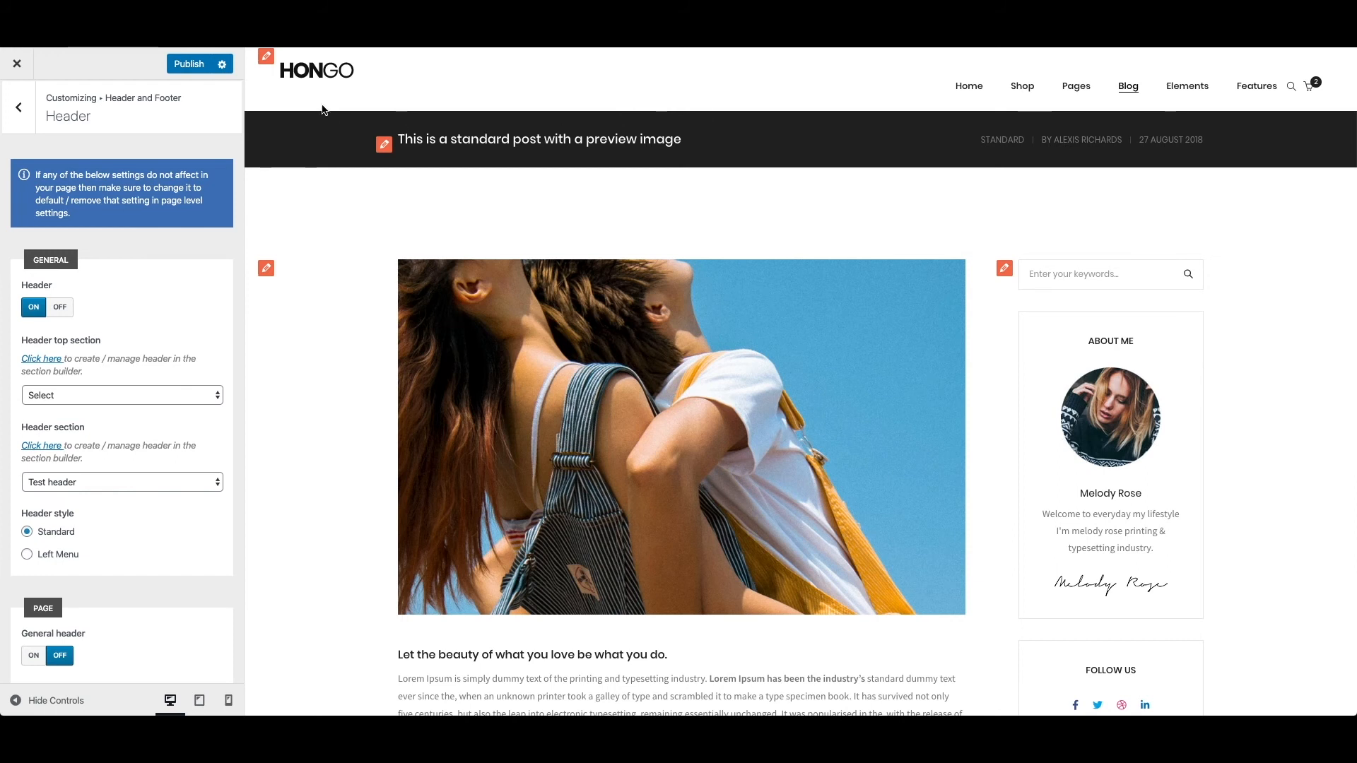
mouse_move(1003, 101)
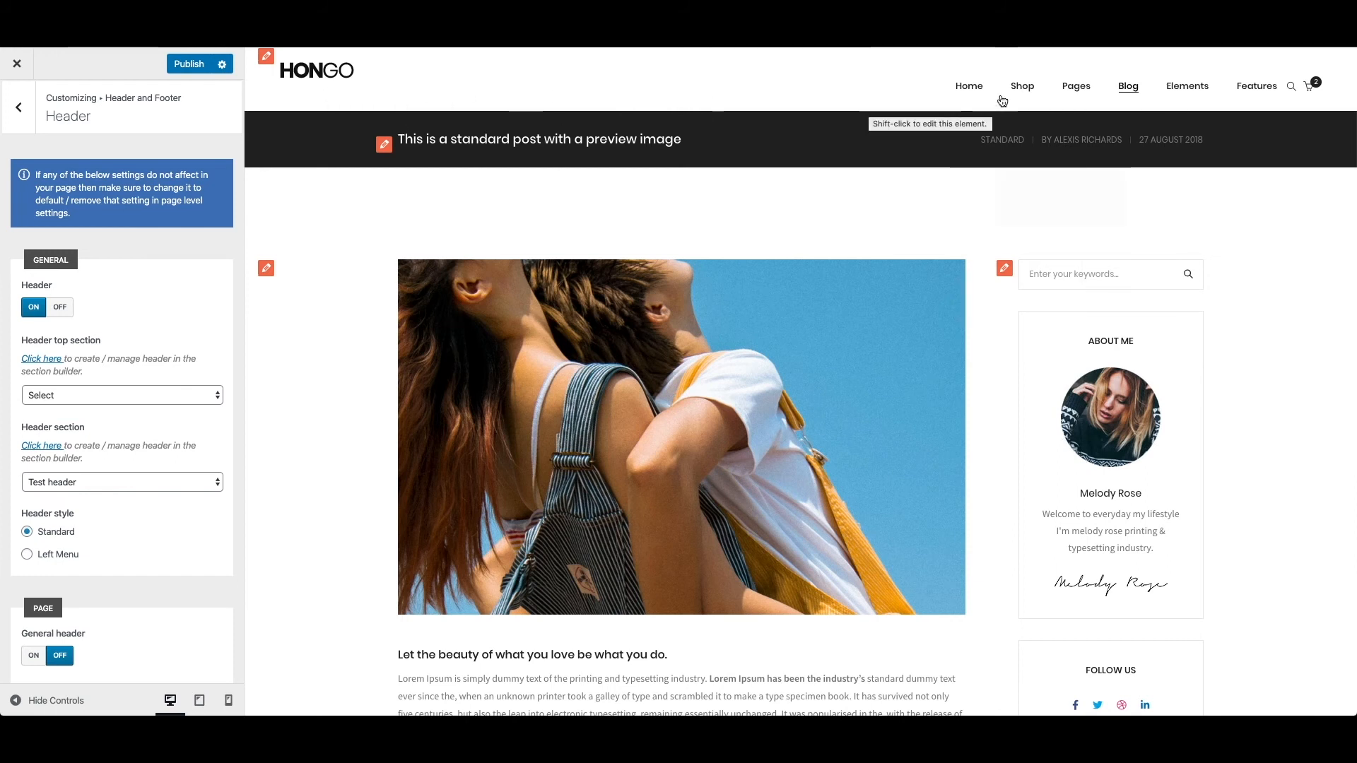
scroll("down", 3)
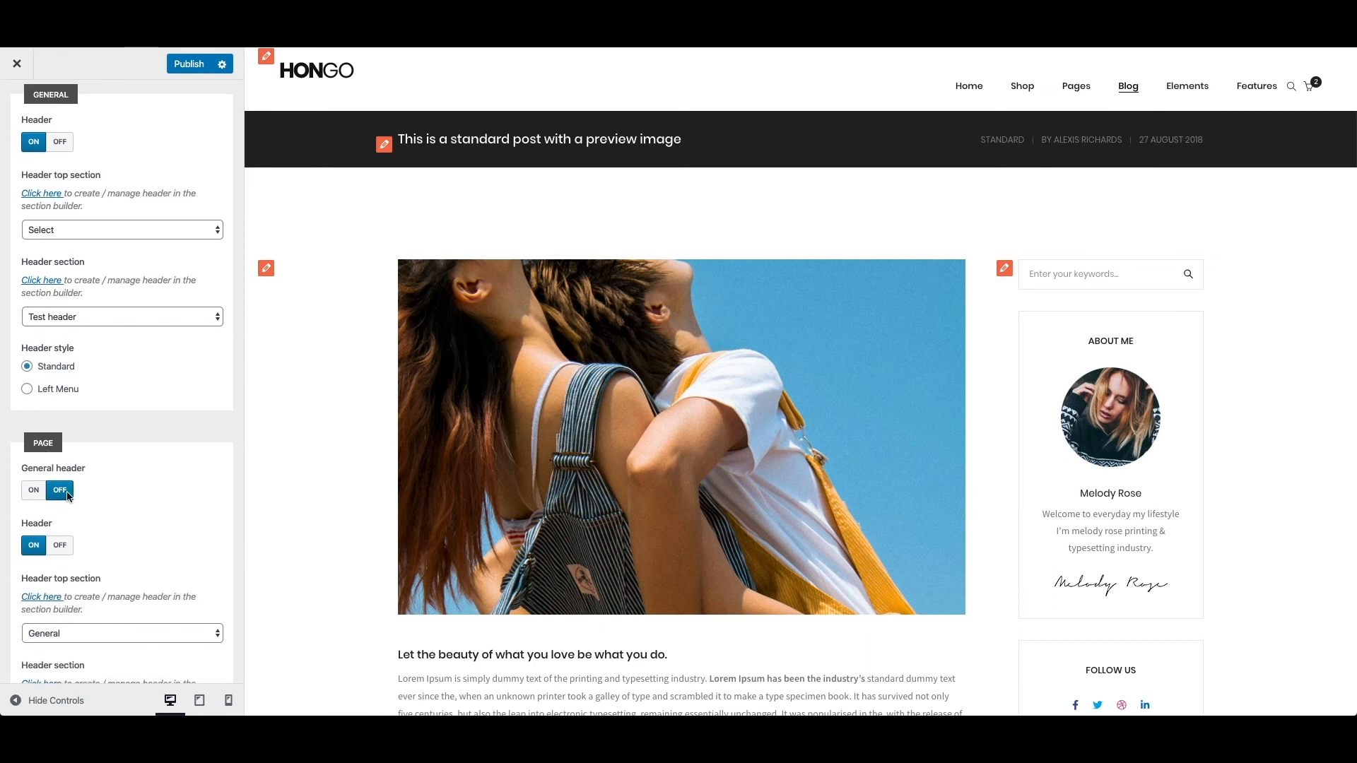
scroll("down", 3)
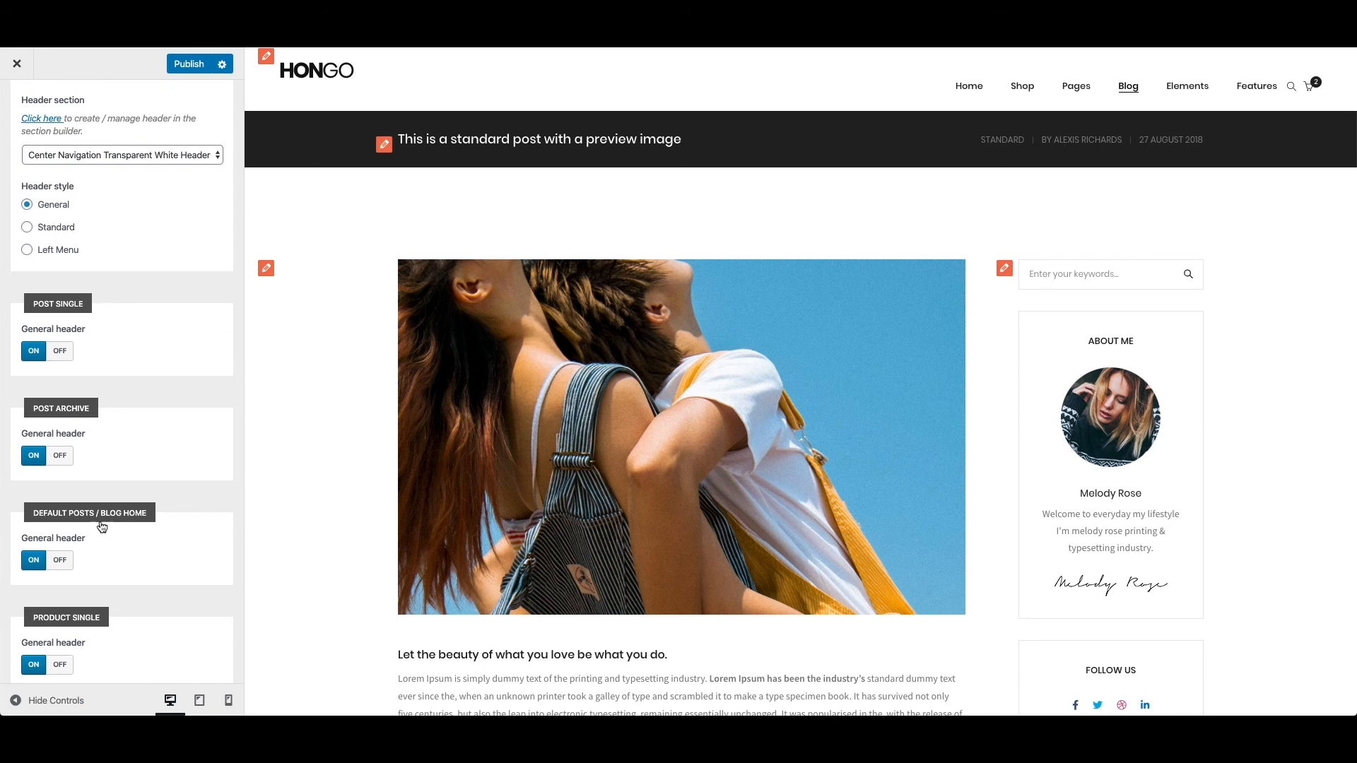
scroll("down", 3)
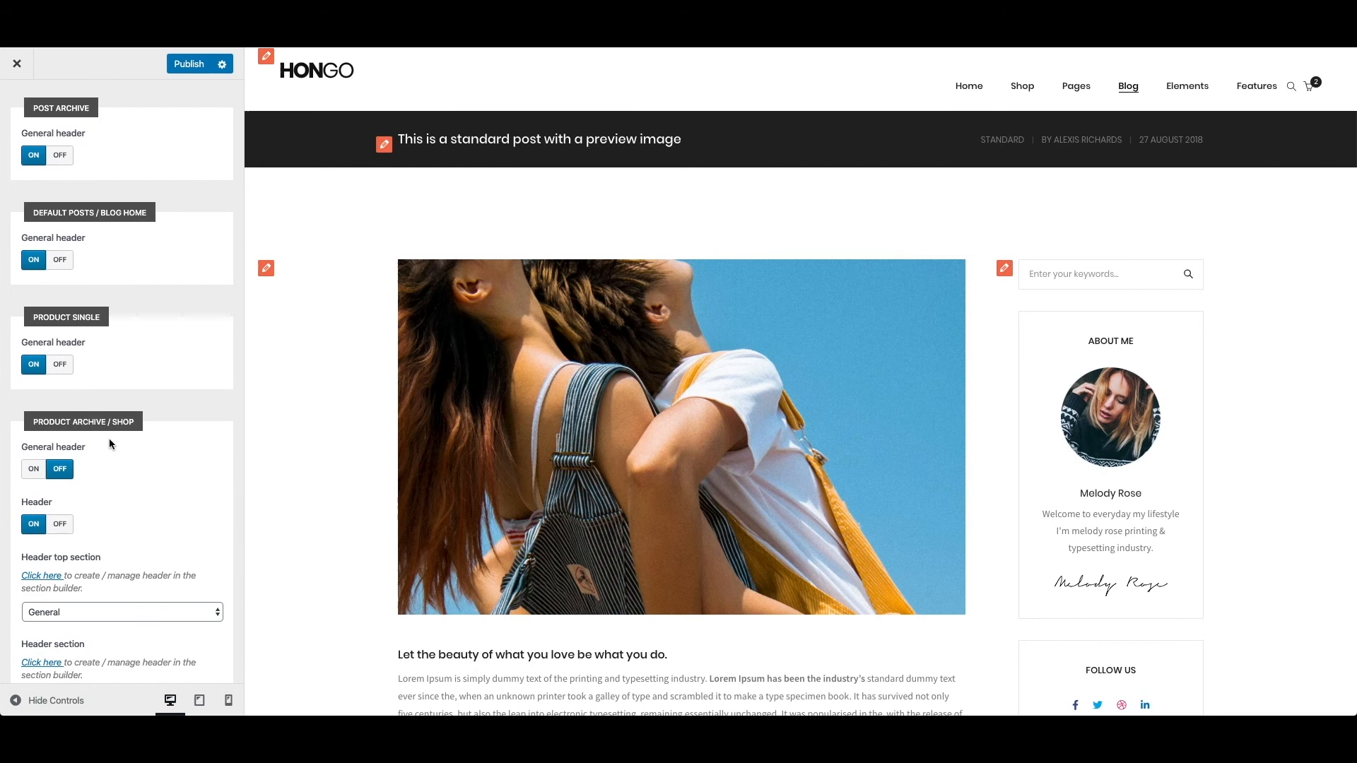
scroll("down", 3)
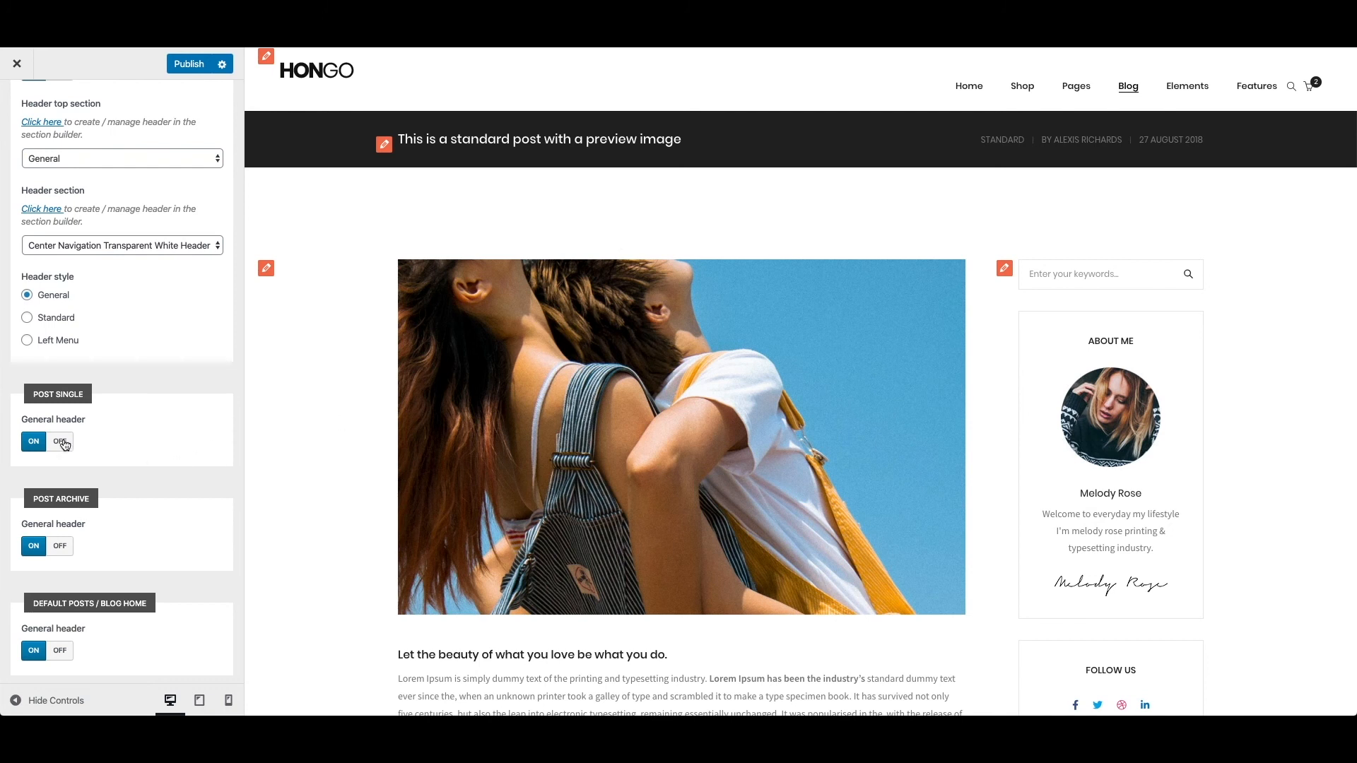
- Switch Post Single's General header Off and choose Center Logo Header as its header section
left_click(59, 442)
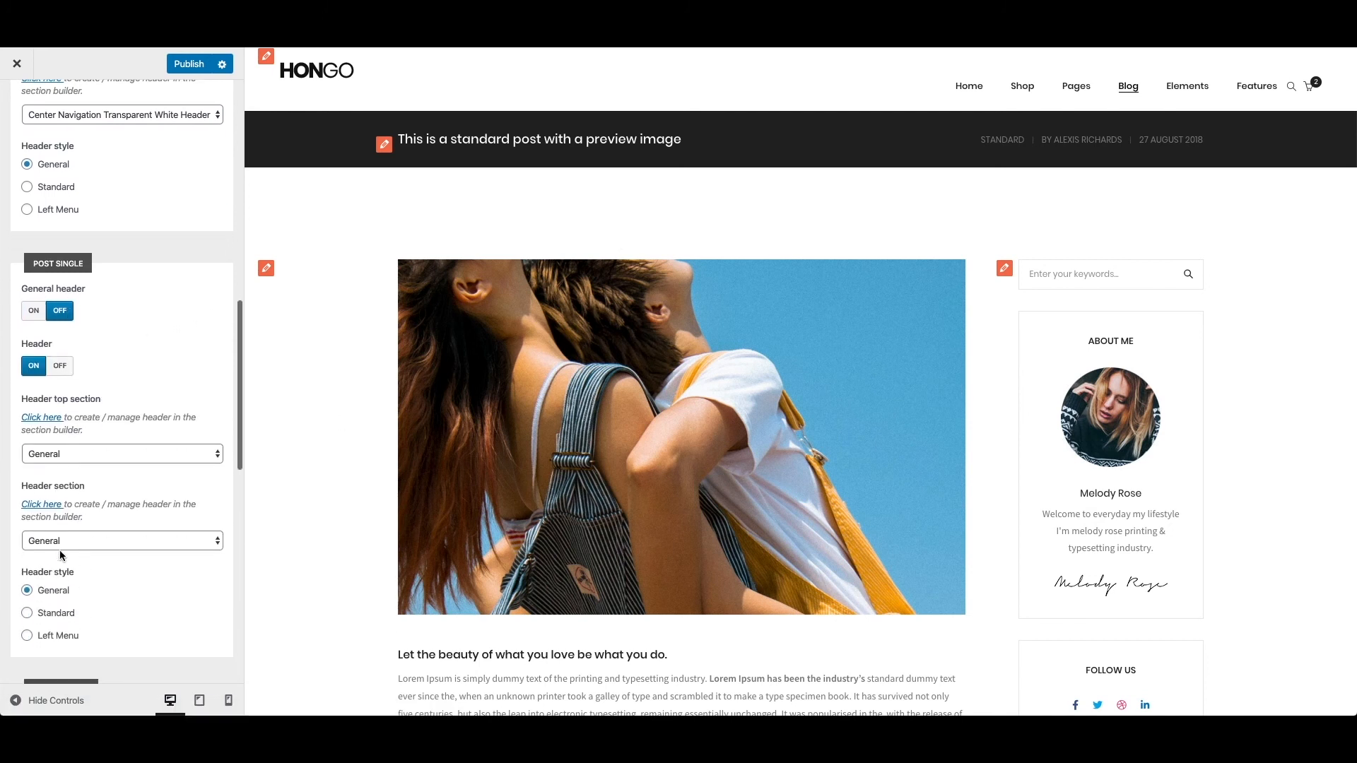
left_click(122, 454)
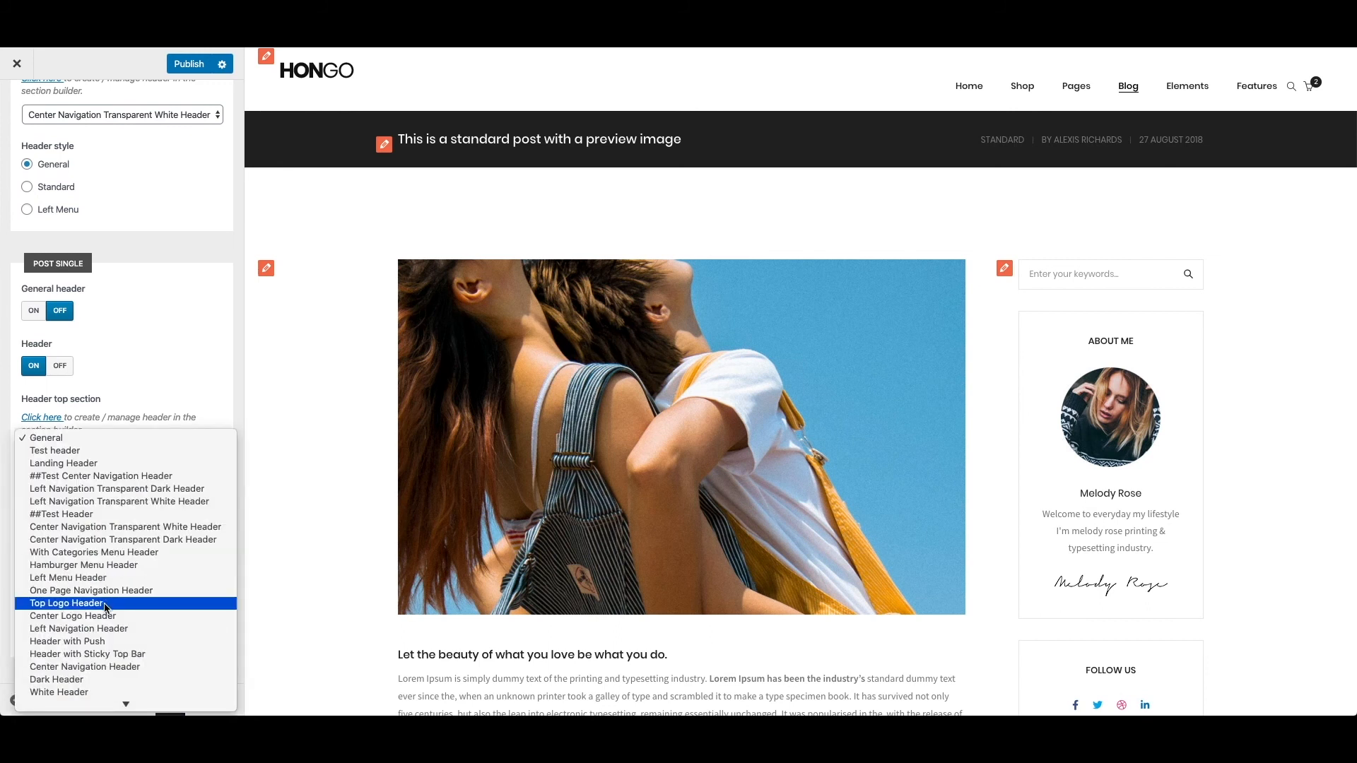
left_click(65, 616)
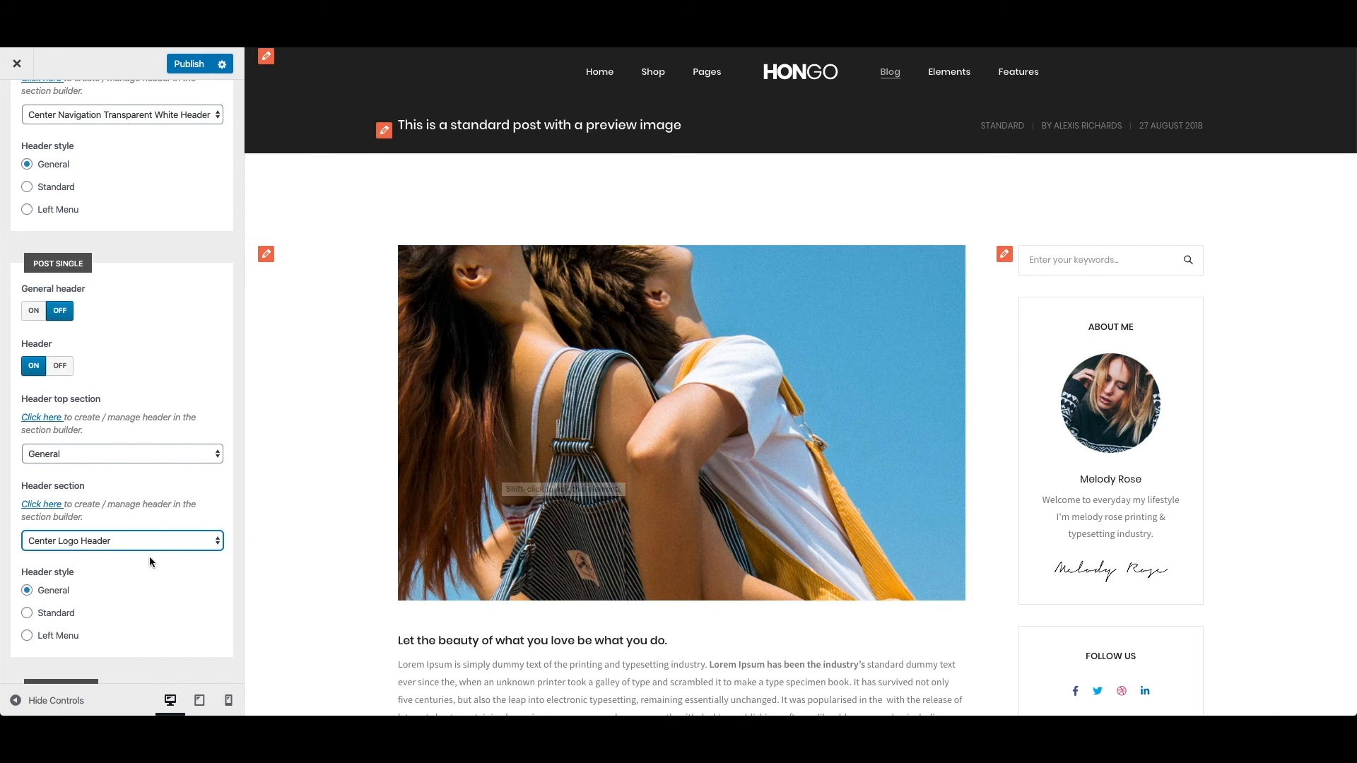
mouse_move(291, 557)
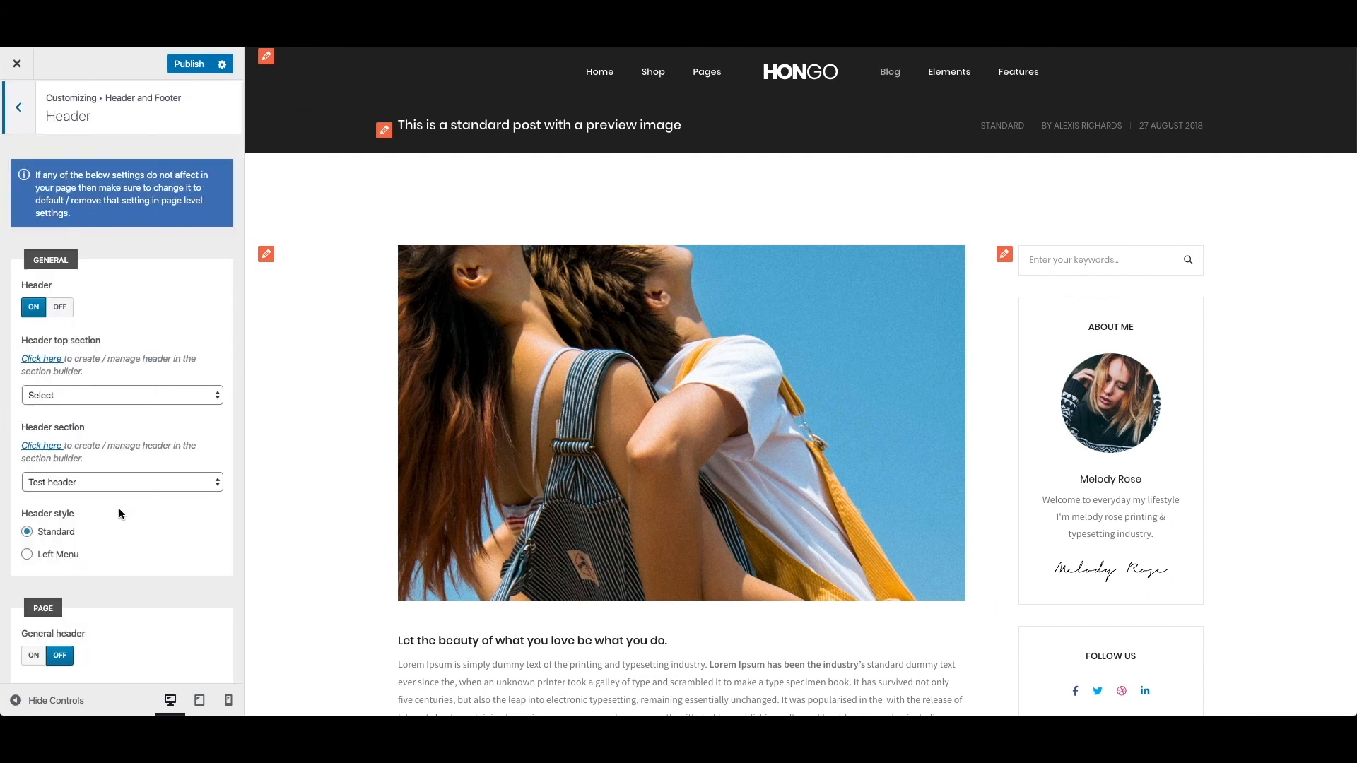
mouse_move(124, 508)
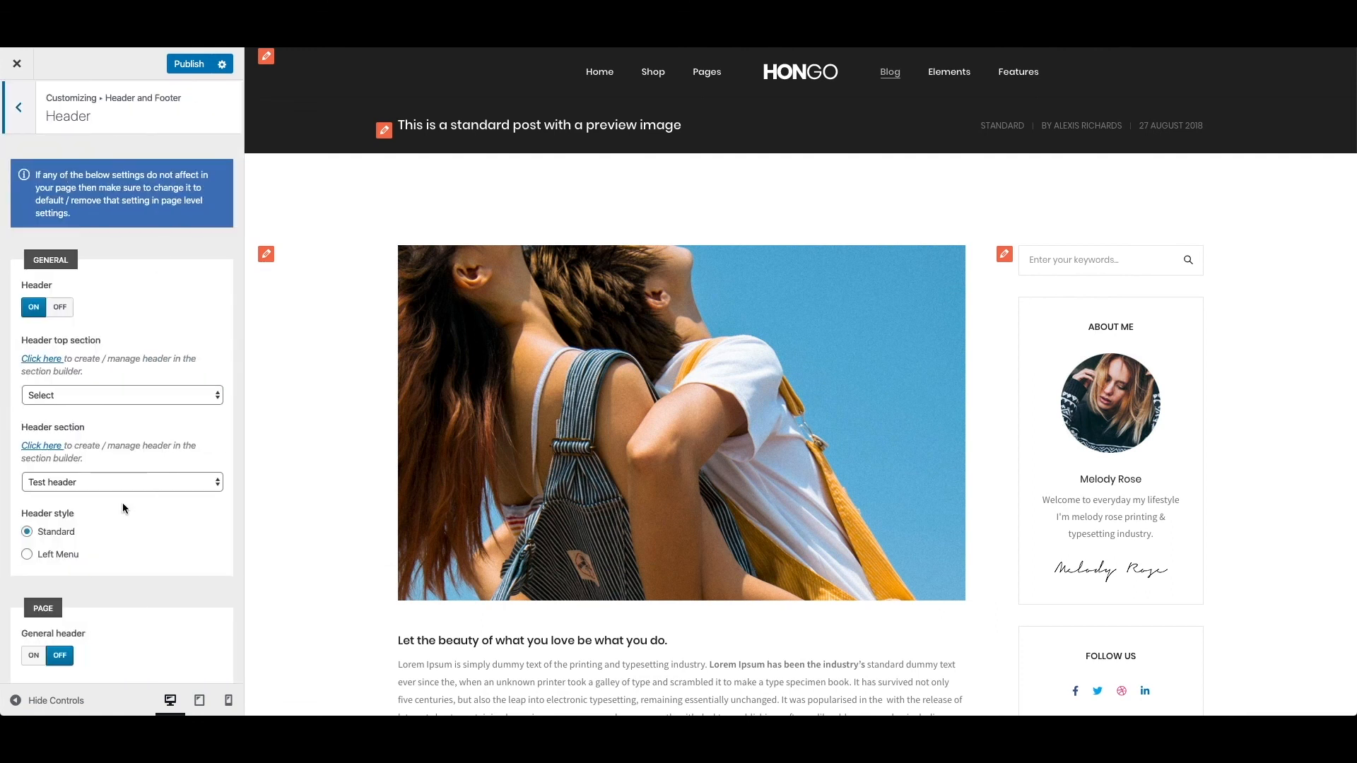
mouse_move(144, 496)
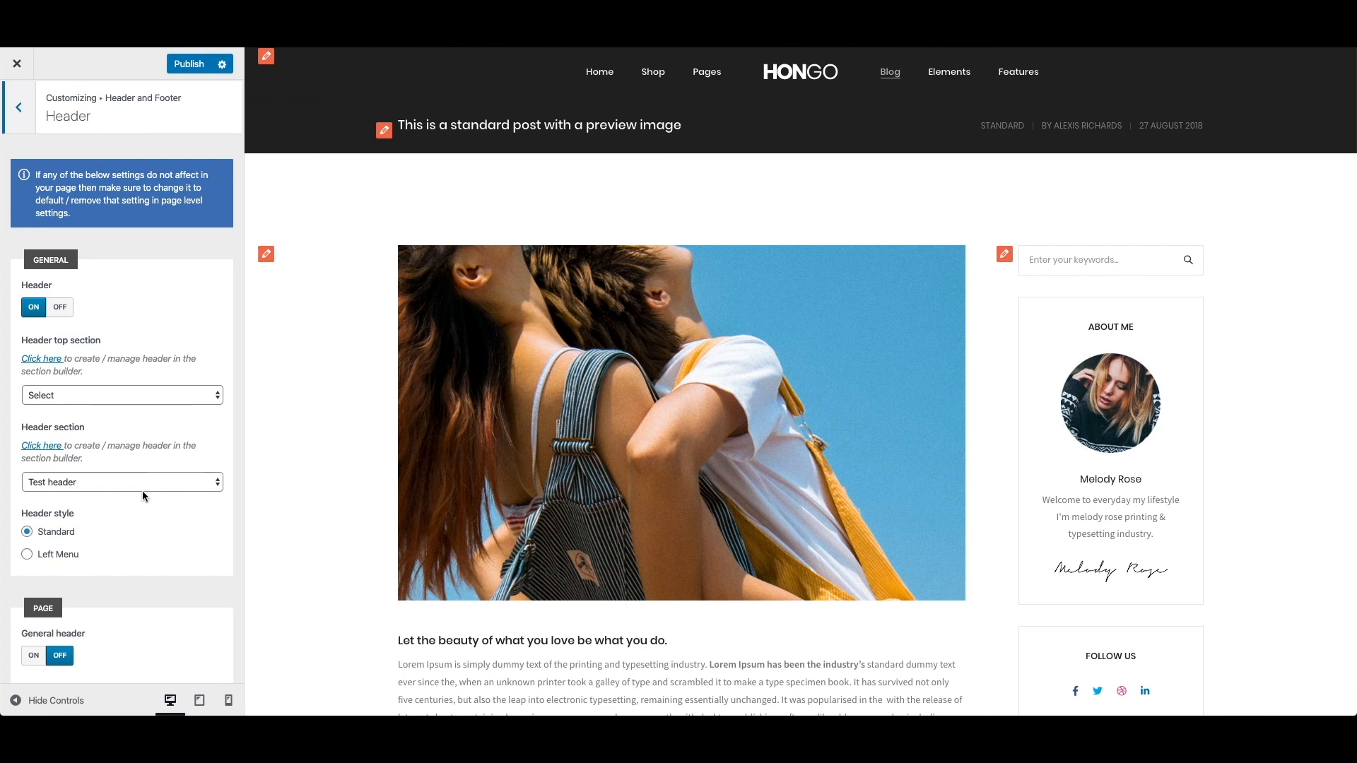
mouse_move(1018, 71)
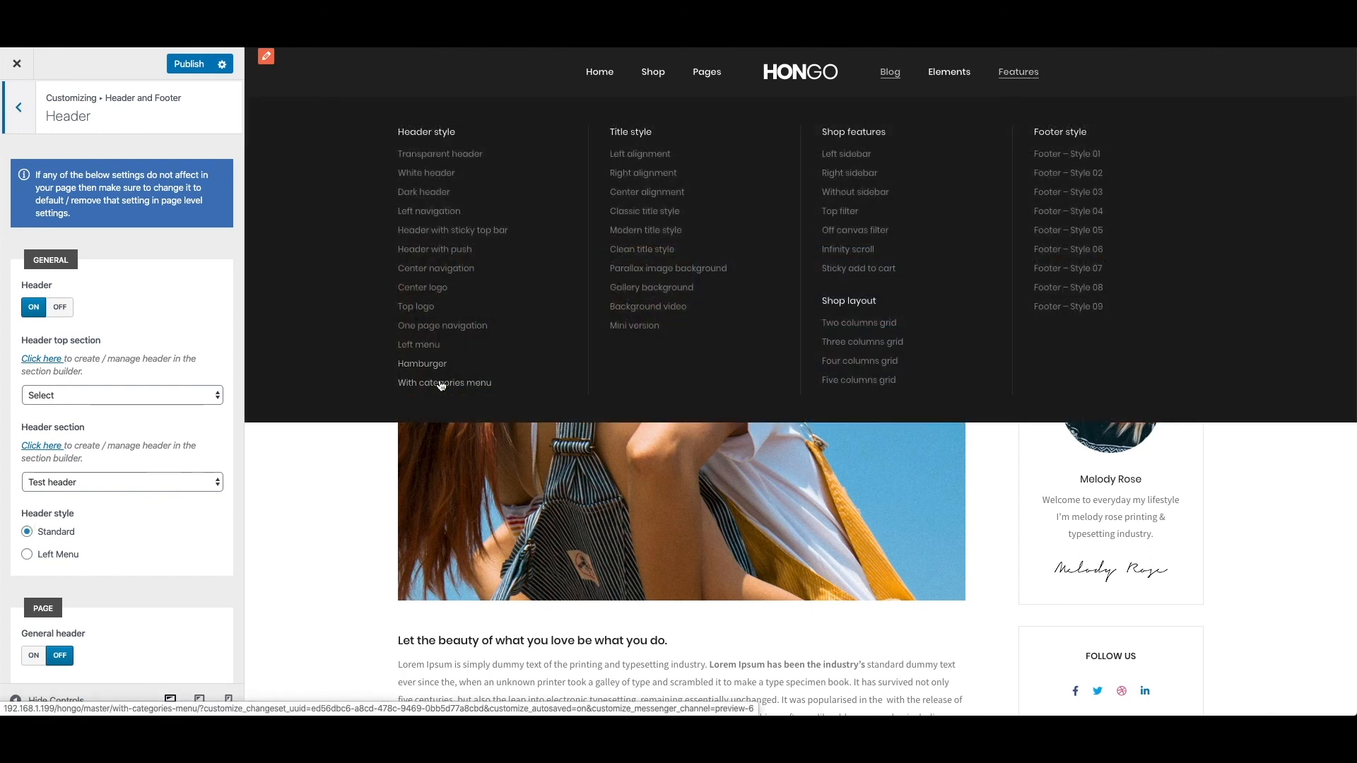
mouse_move(441, 384)
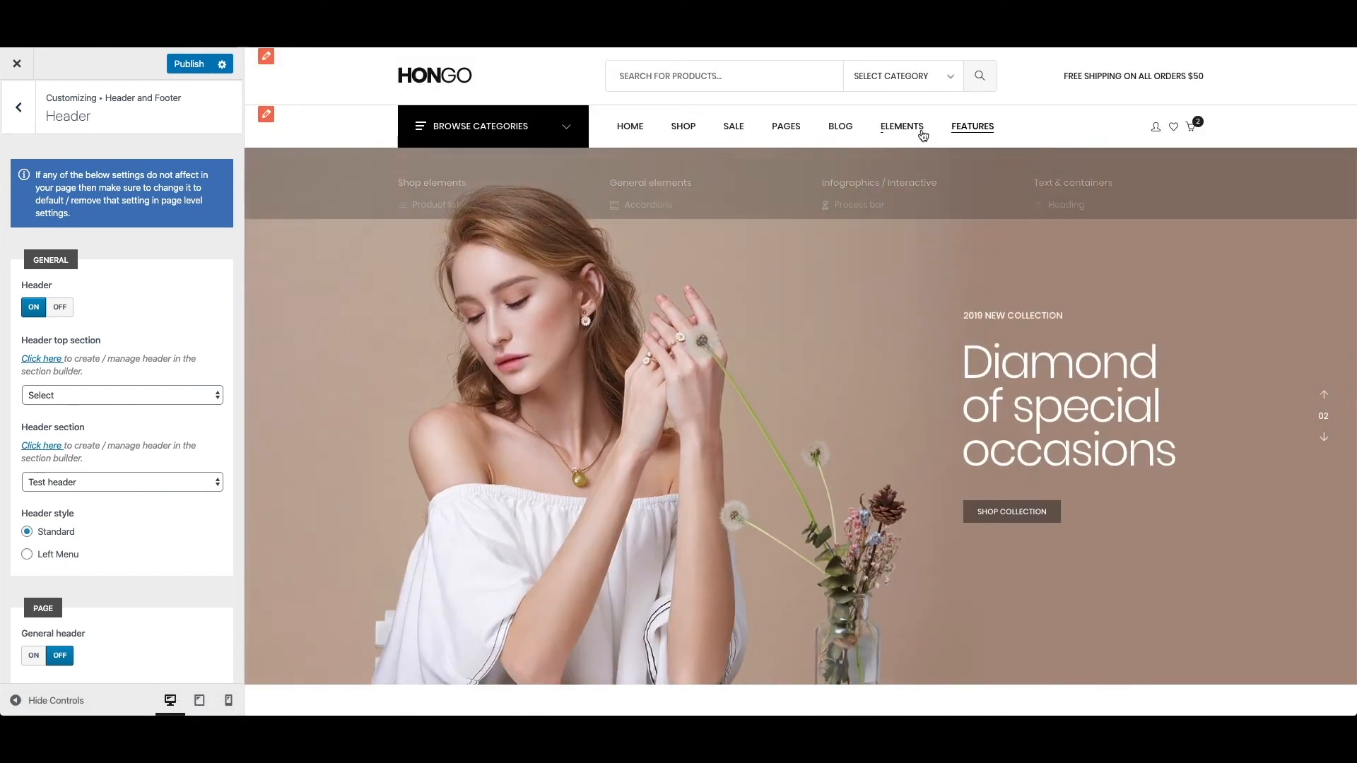
mouse_move(569, 568)
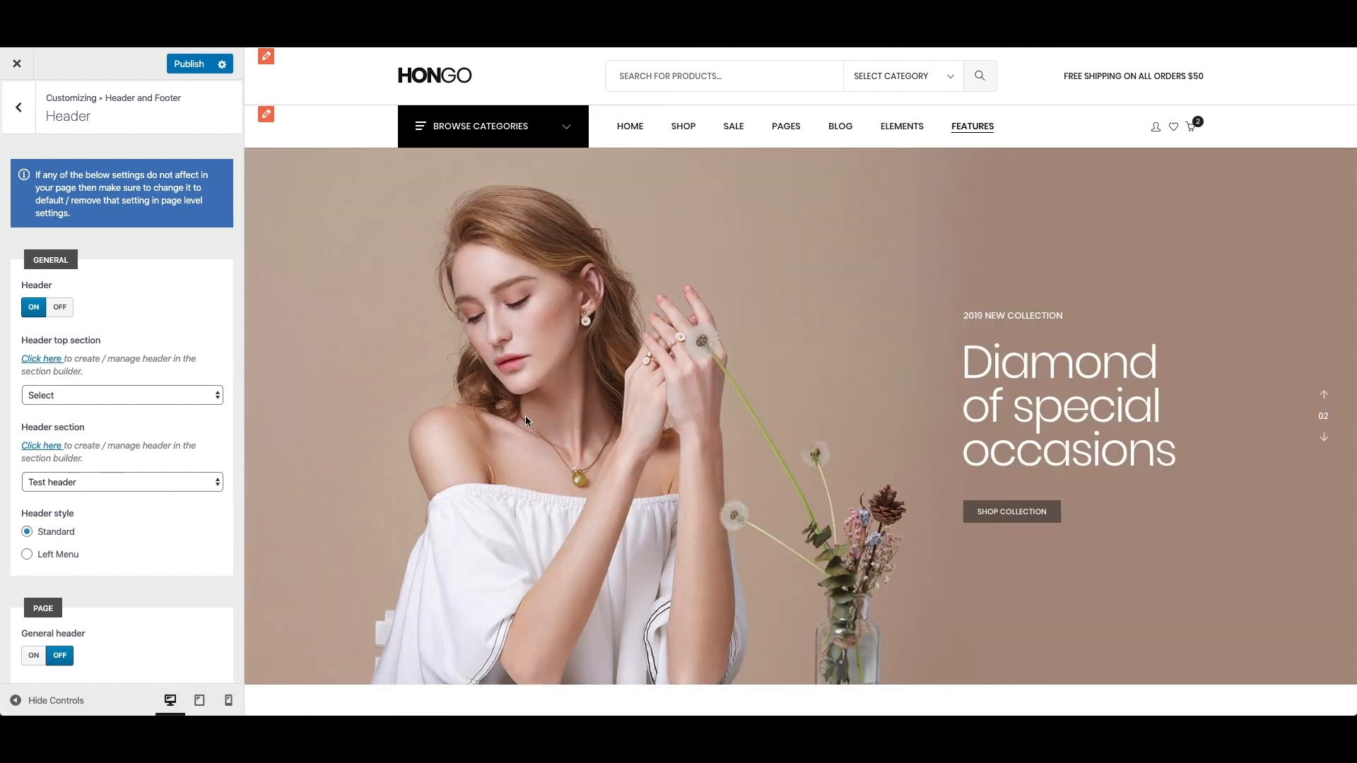
mouse_move(529, 422)
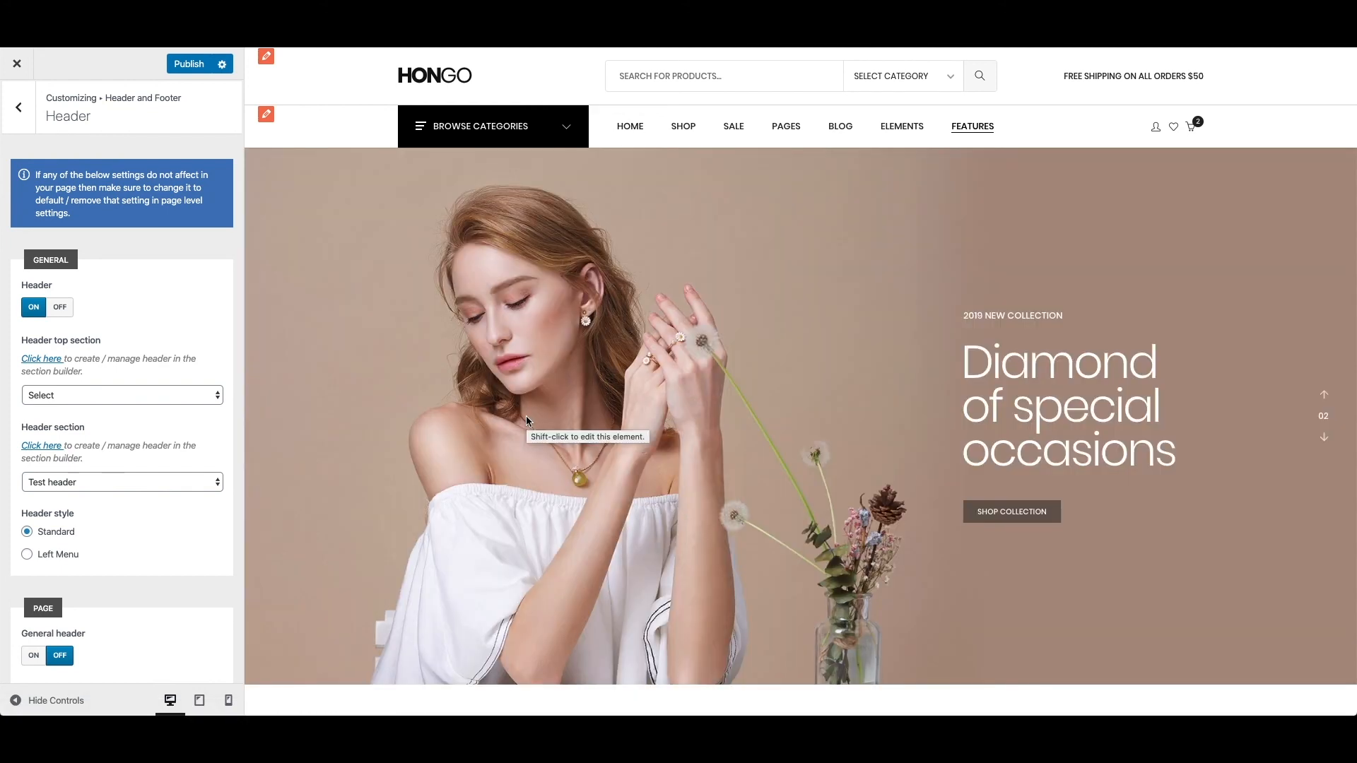